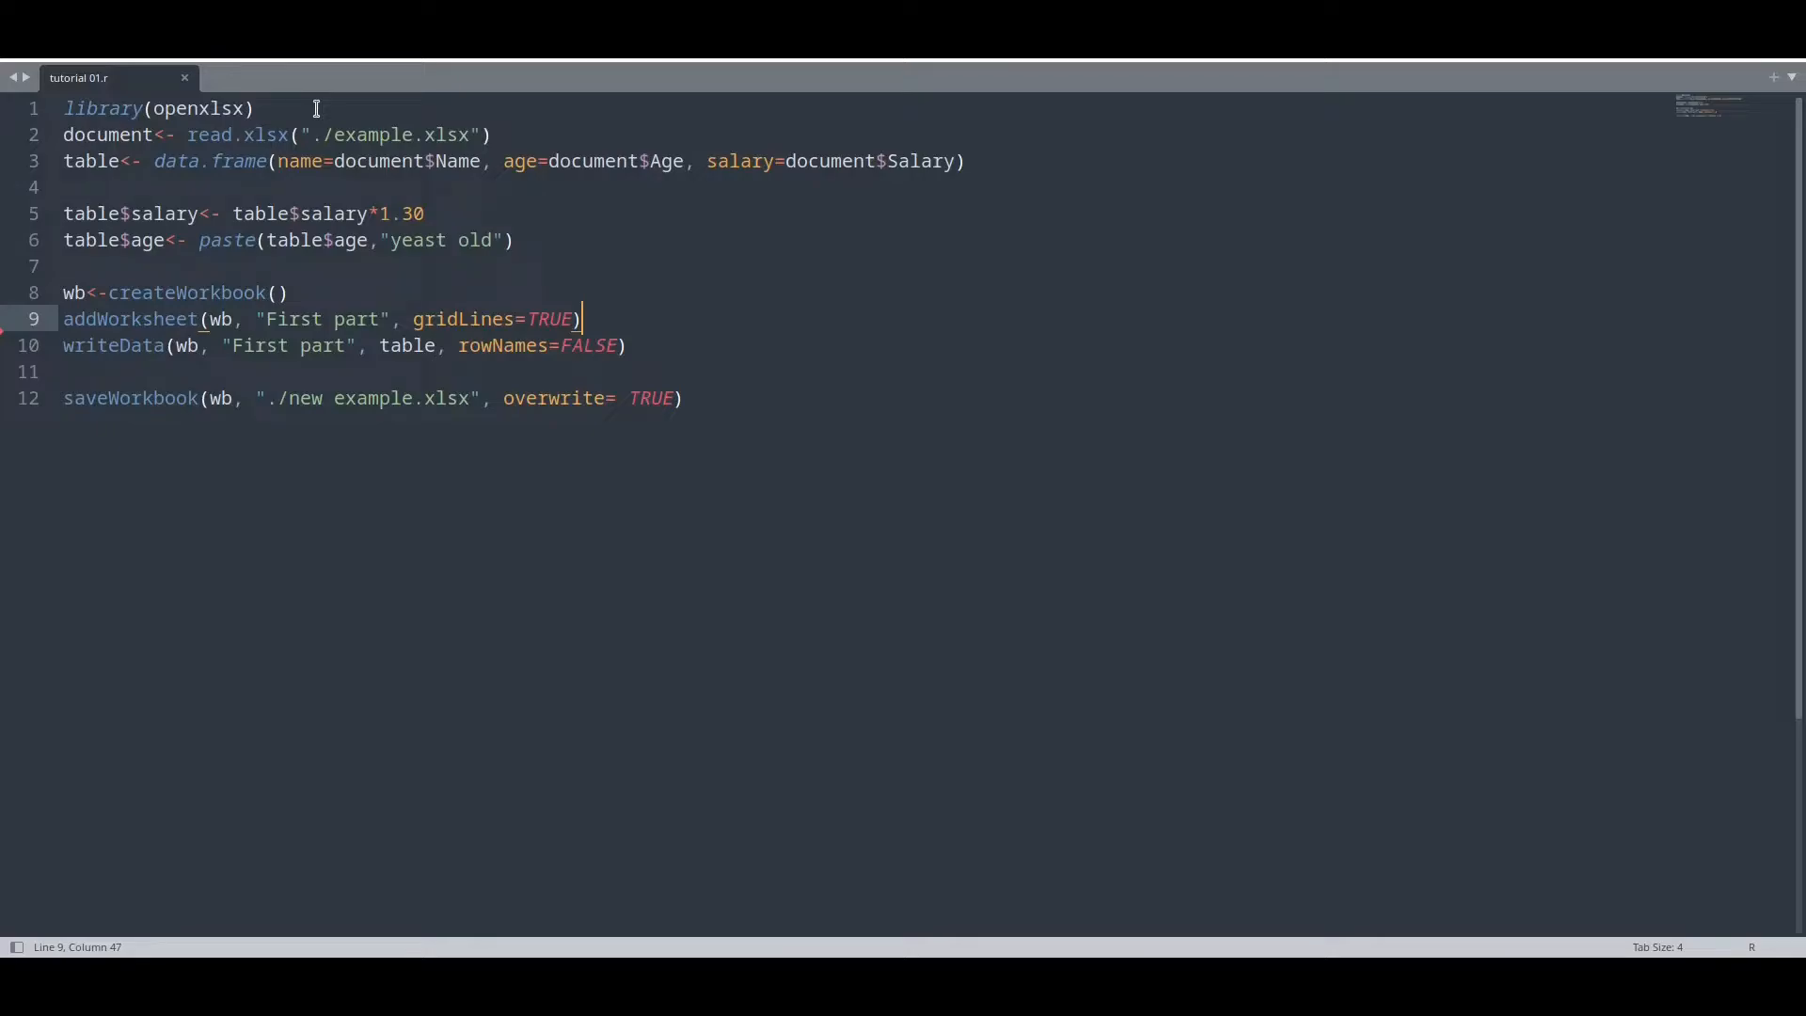
mouse_move(507, 134)
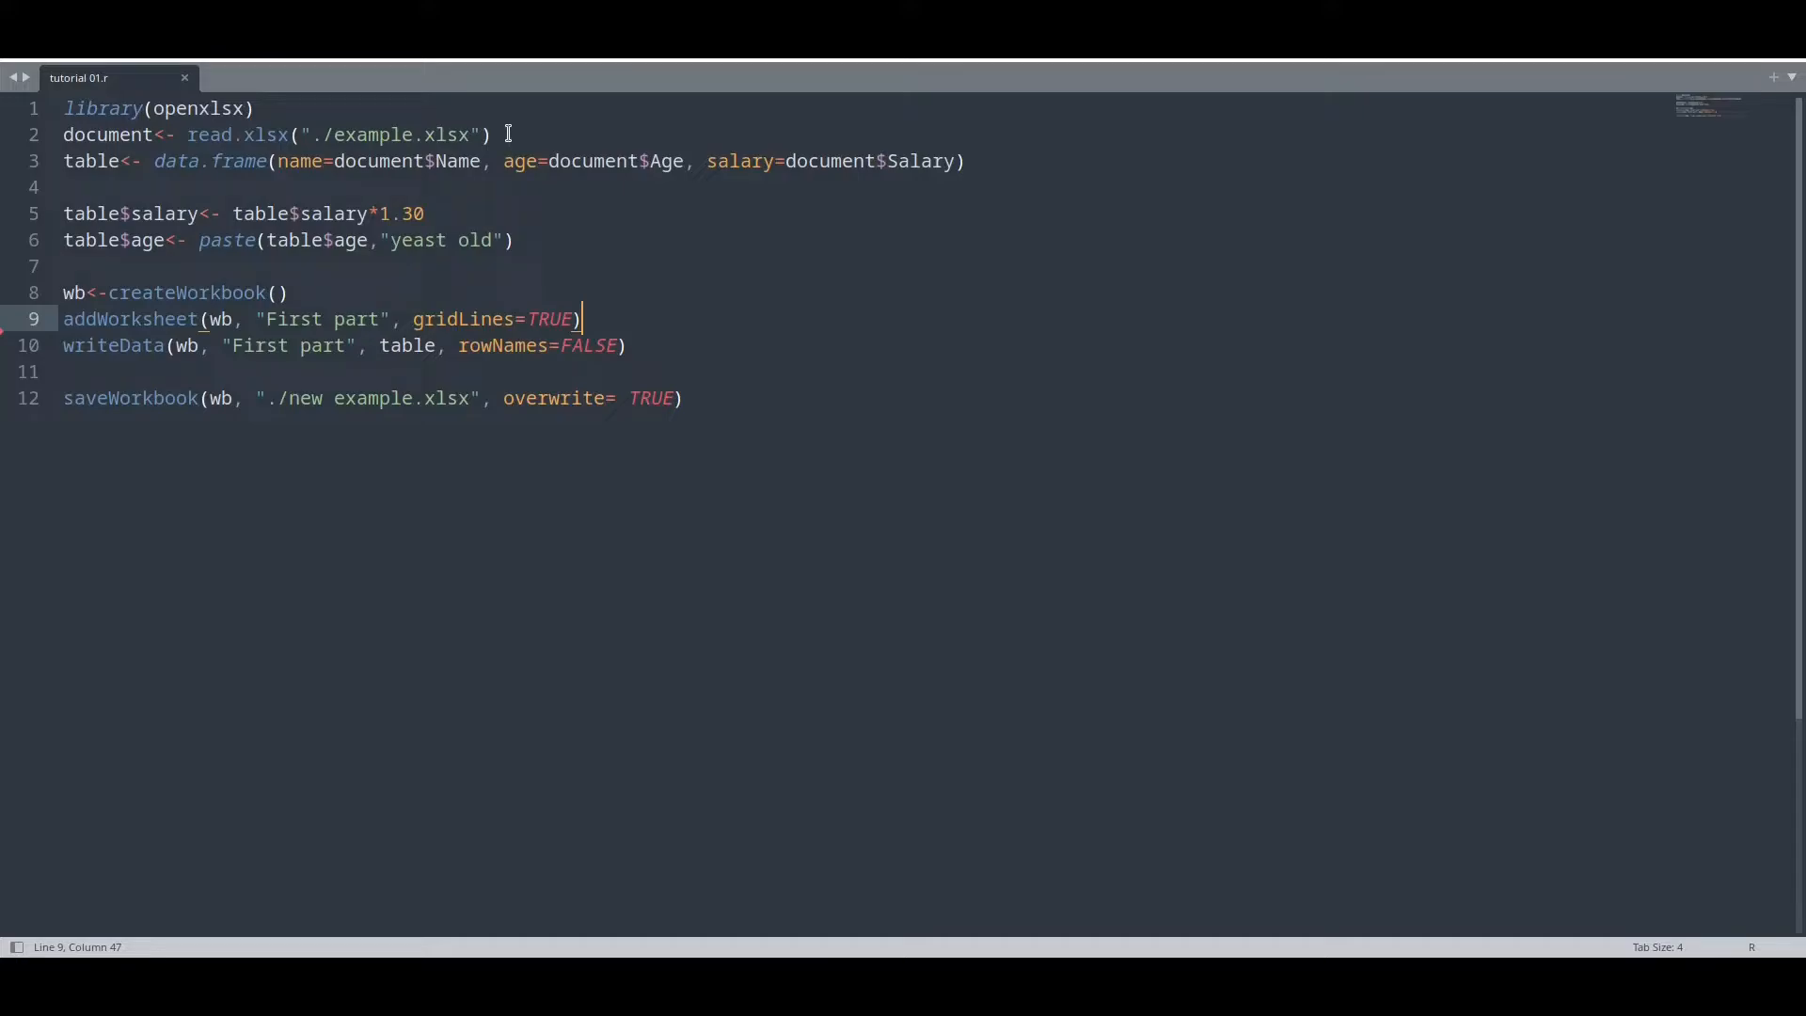
mouse_move(515, 160)
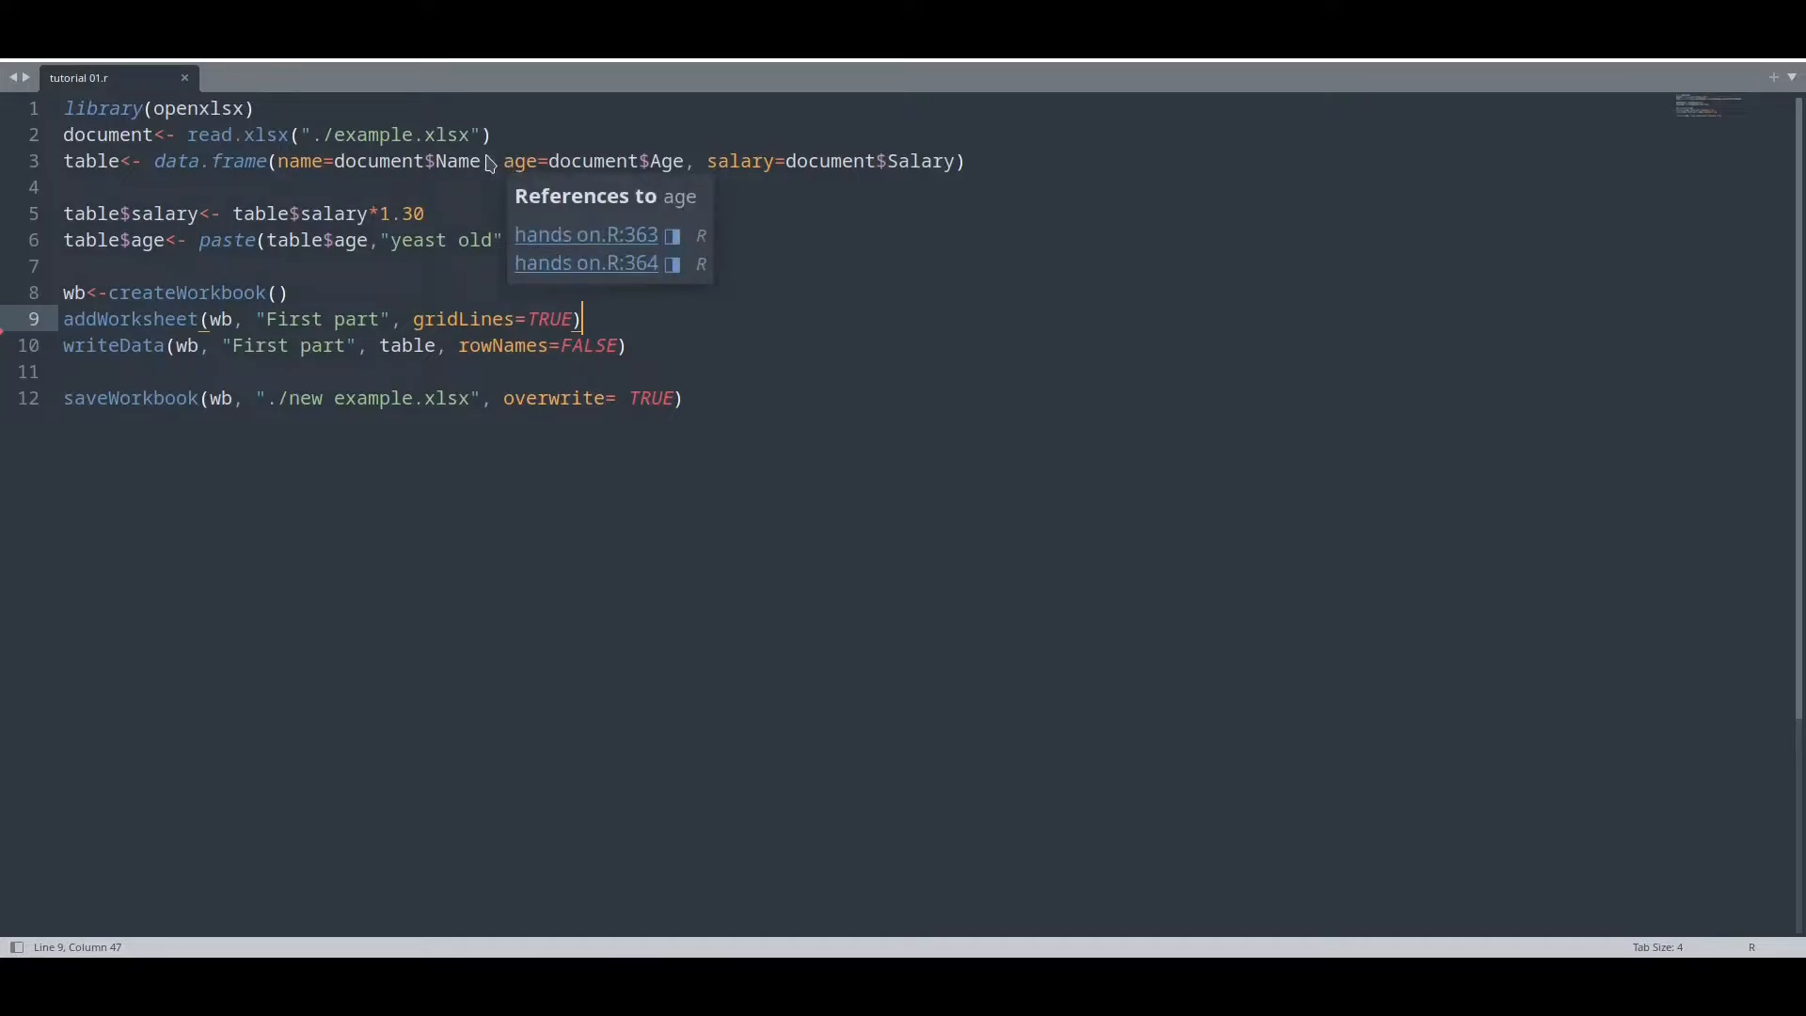
Insert blank lines between the addWorksheet and writeData lines of the R script.
click(311, 188)
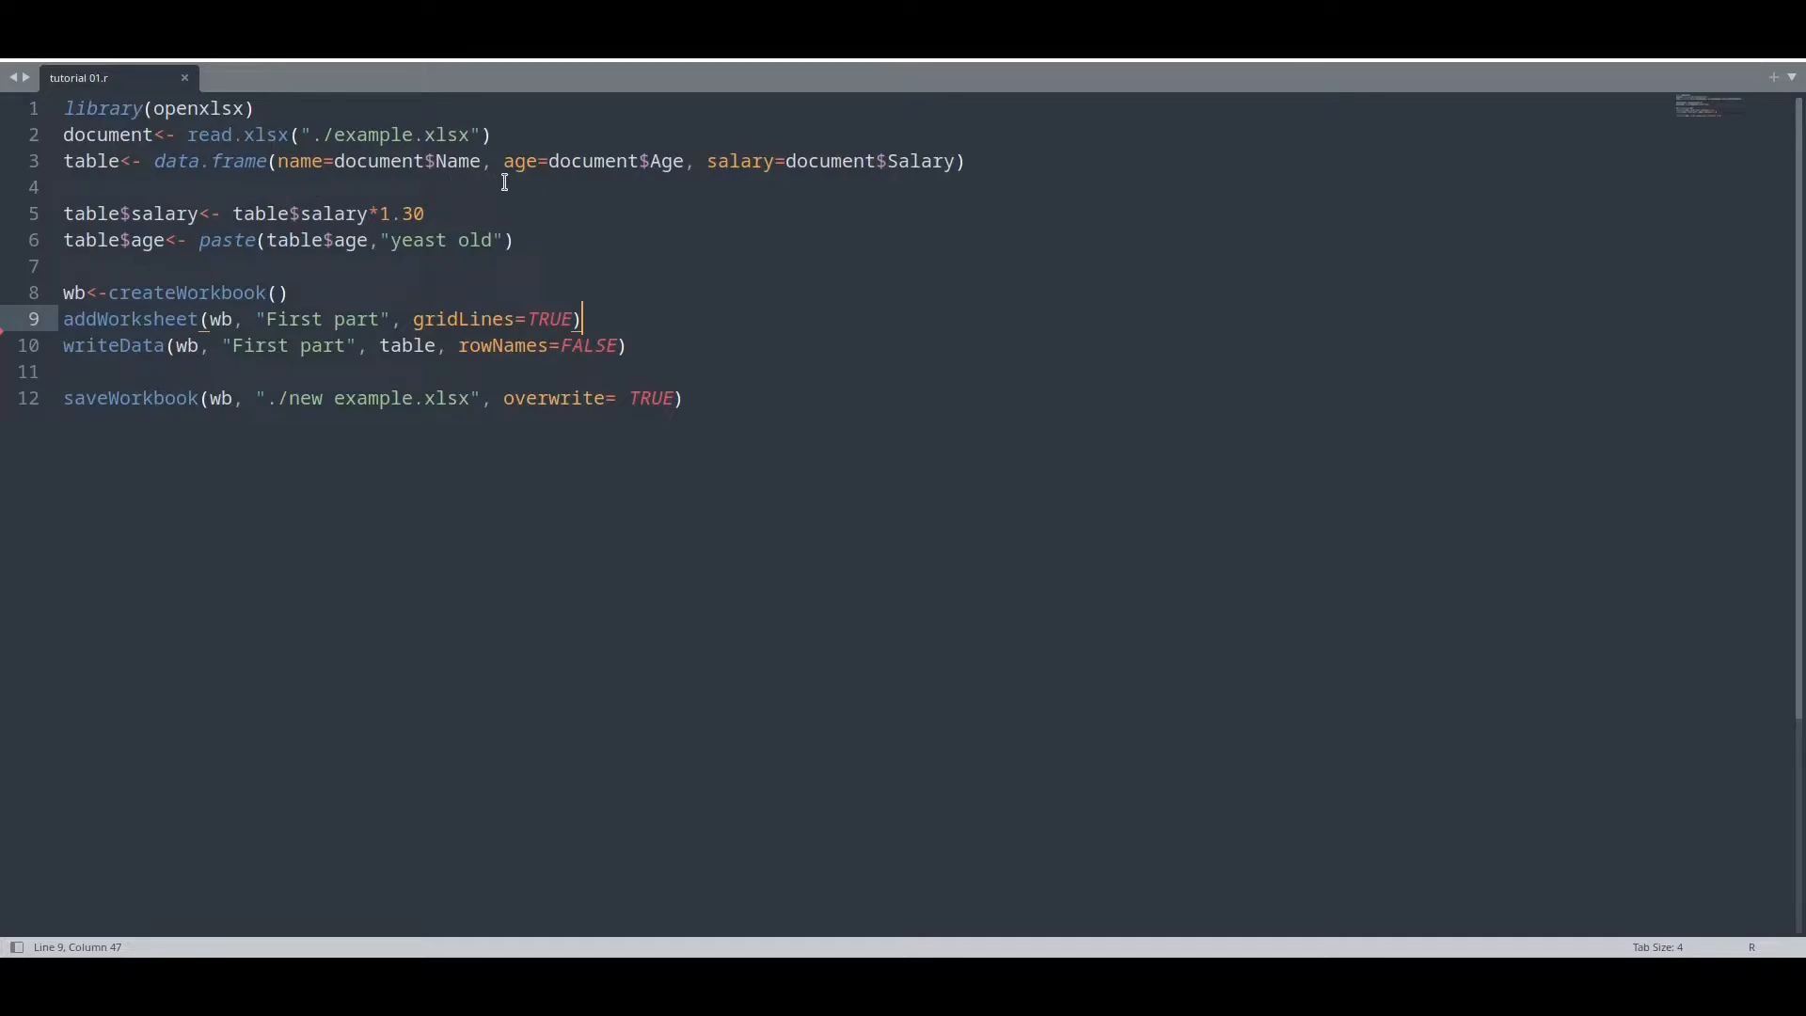
mouse_move(466, 217)
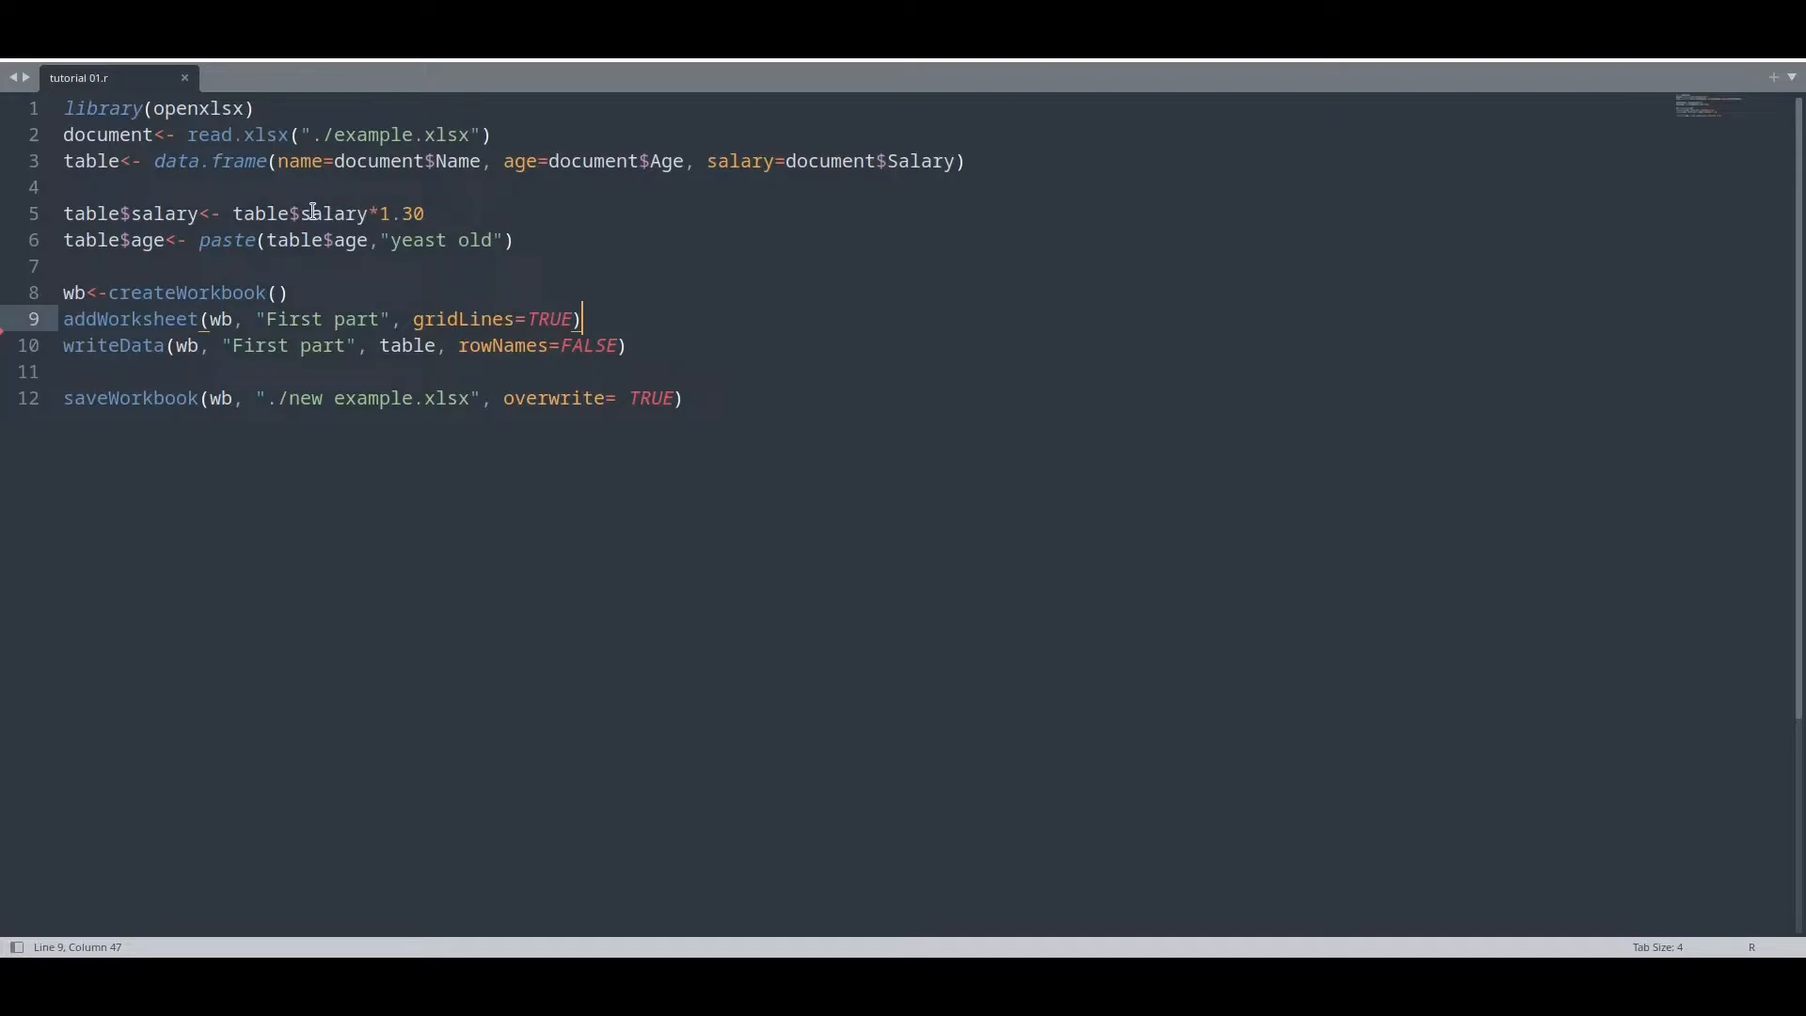
mouse_move(488, 222)
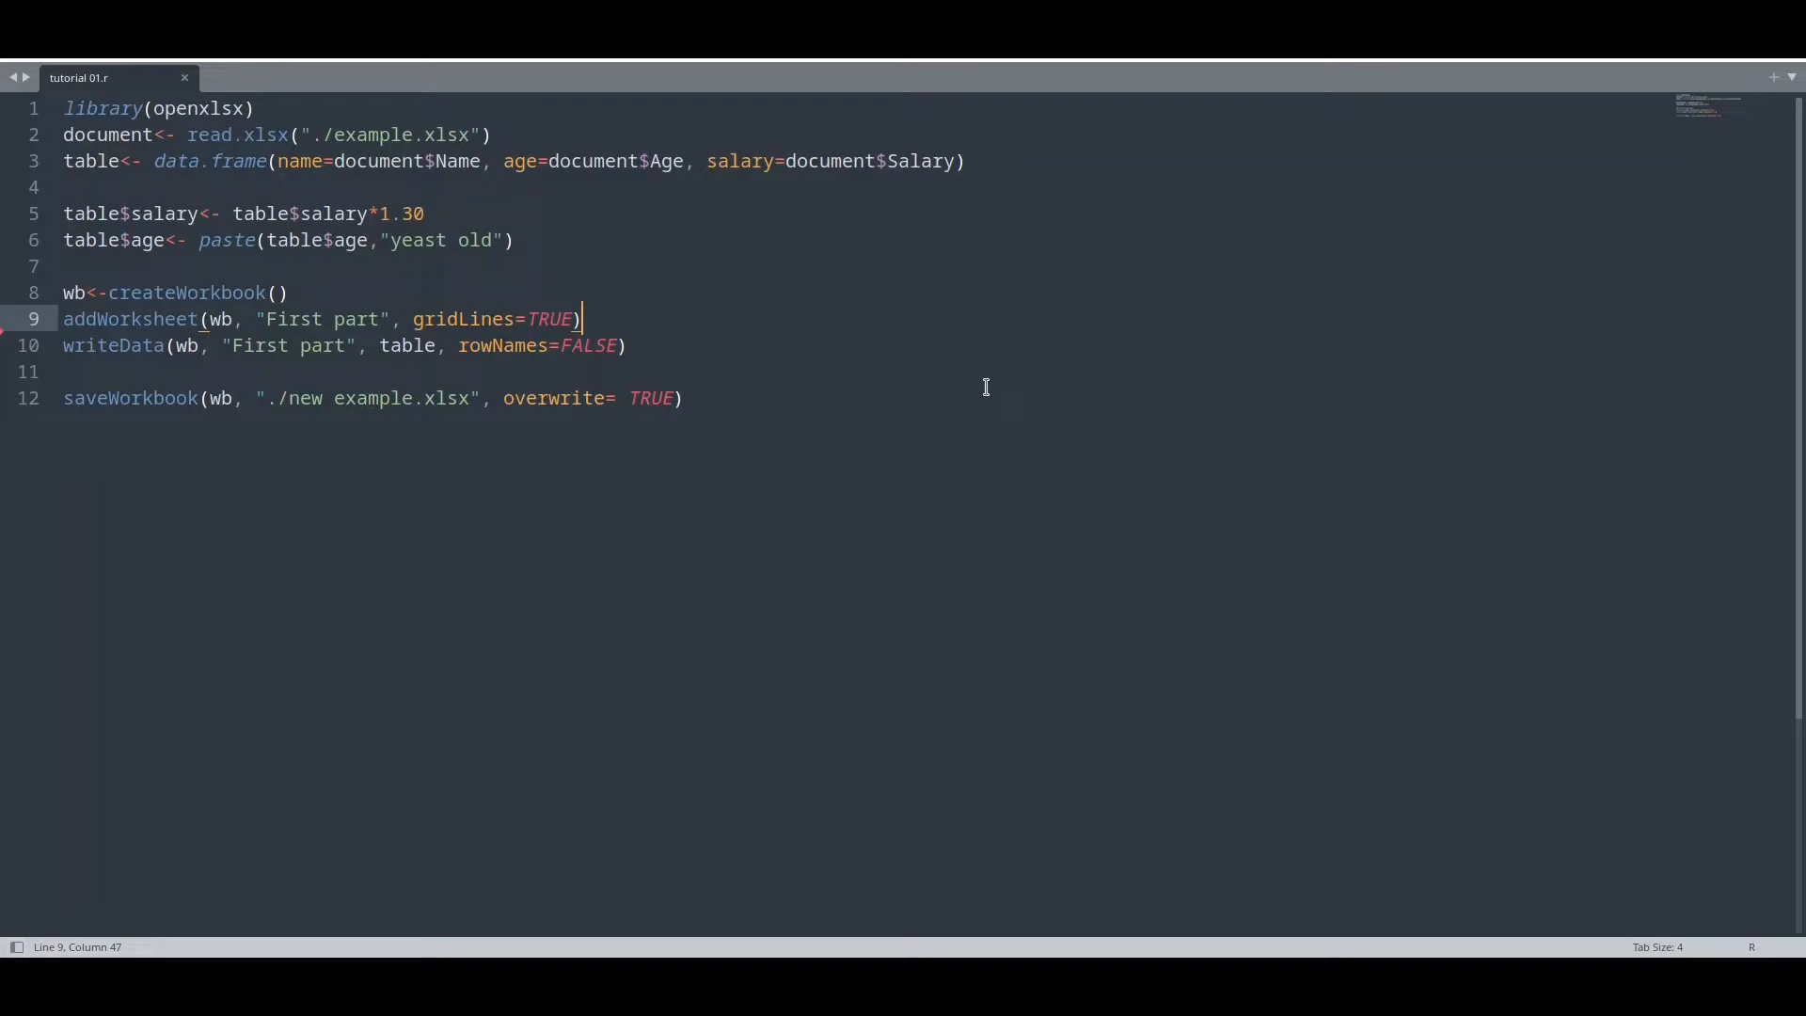
key(Enter)
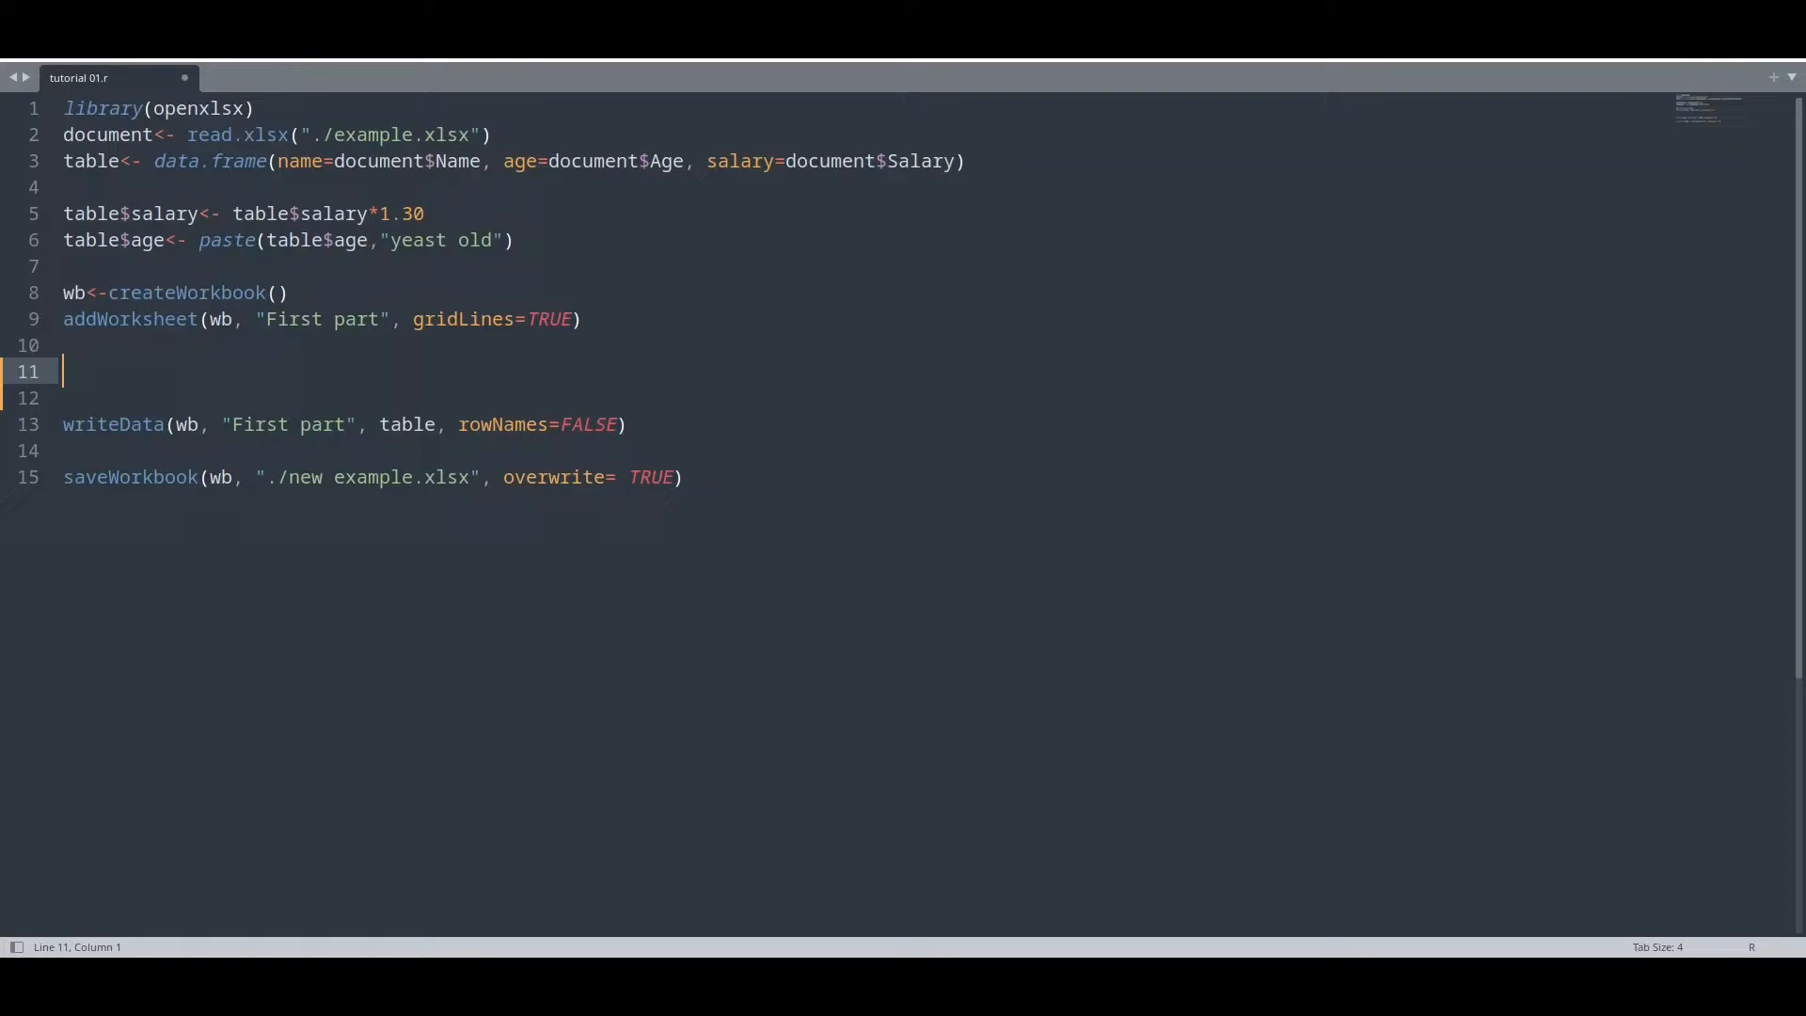
mouse_move(782, 421)
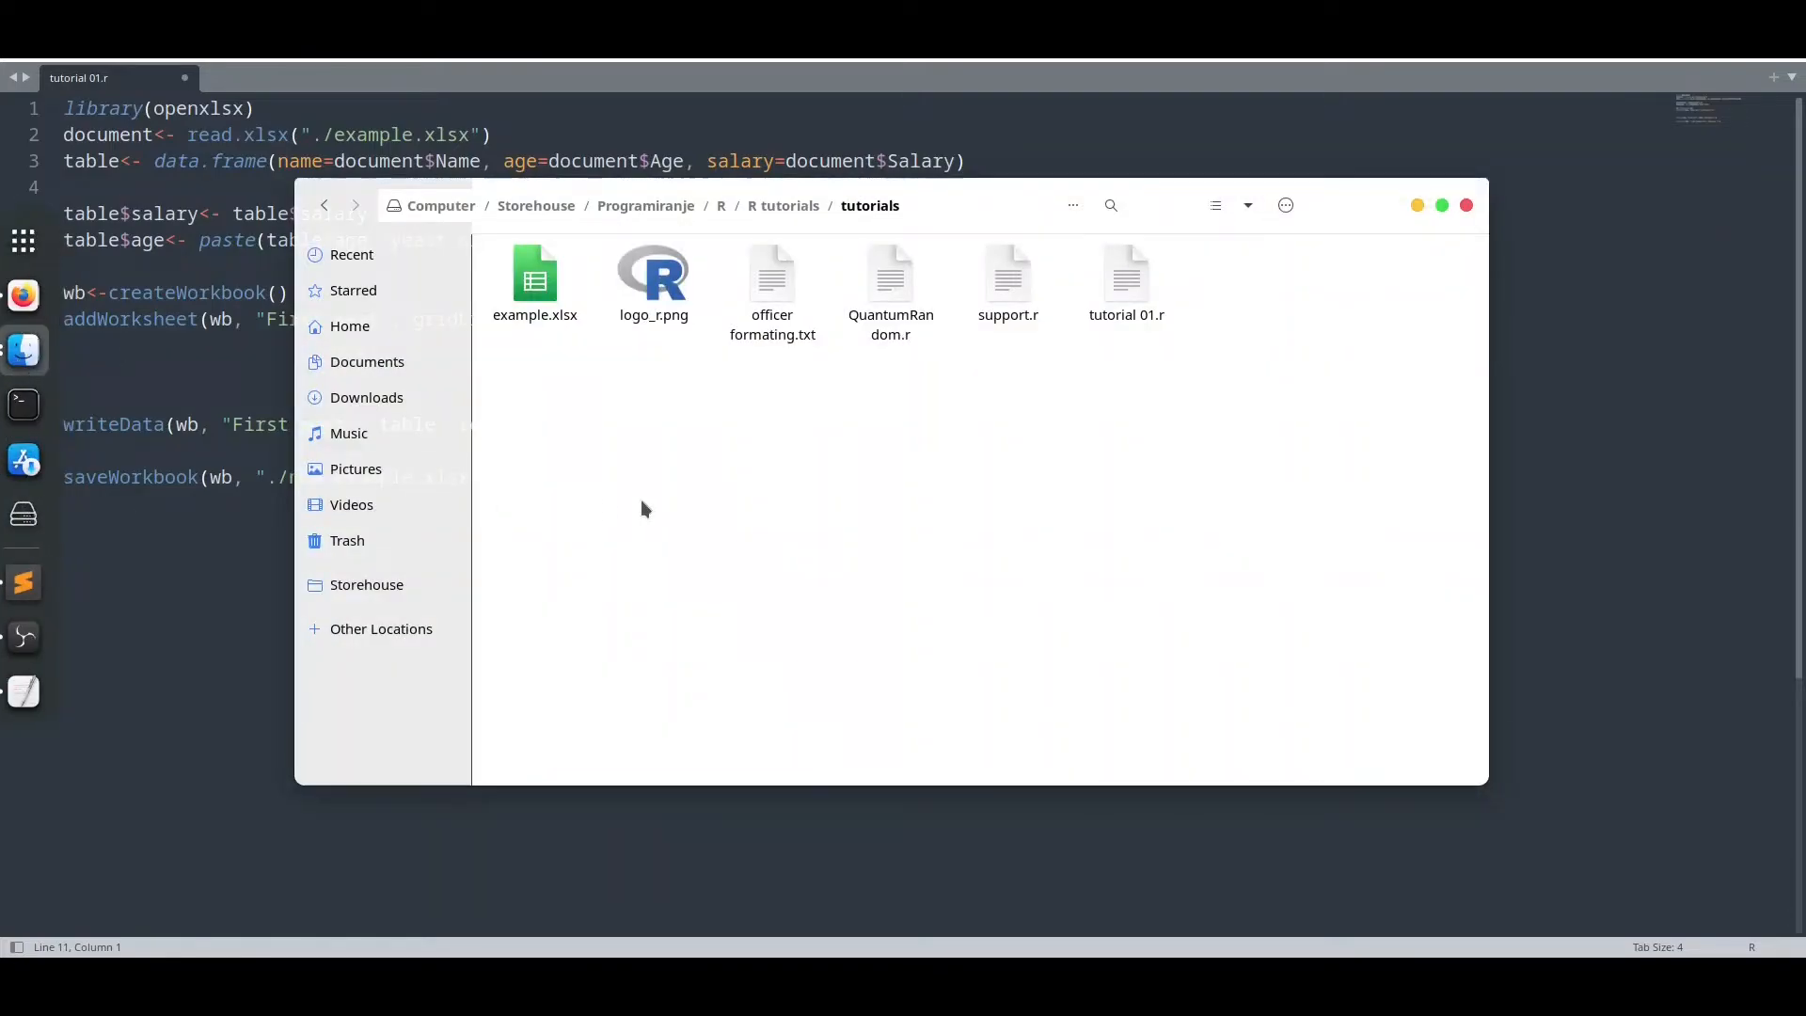
Open example.xlsx in Calc and highlight the salary values C2 to C12.
double_click(534, 276)
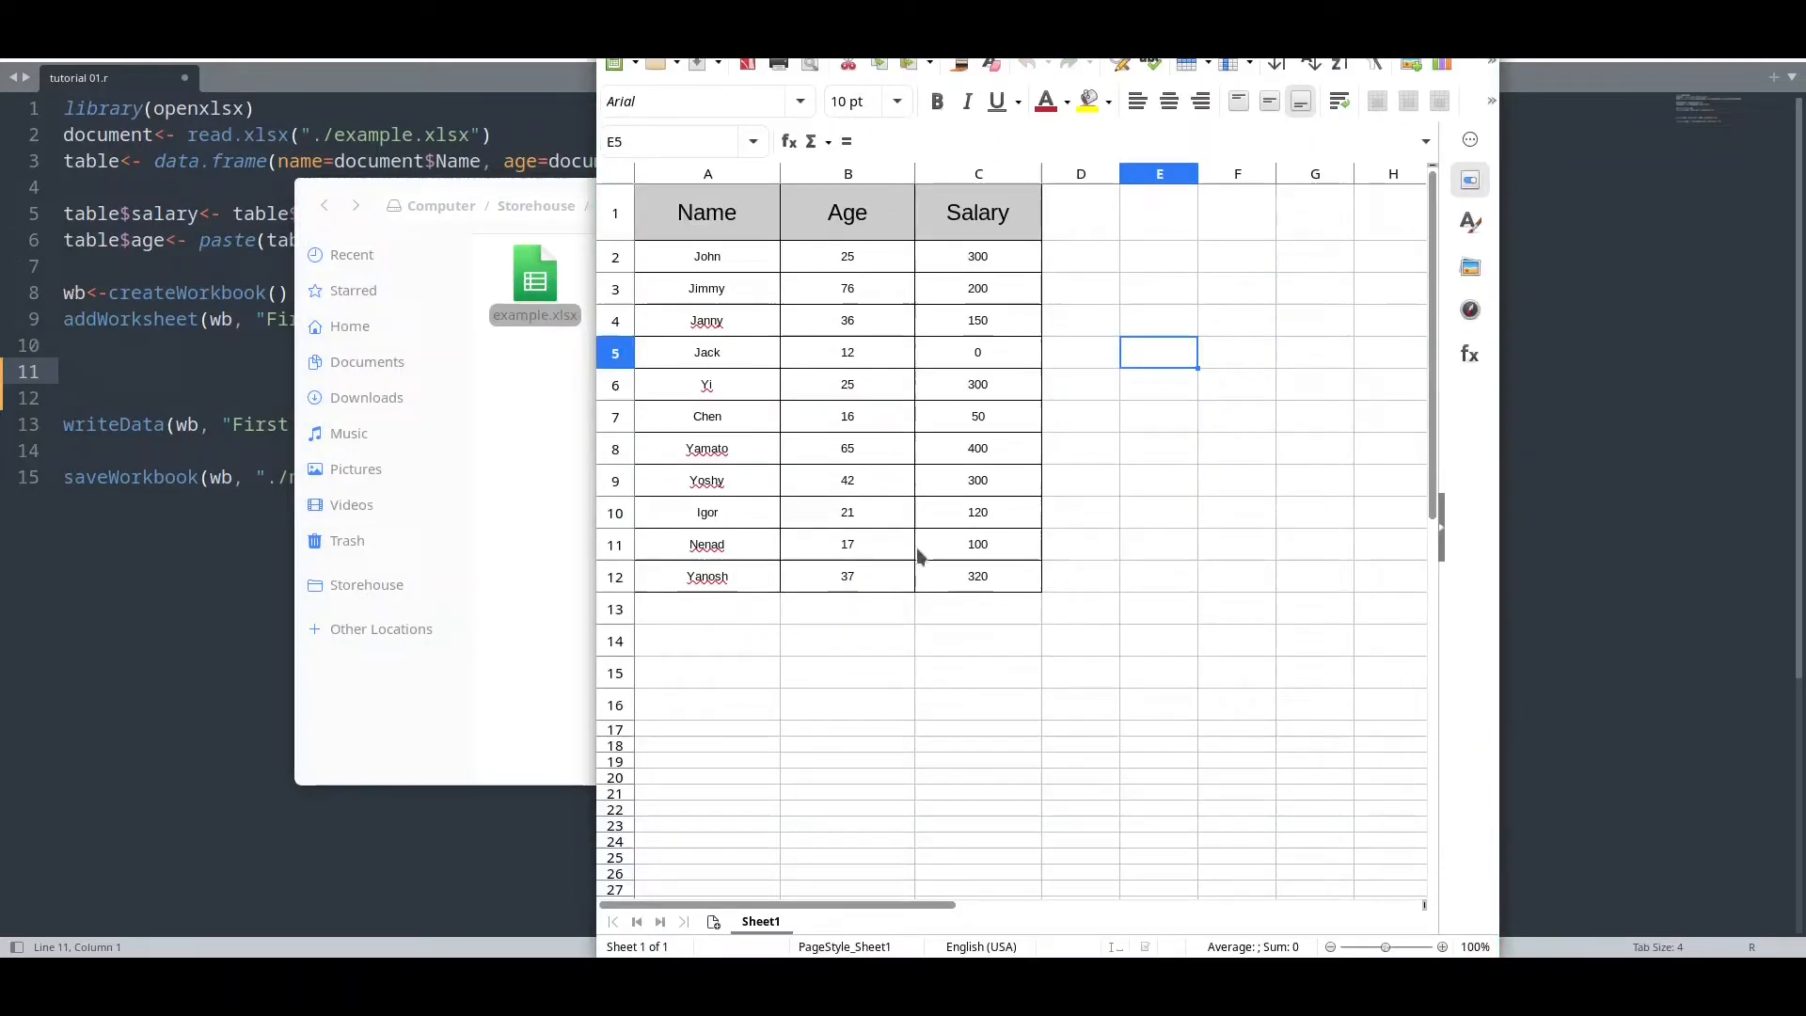
click(979, 256)
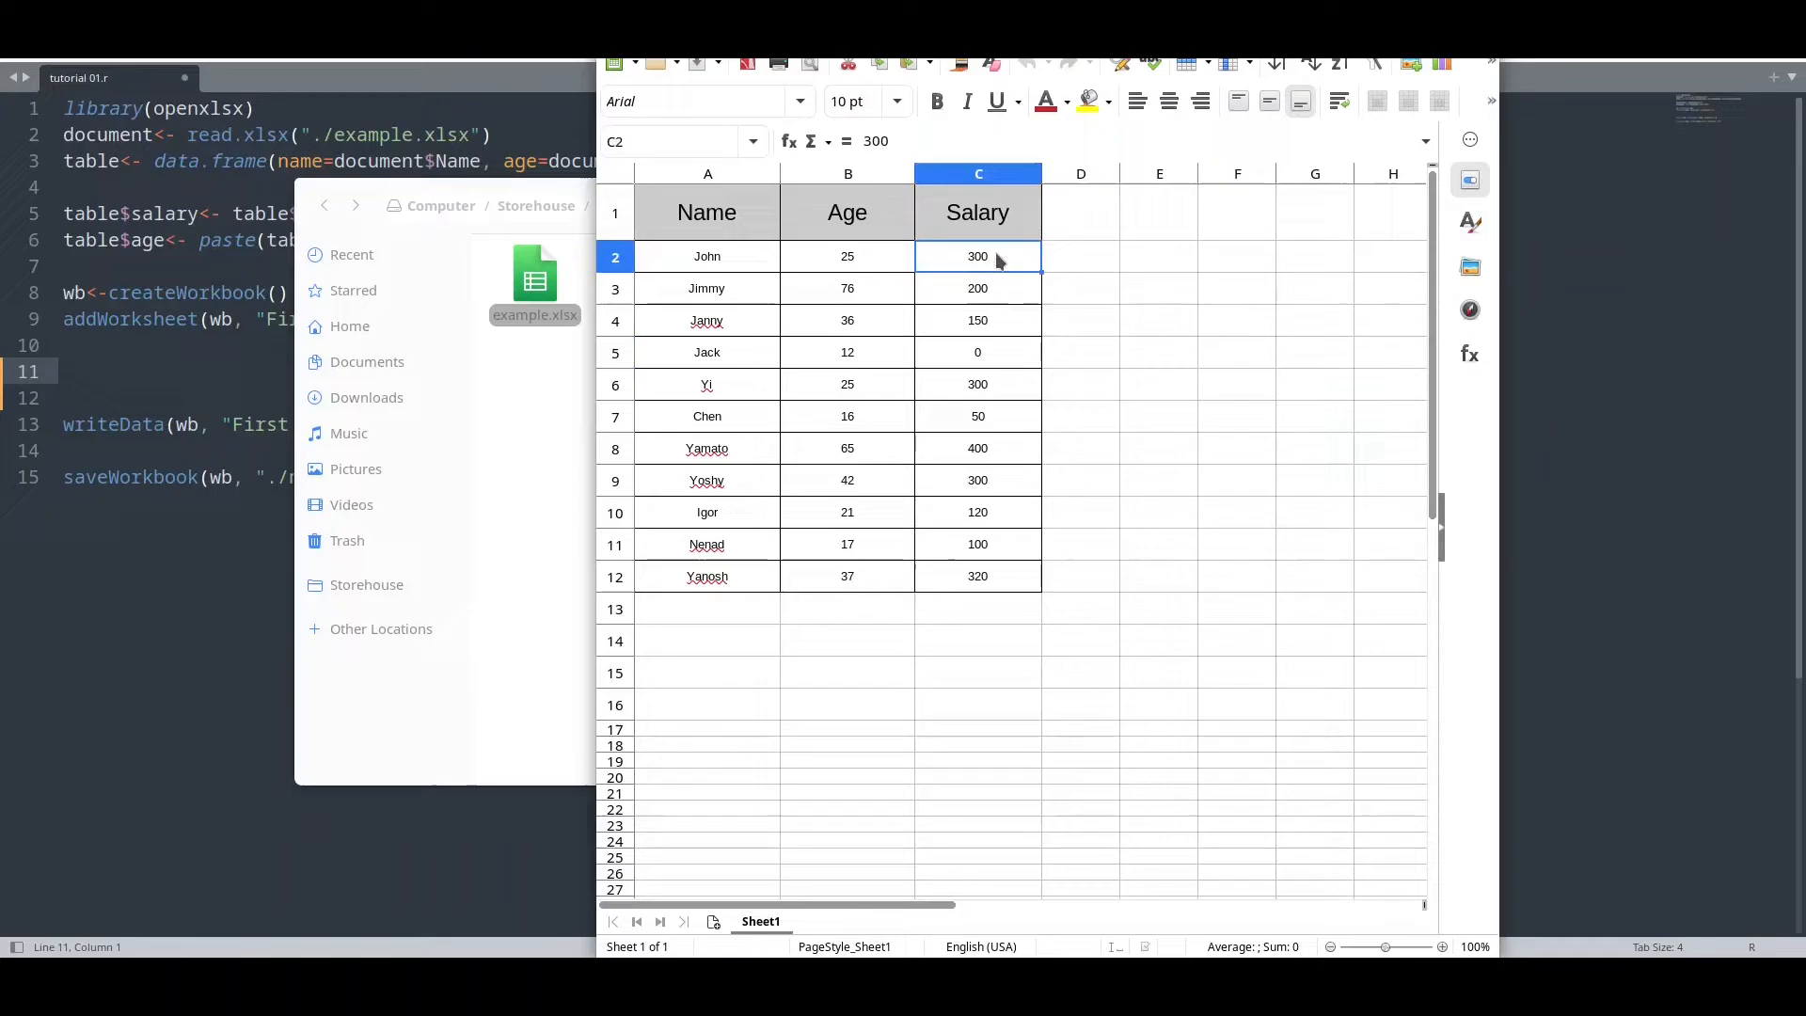
drag(978, 256, 979, 575)
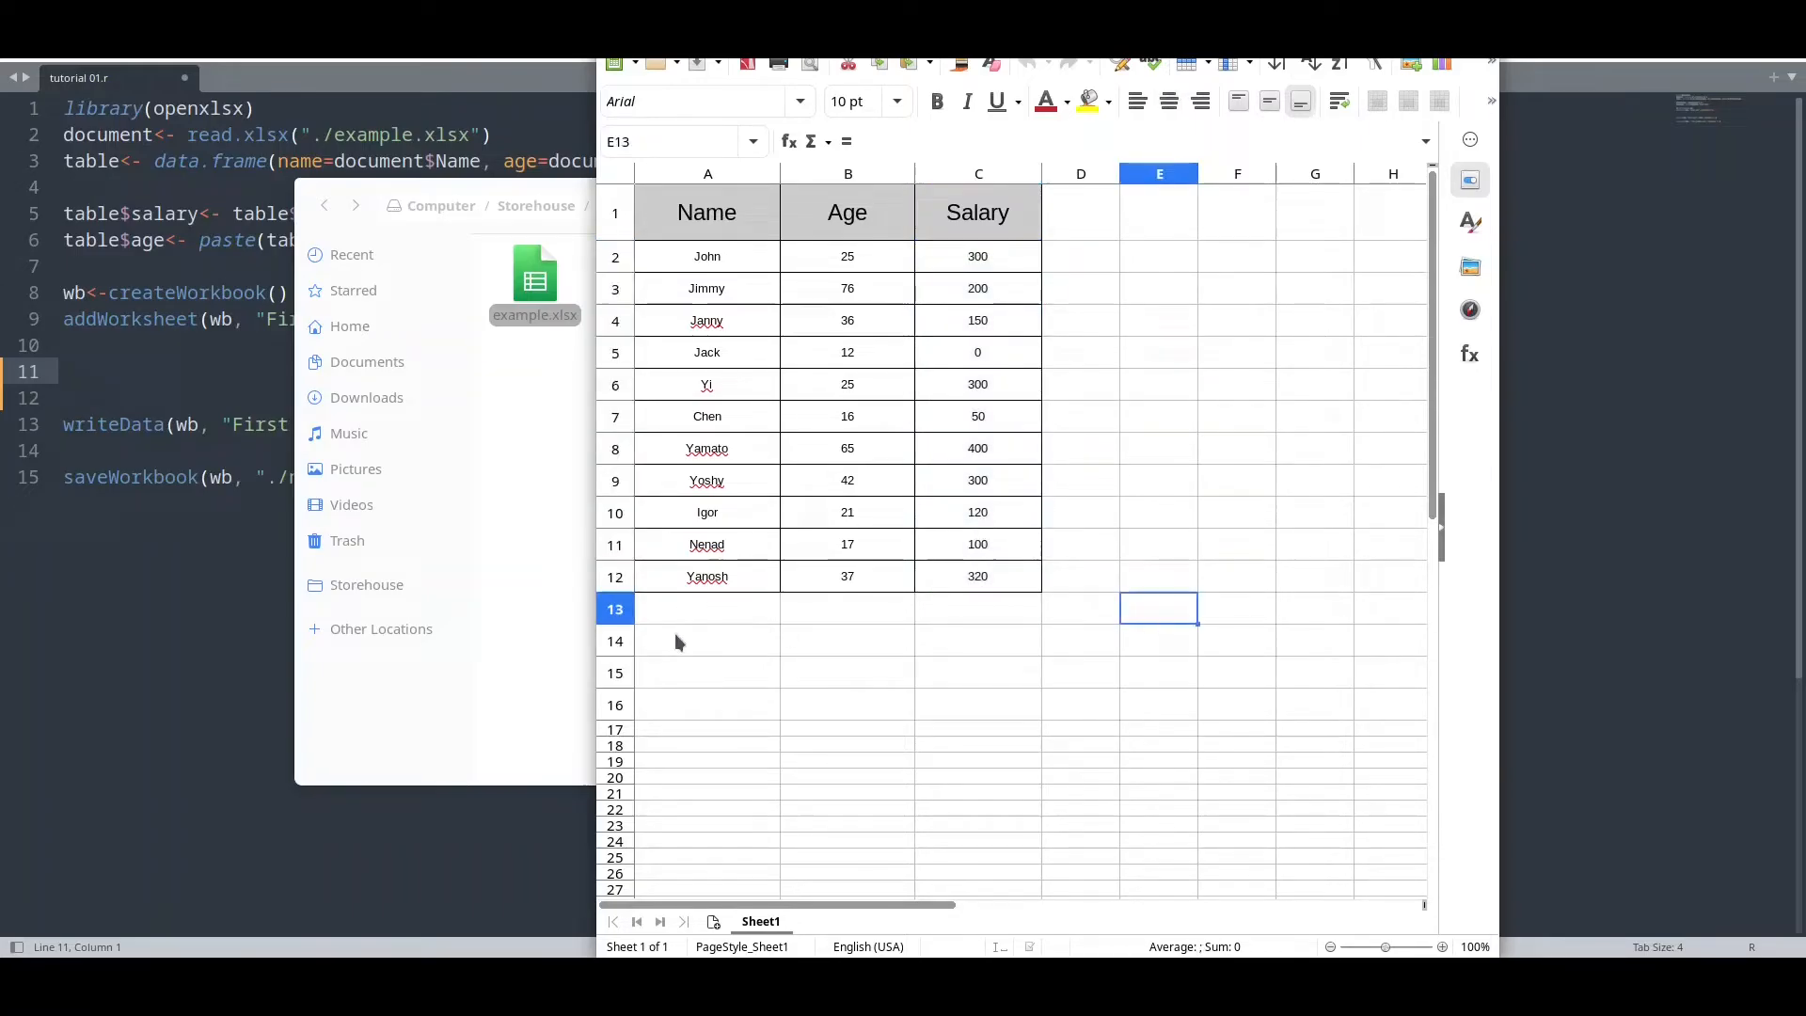
mouse_move(1143, 625)
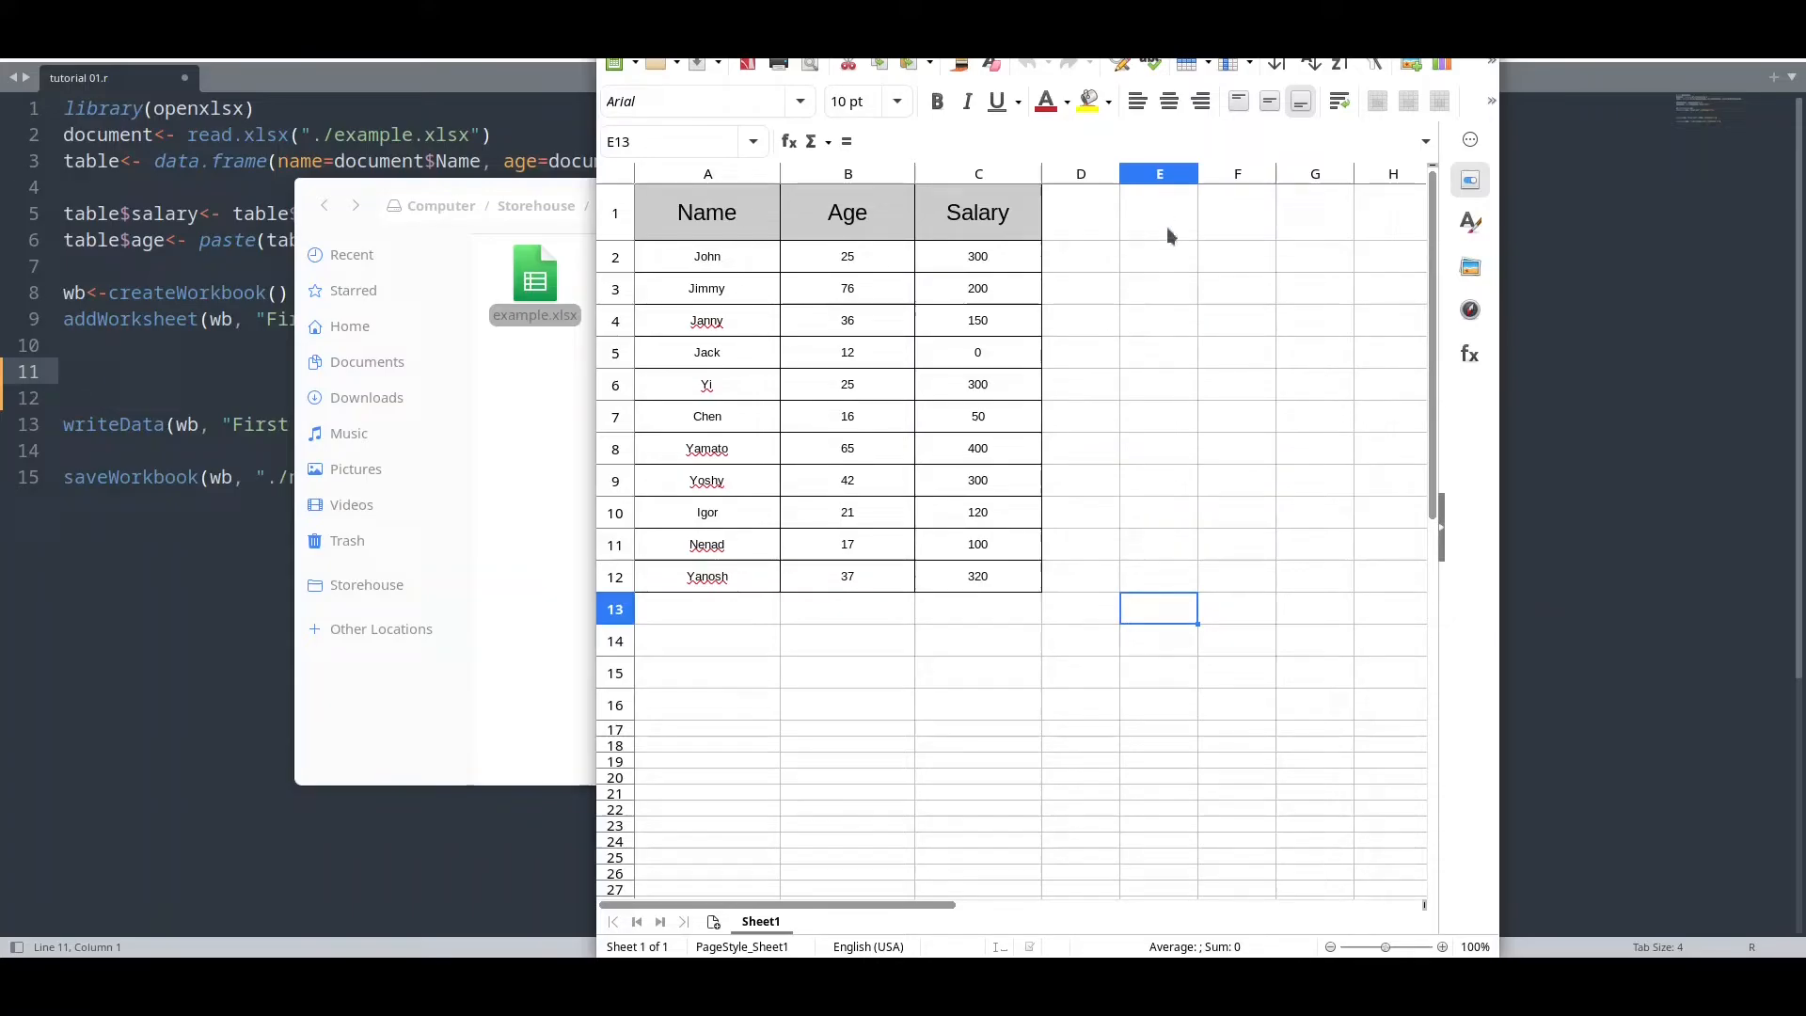
mouse_move(1160, 214)
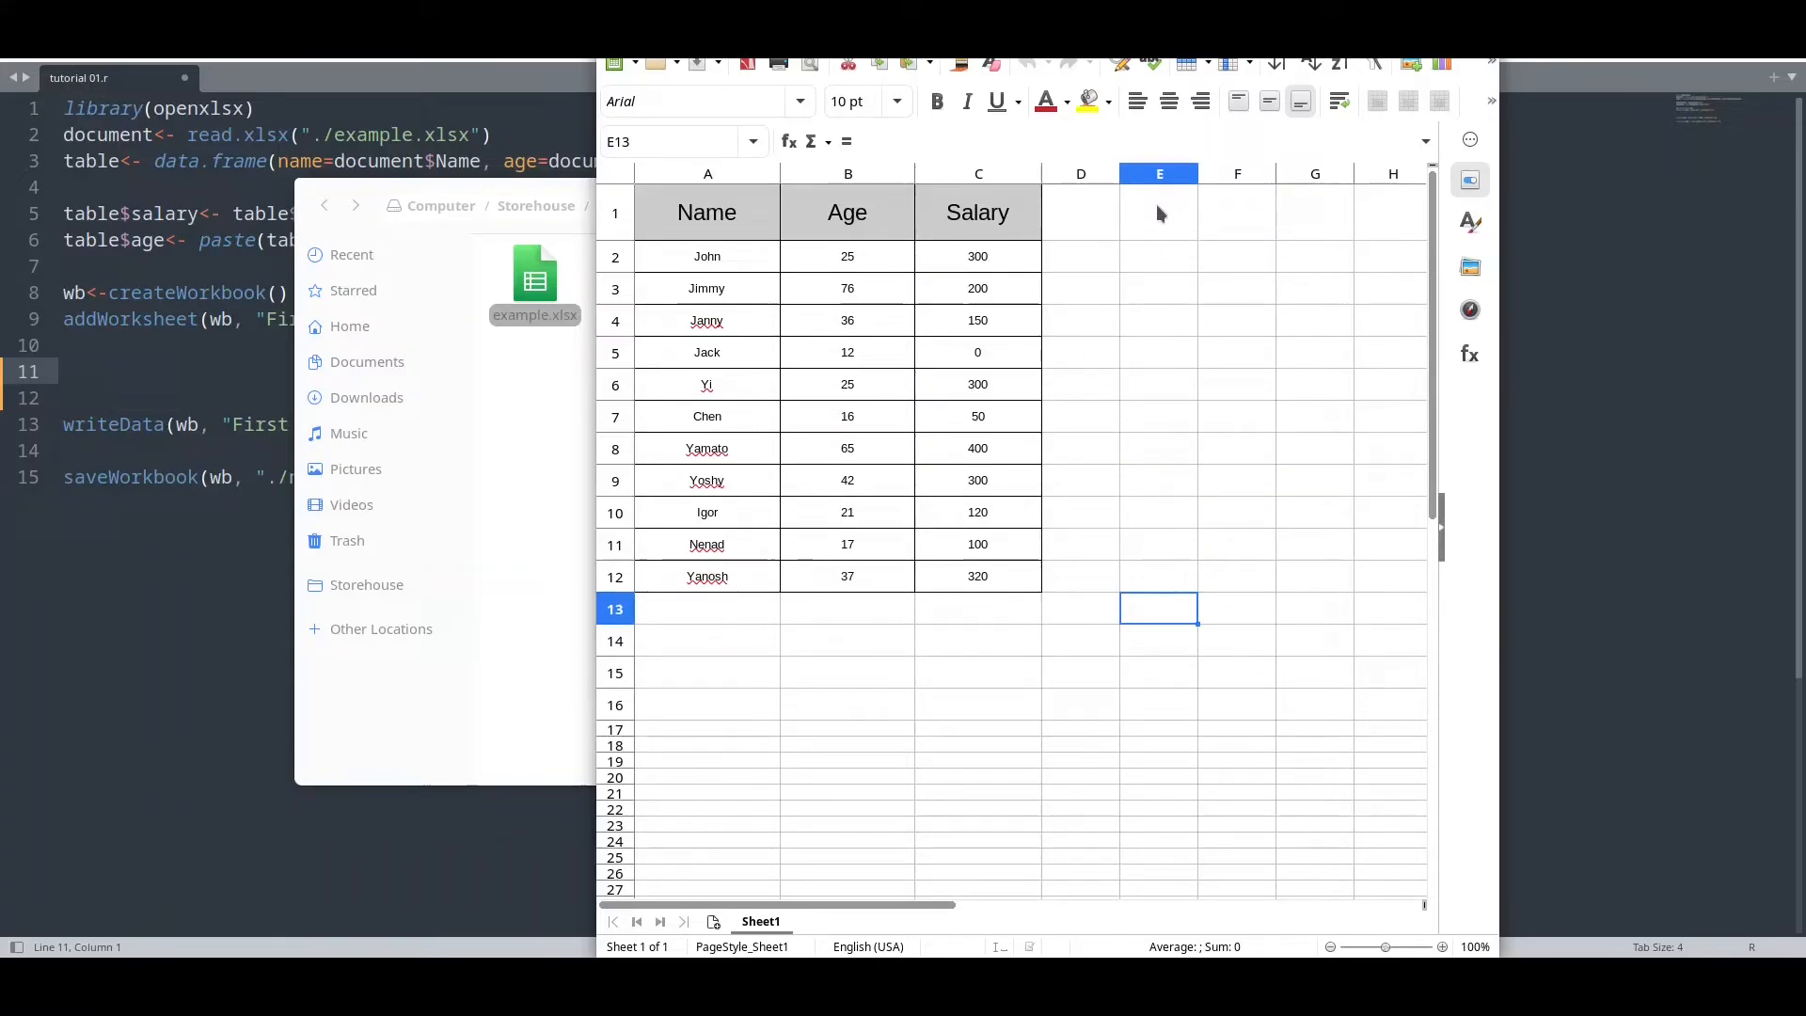
mouse_move(1159, 622)
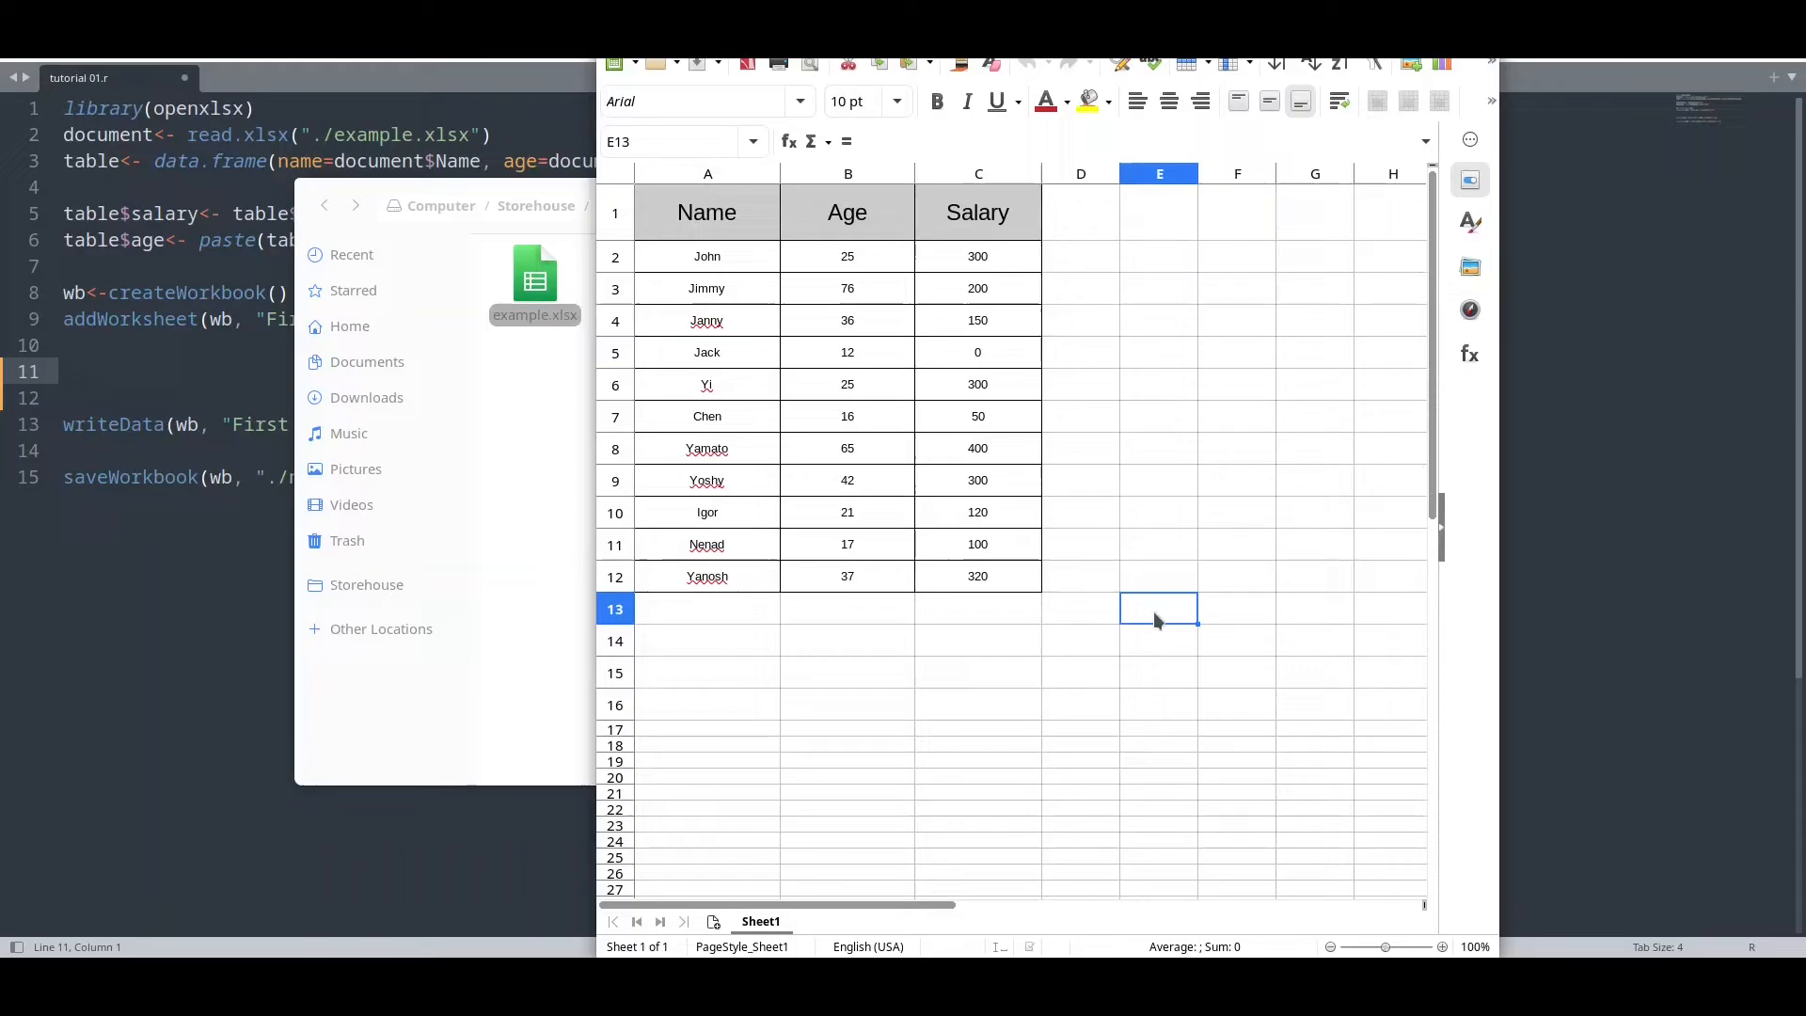
mouse_move(666, 620)
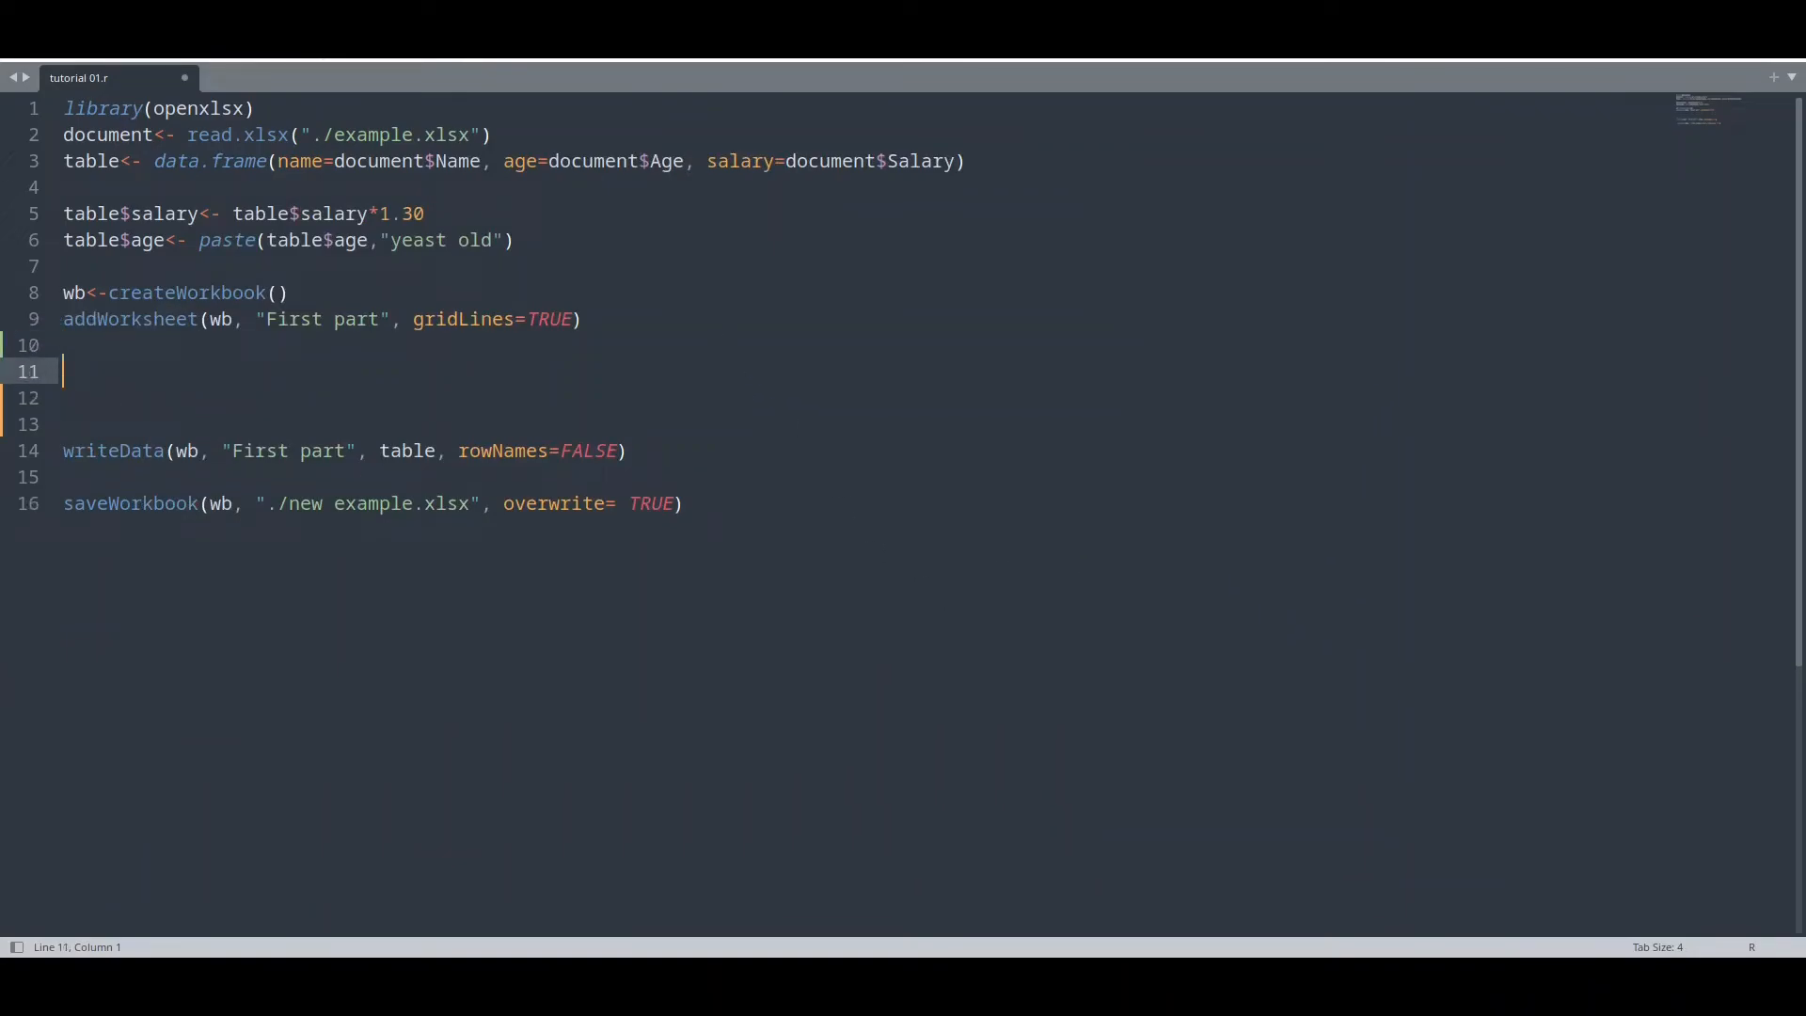
Add the line formula<-c("SUM(C2:C12)") to the script.
text(formula)
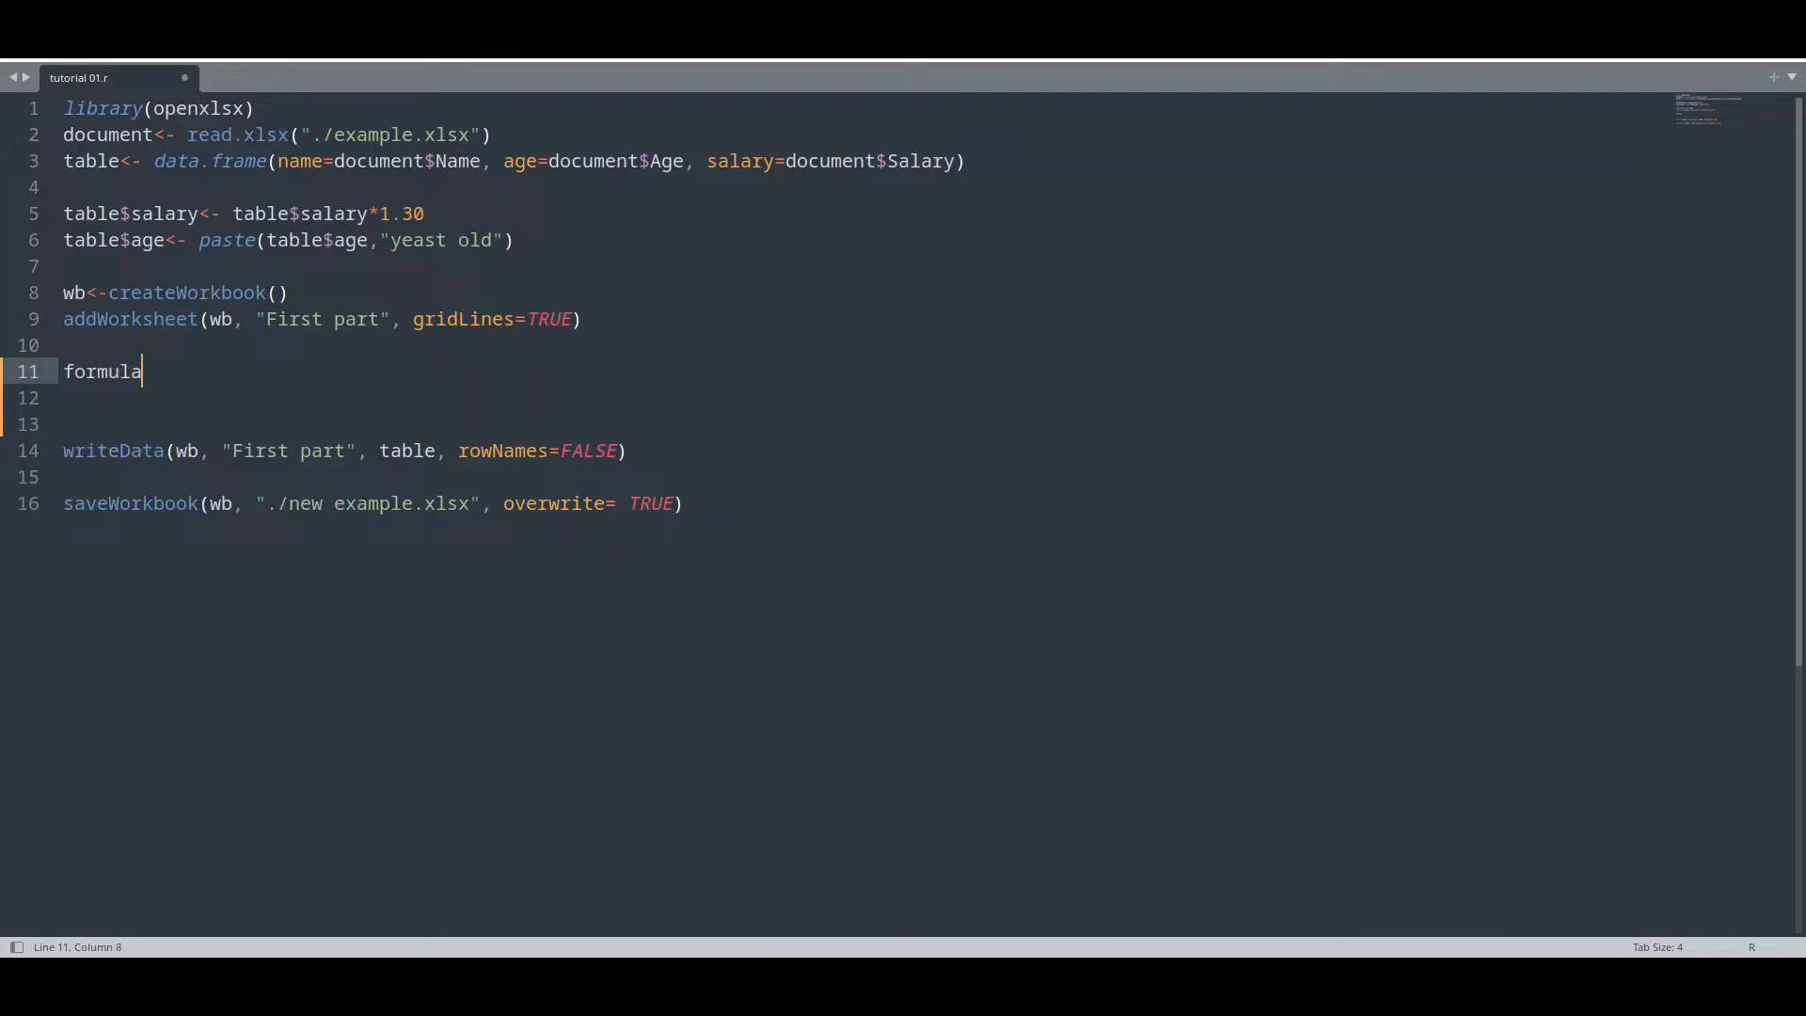
text(<-c())
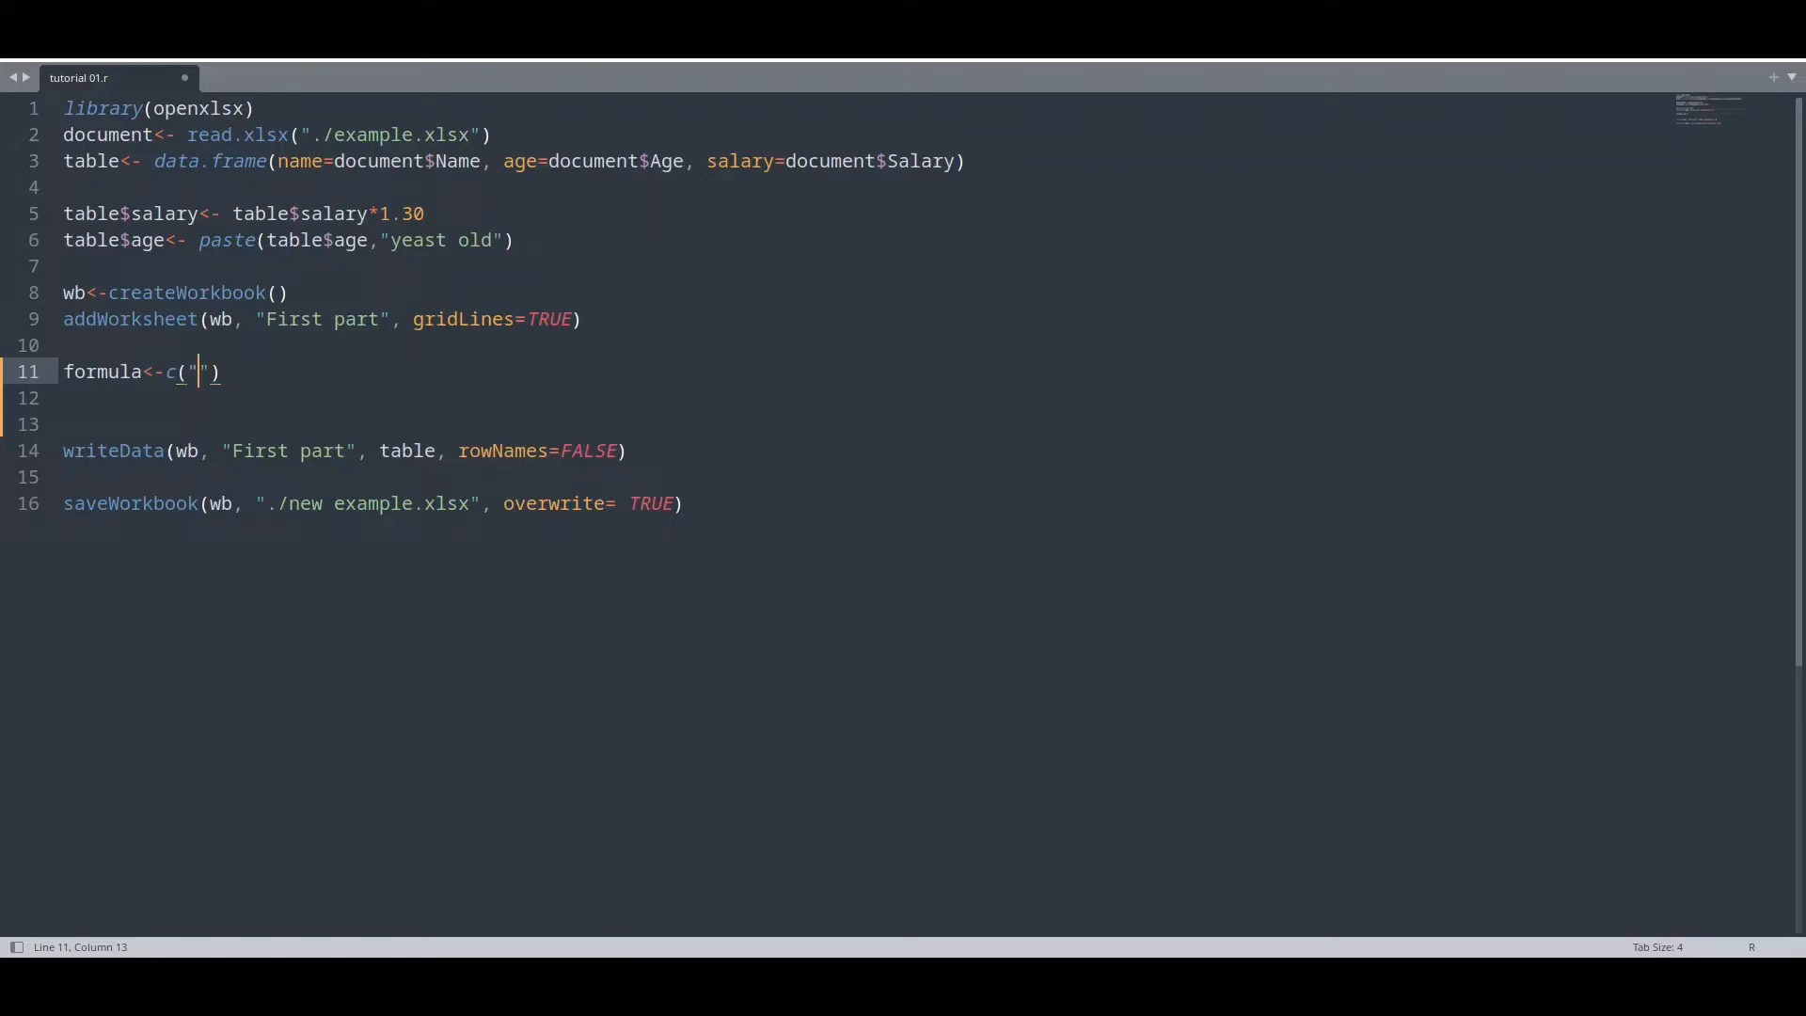
text(S)
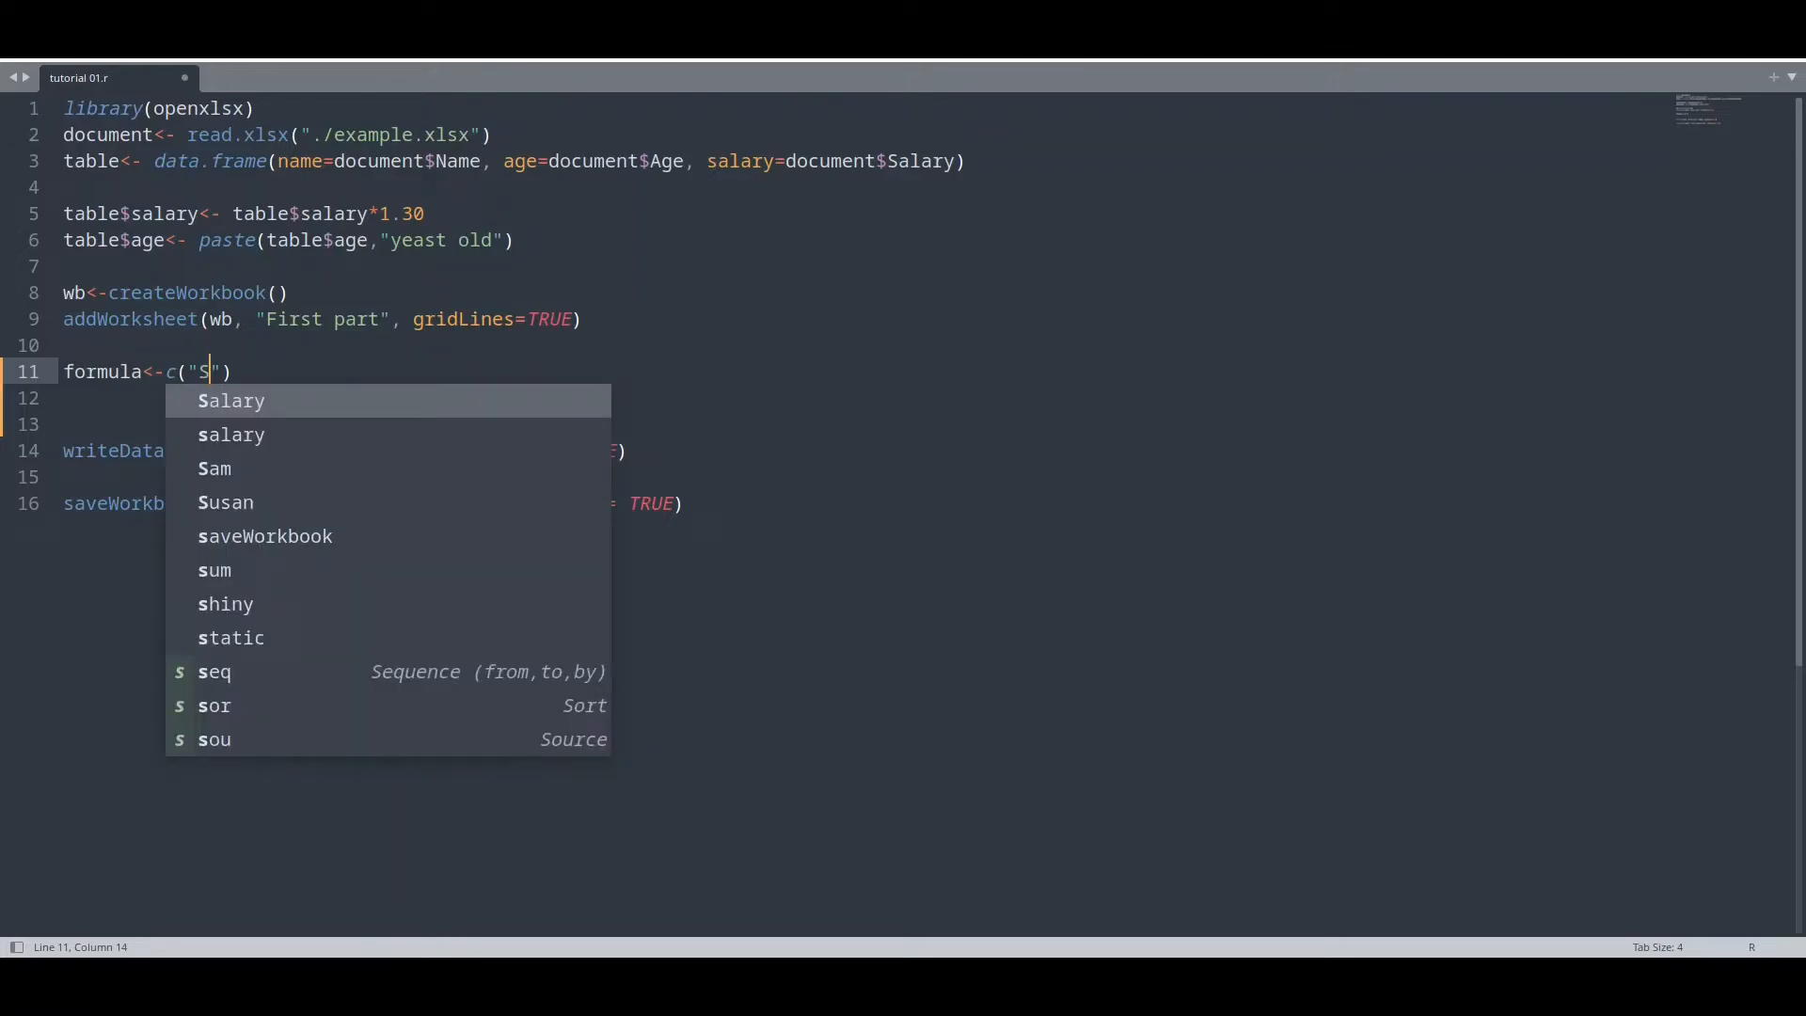
text(UM)
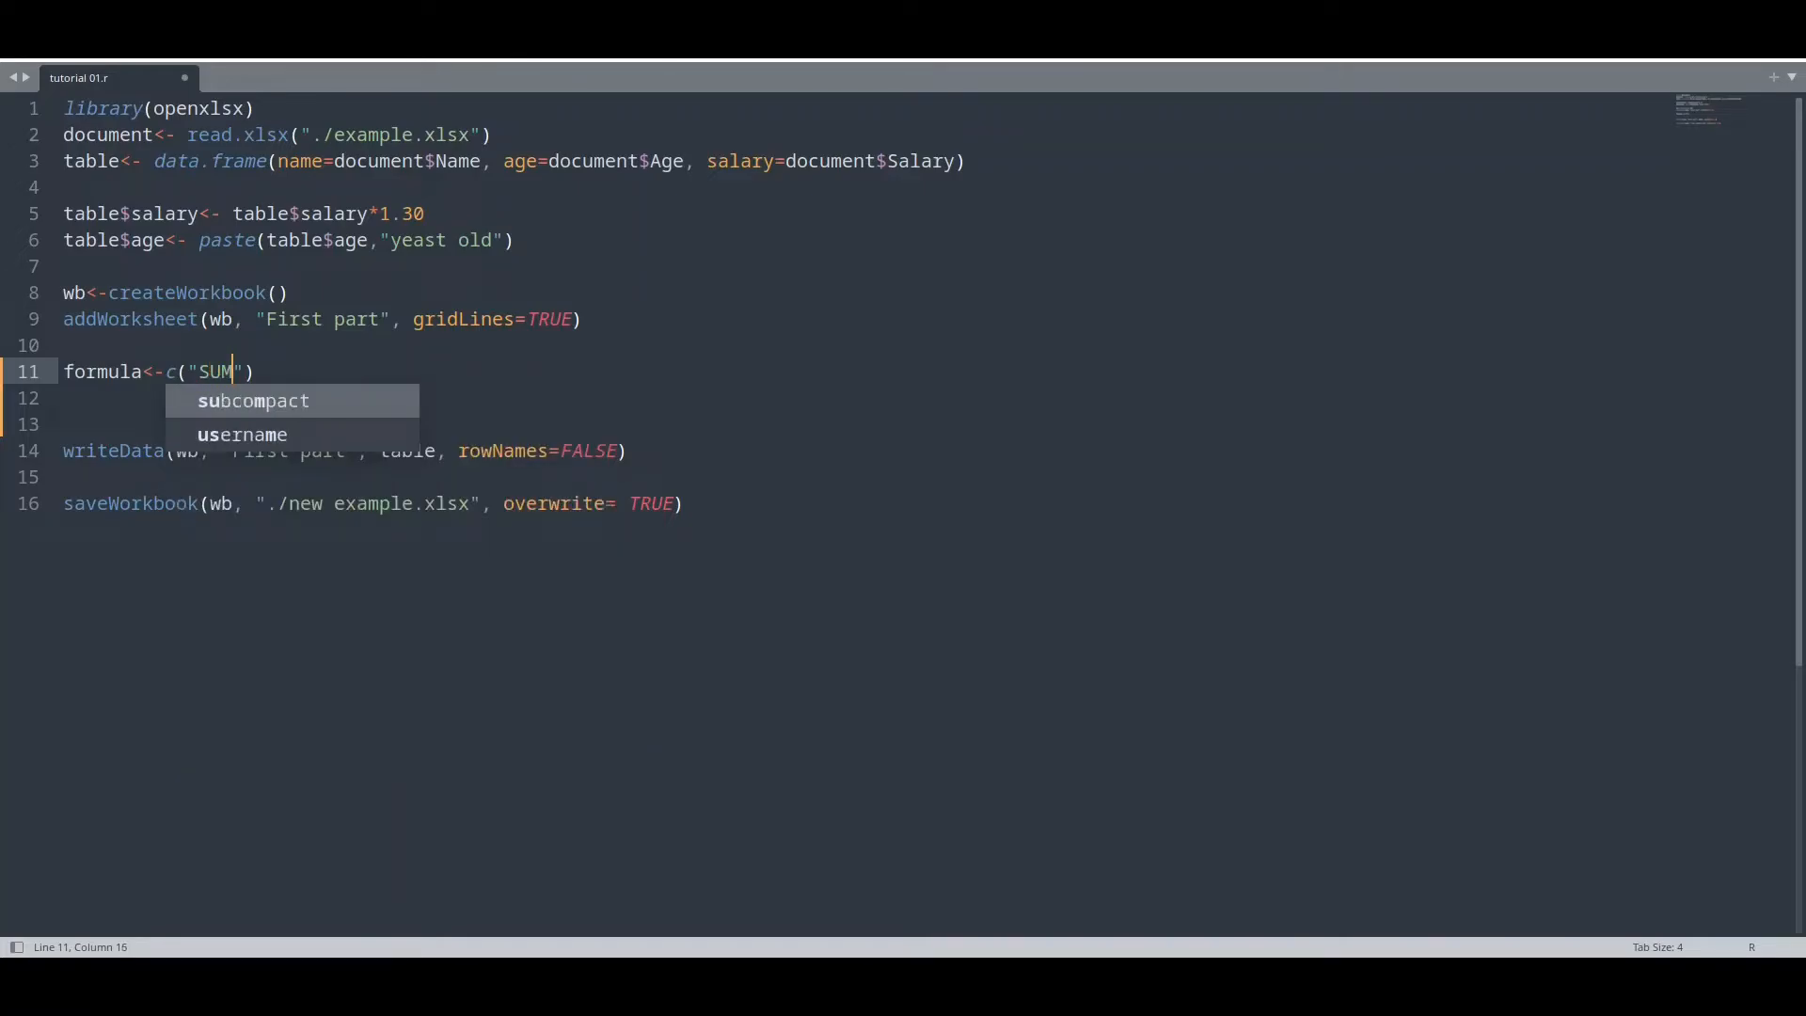
text(())
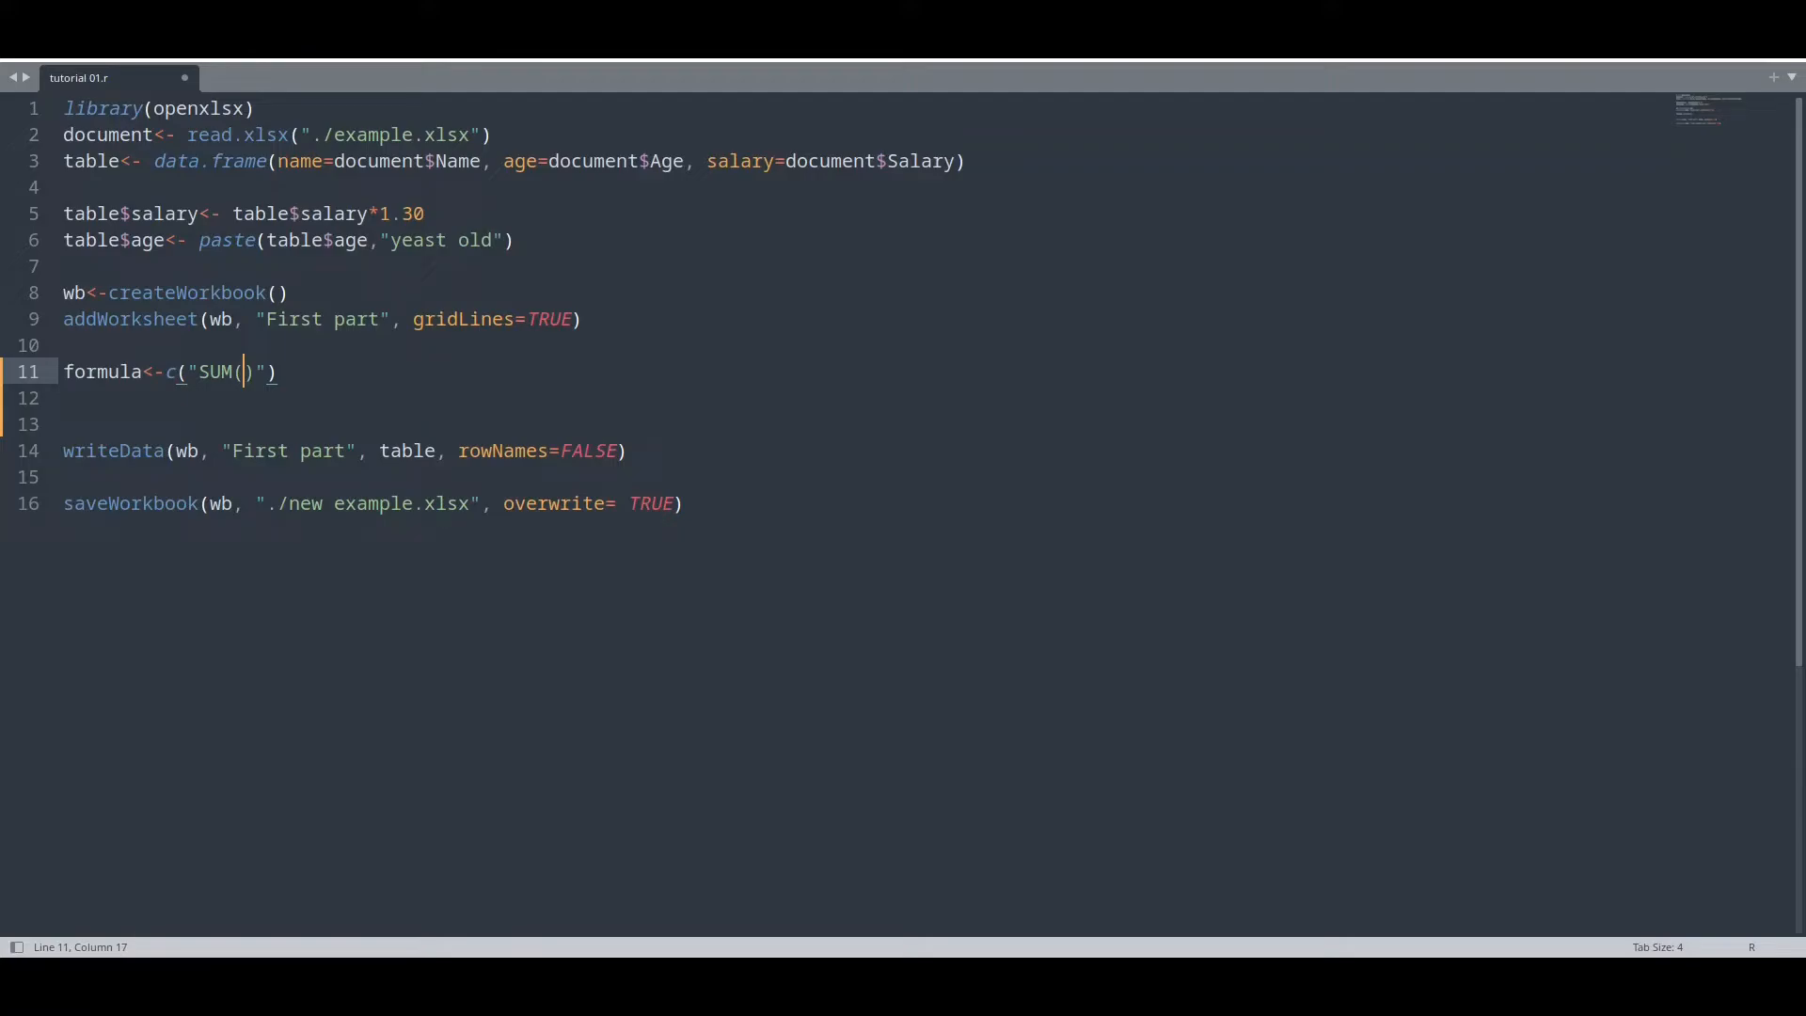
text(C2)
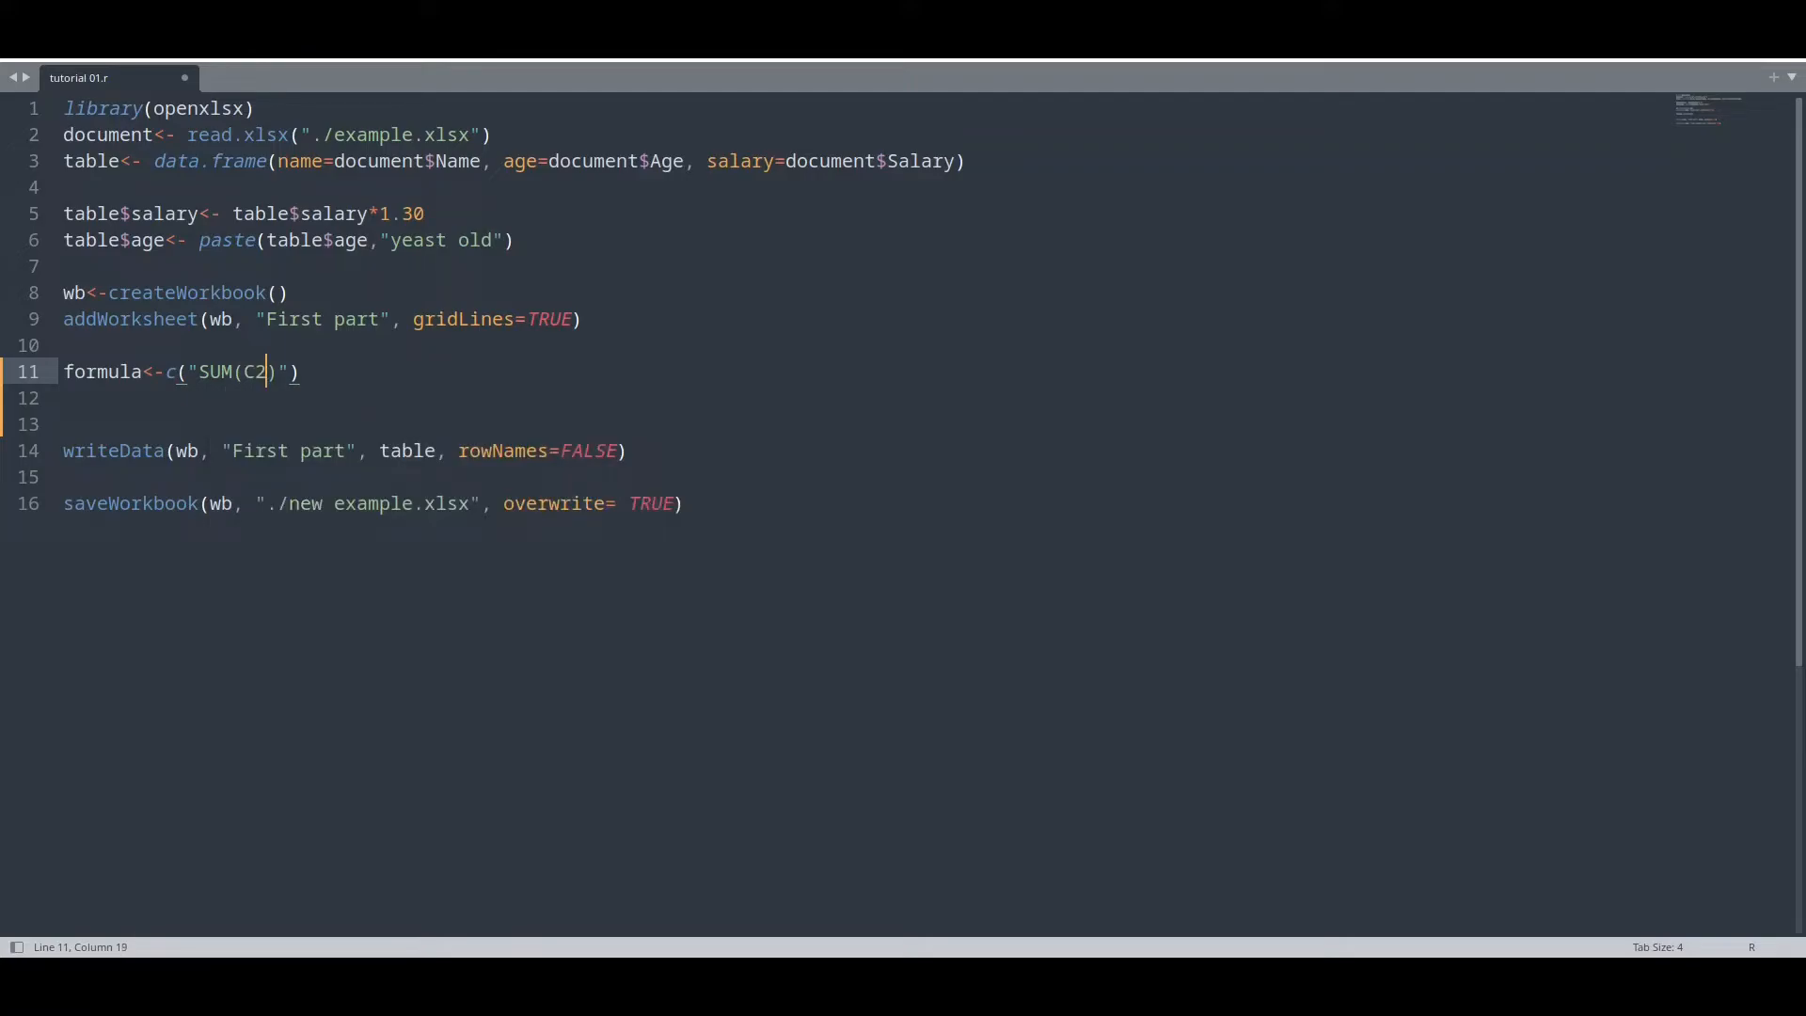
text(:C12)
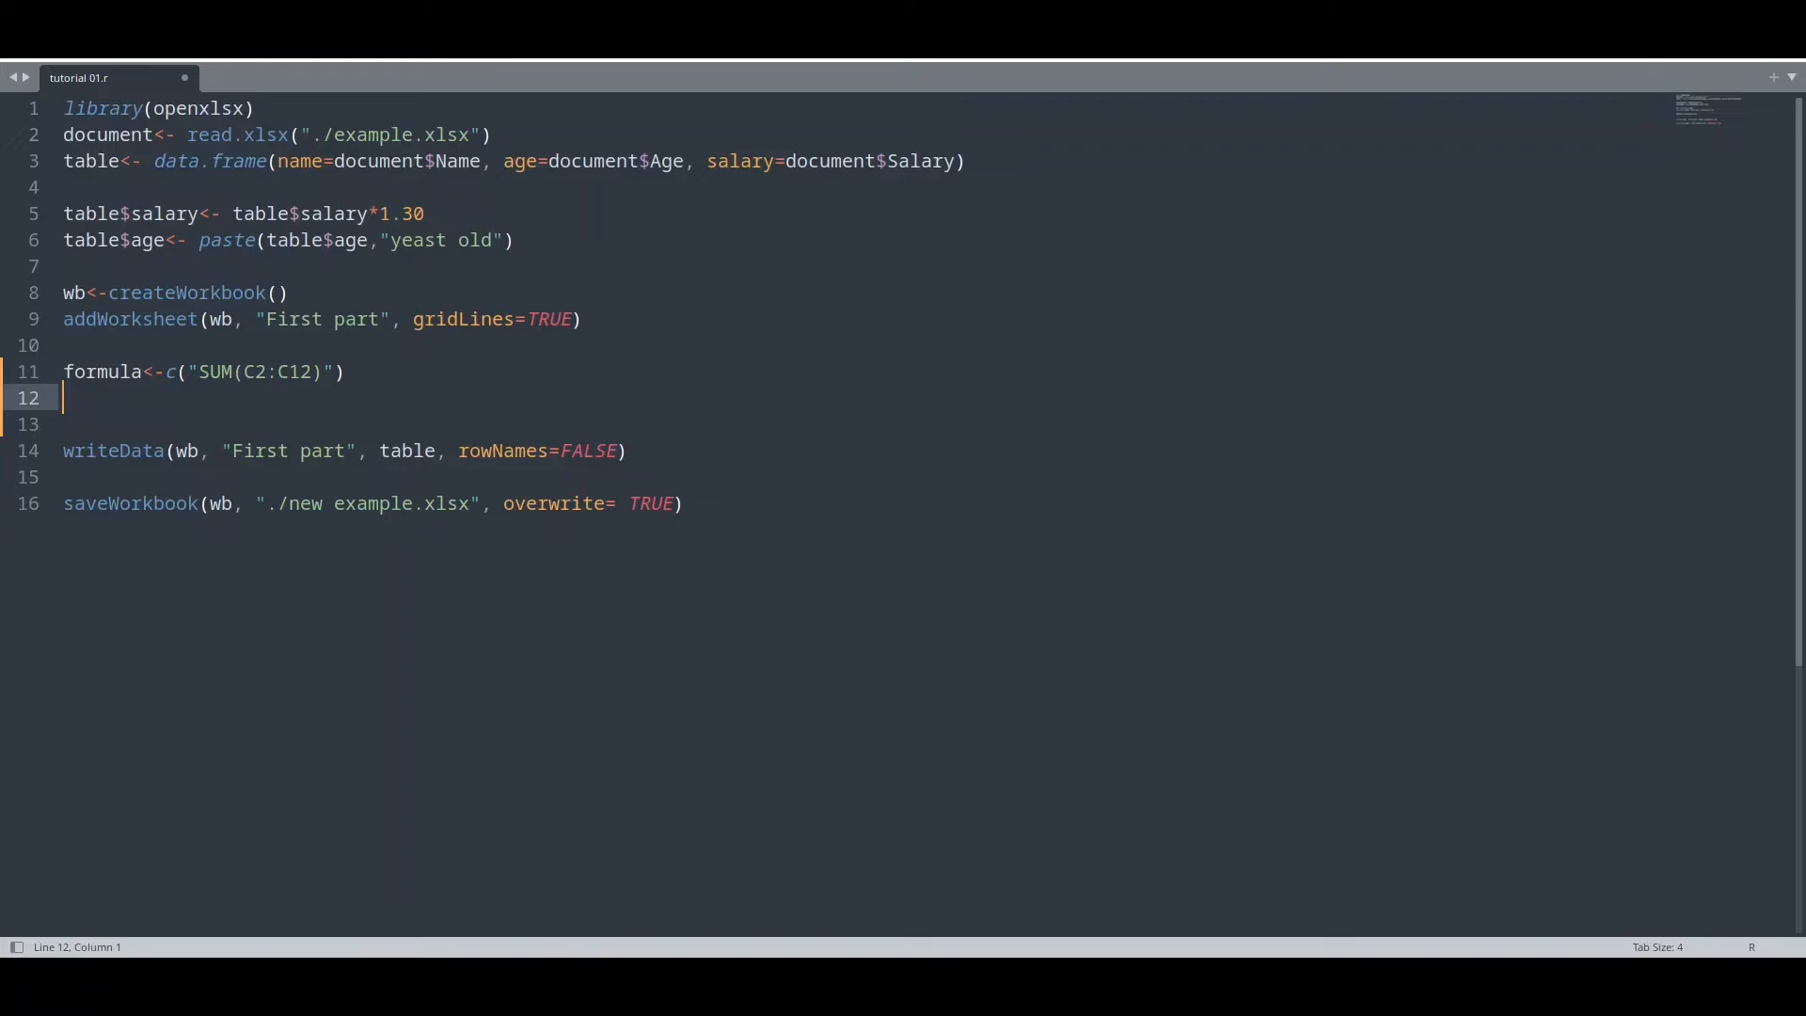
Write writeFormula(wb, sheet="First part", x=formula, startCol=5, startRow=13) and run the script.
text(writeFormula)
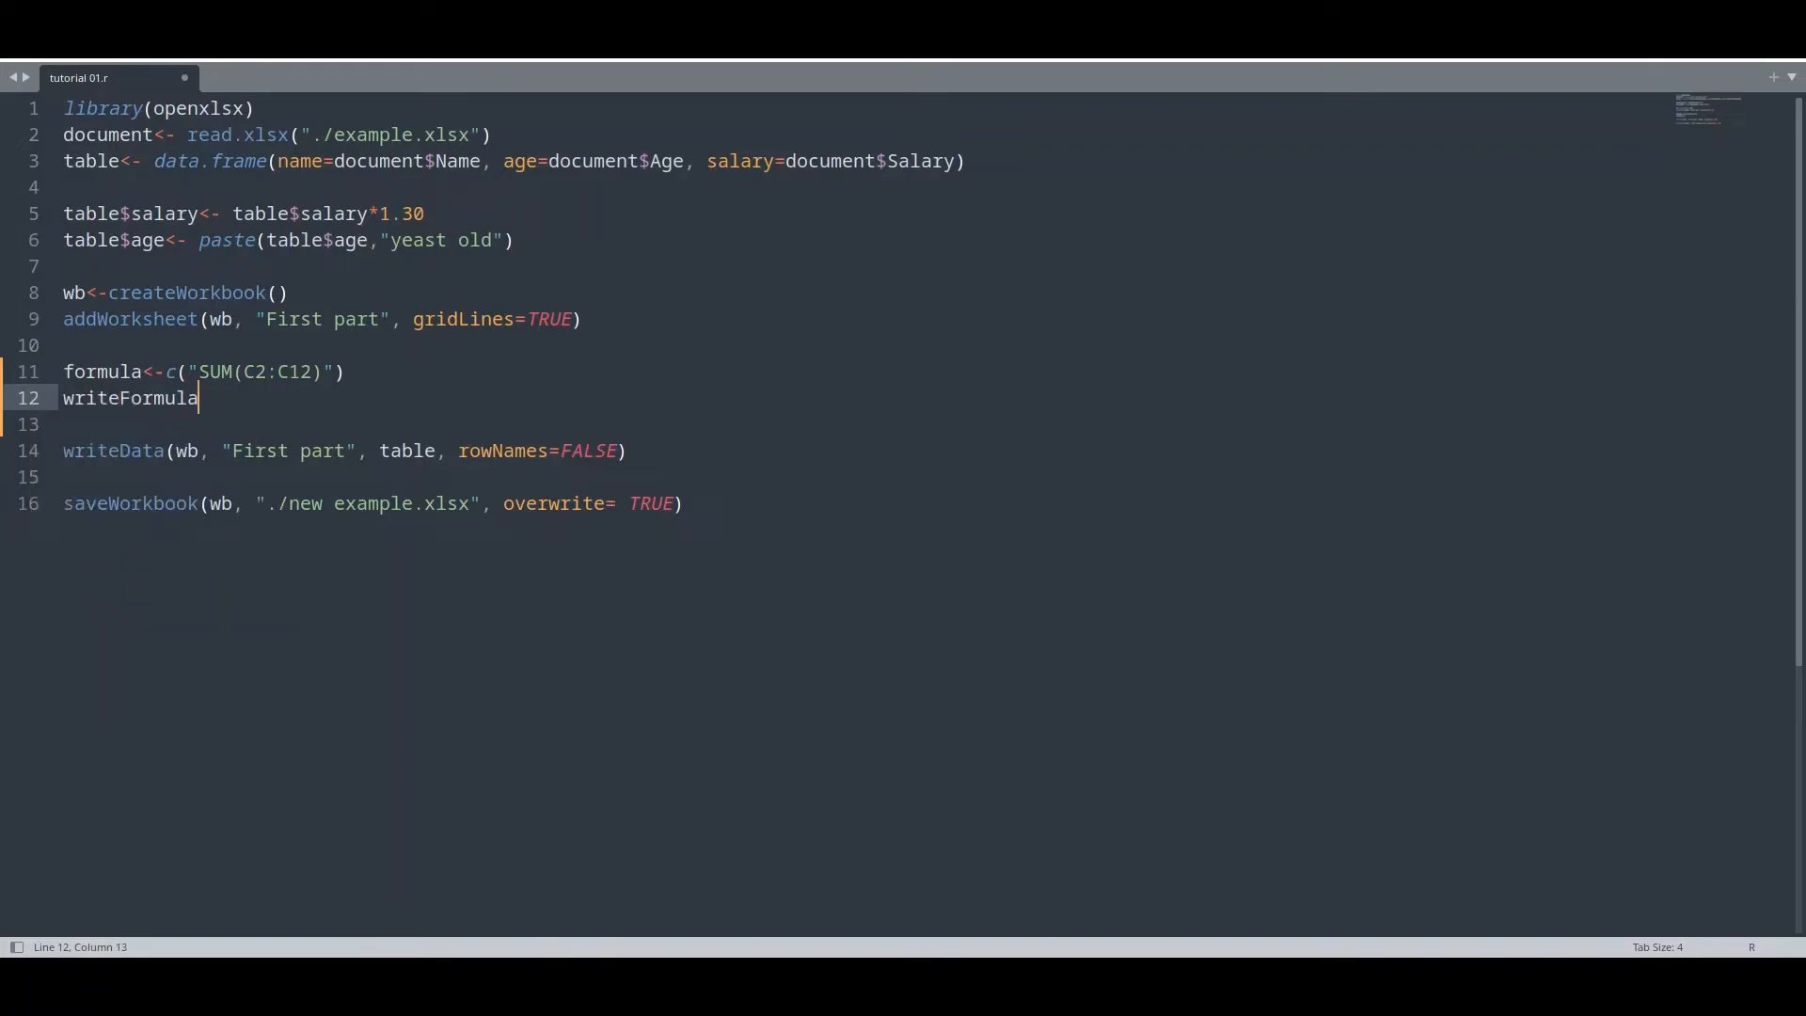
text((w)
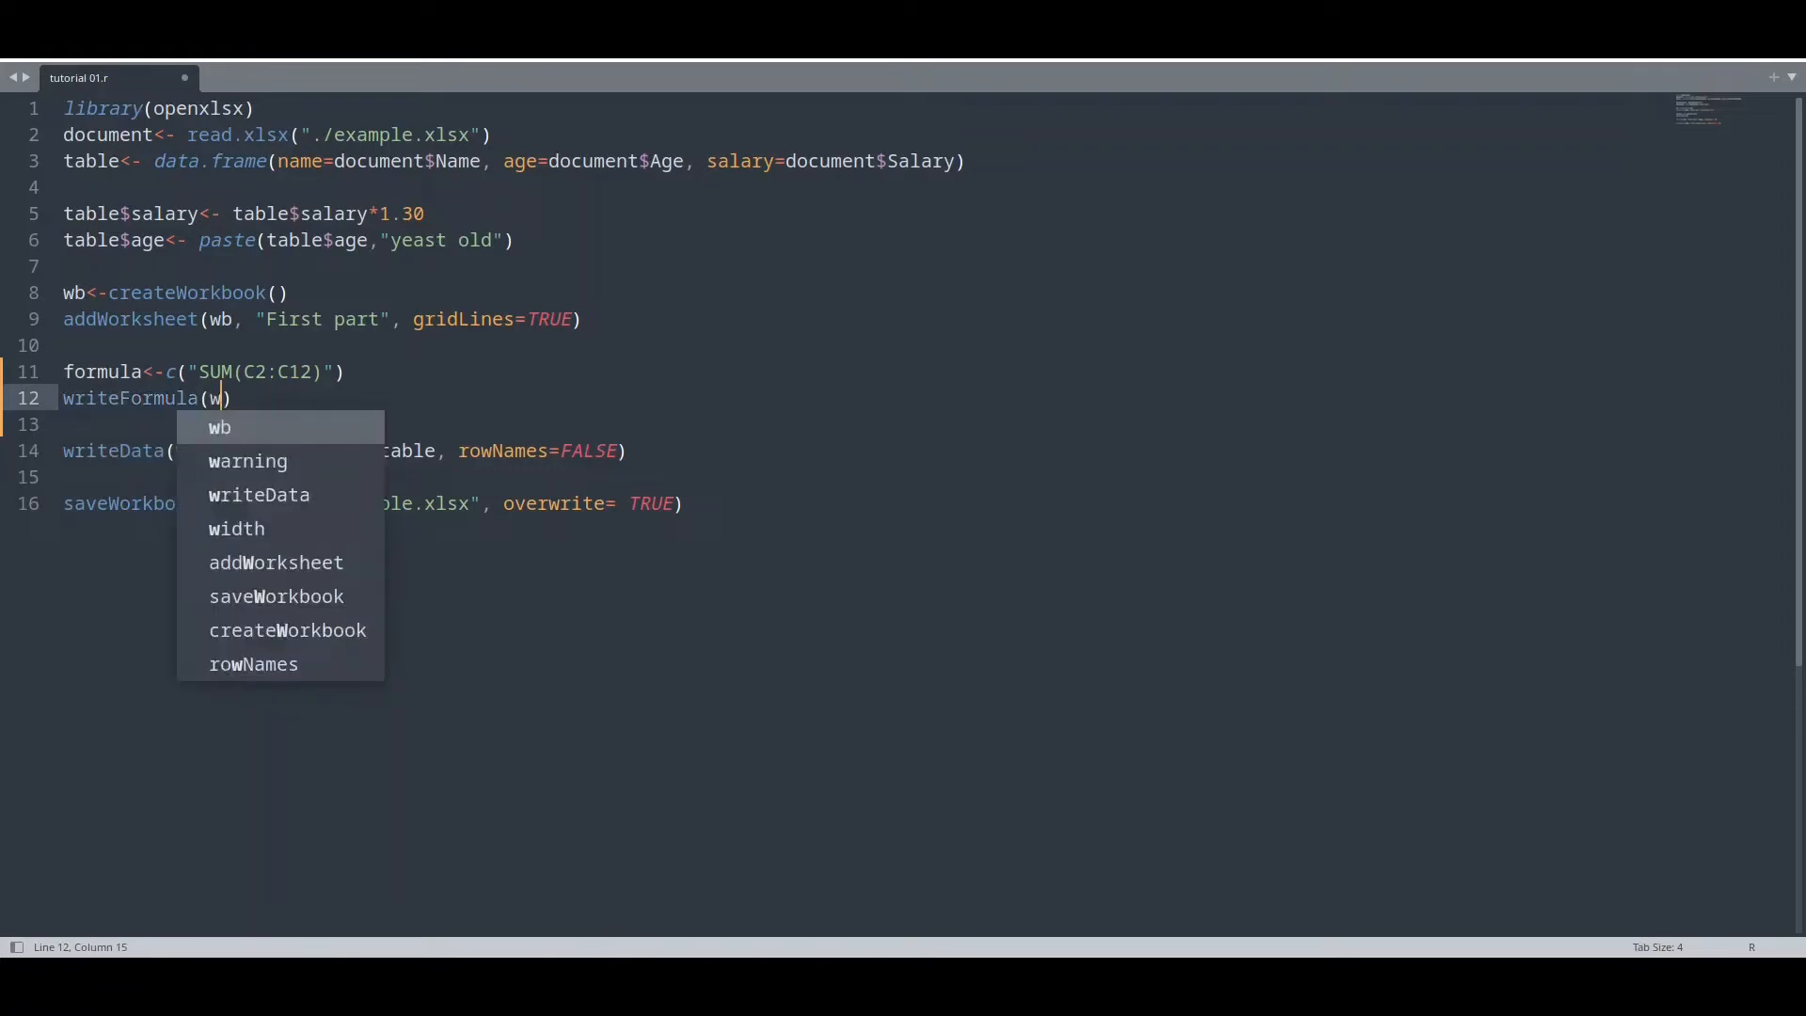
text(wb,)
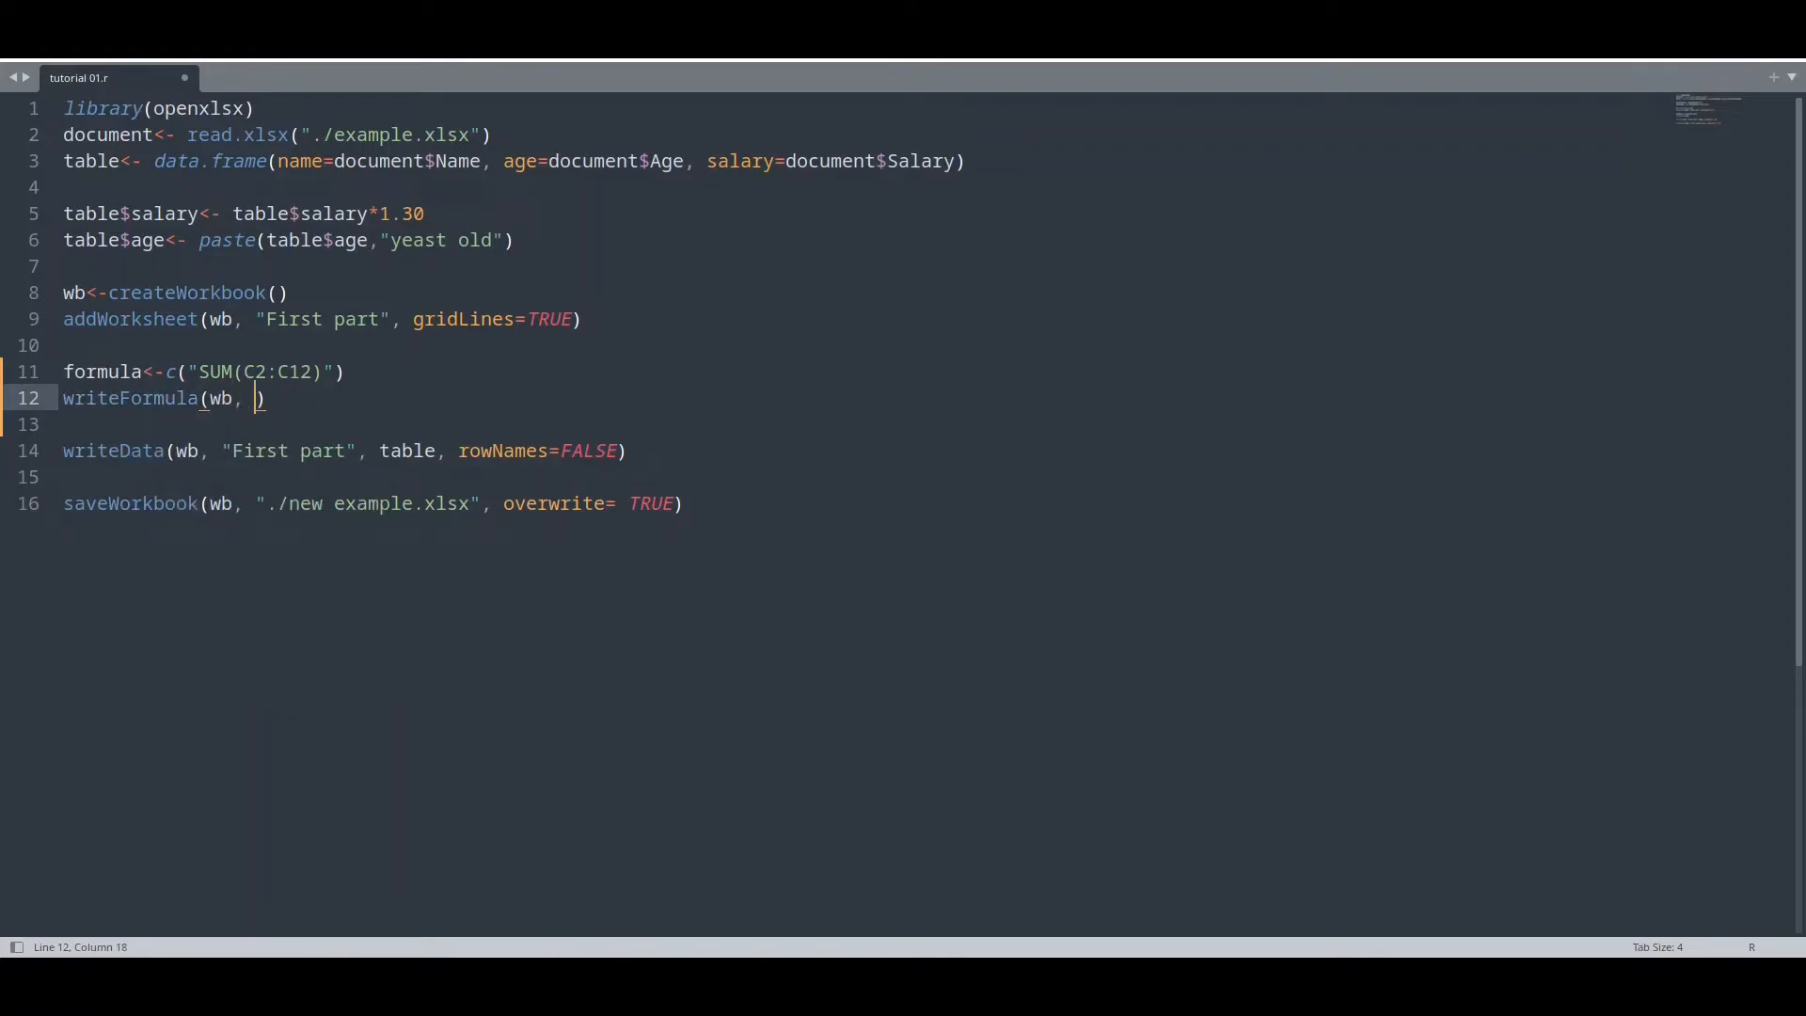
text(sheet=")
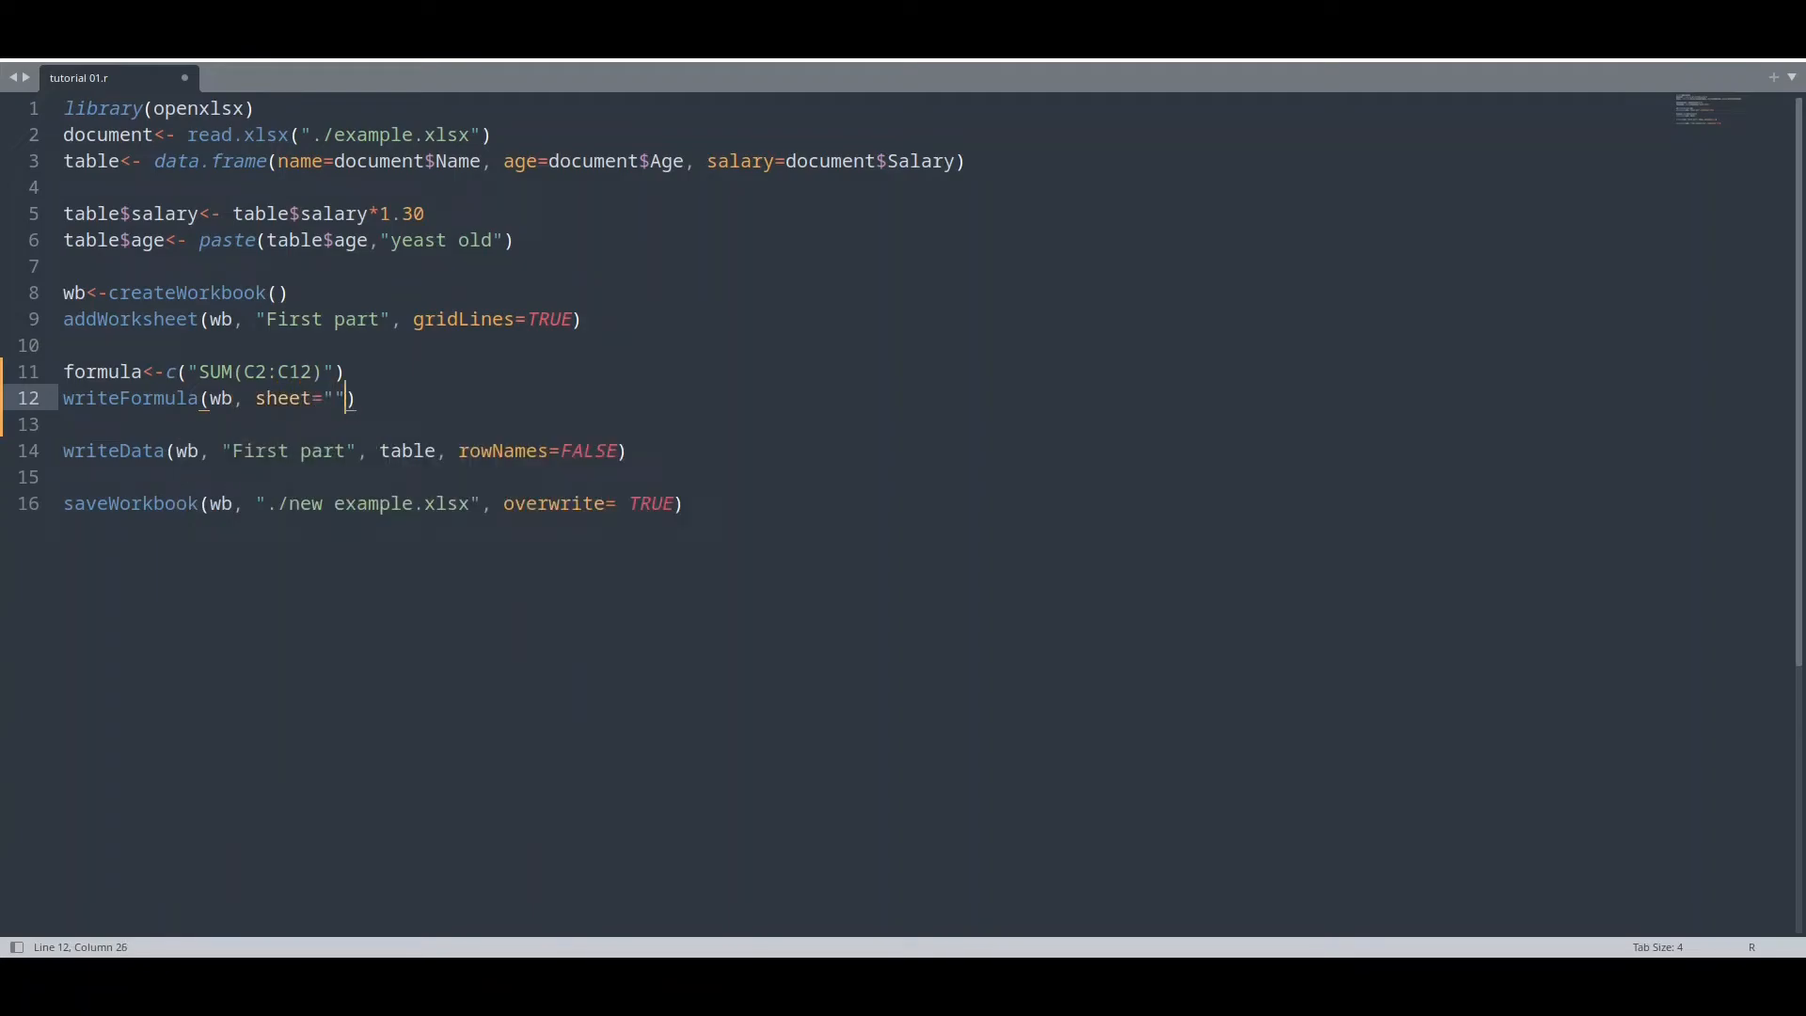
text(First part)
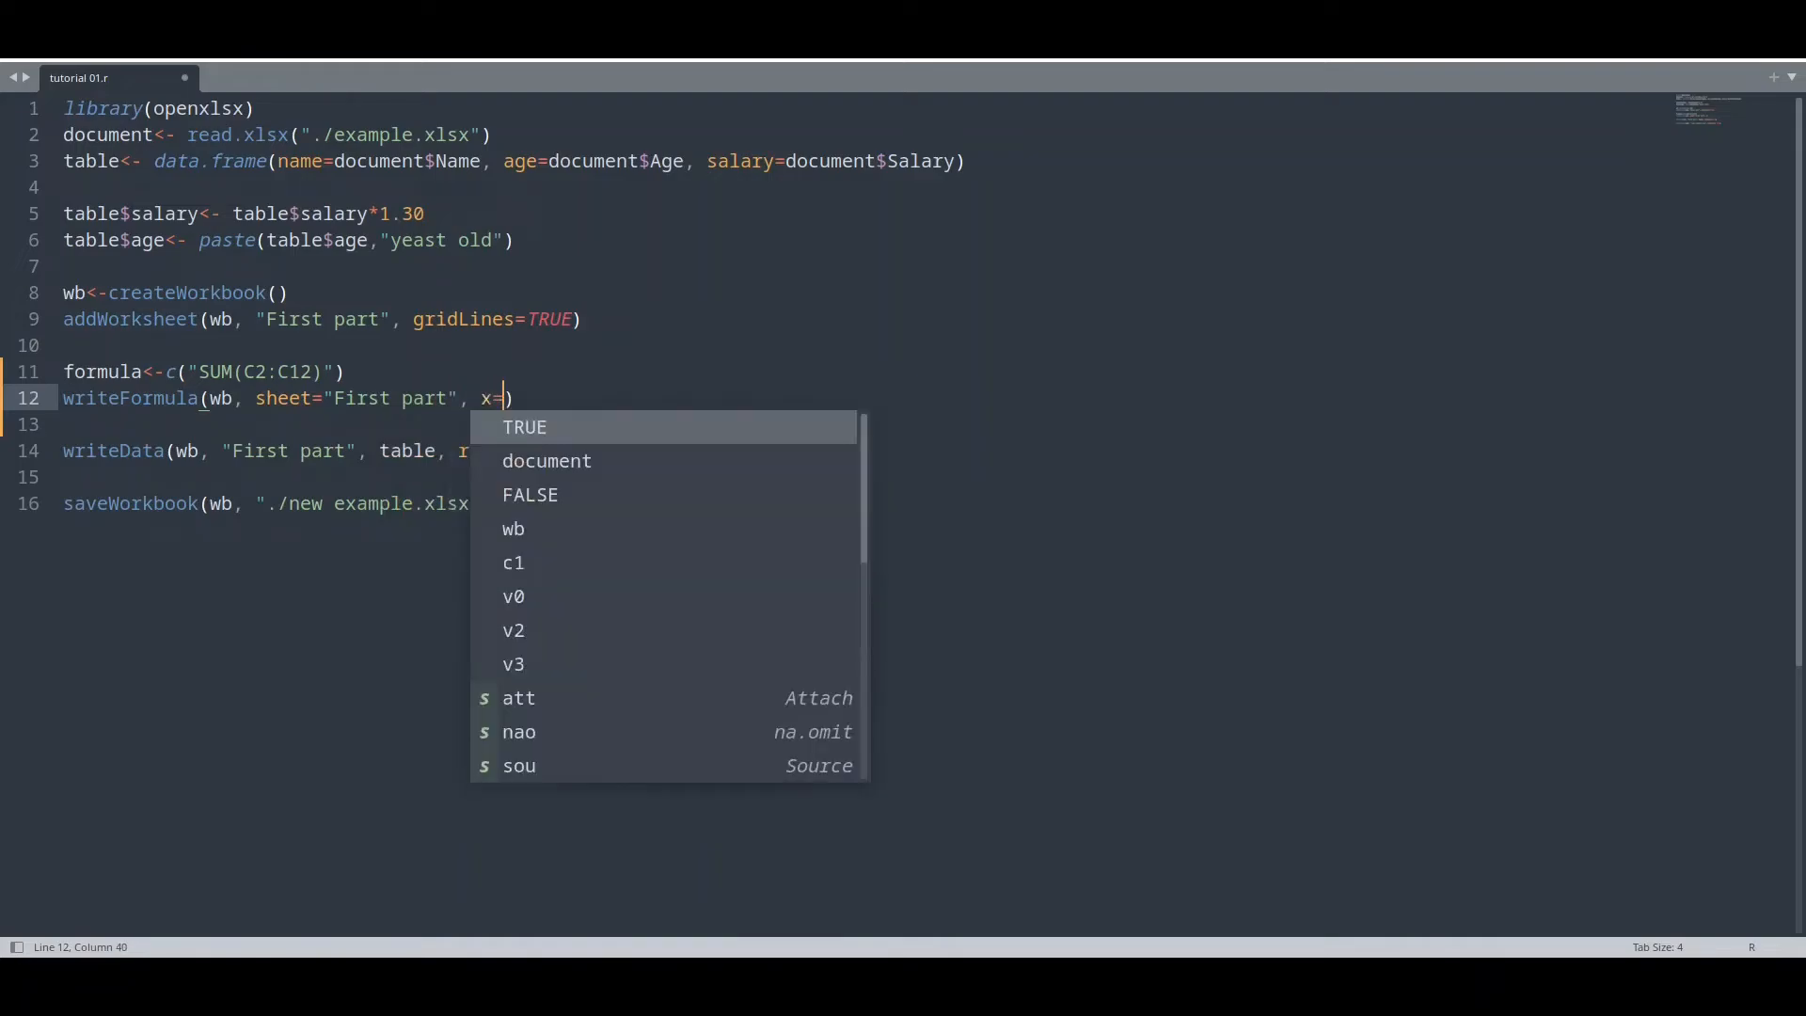
text(formula,)
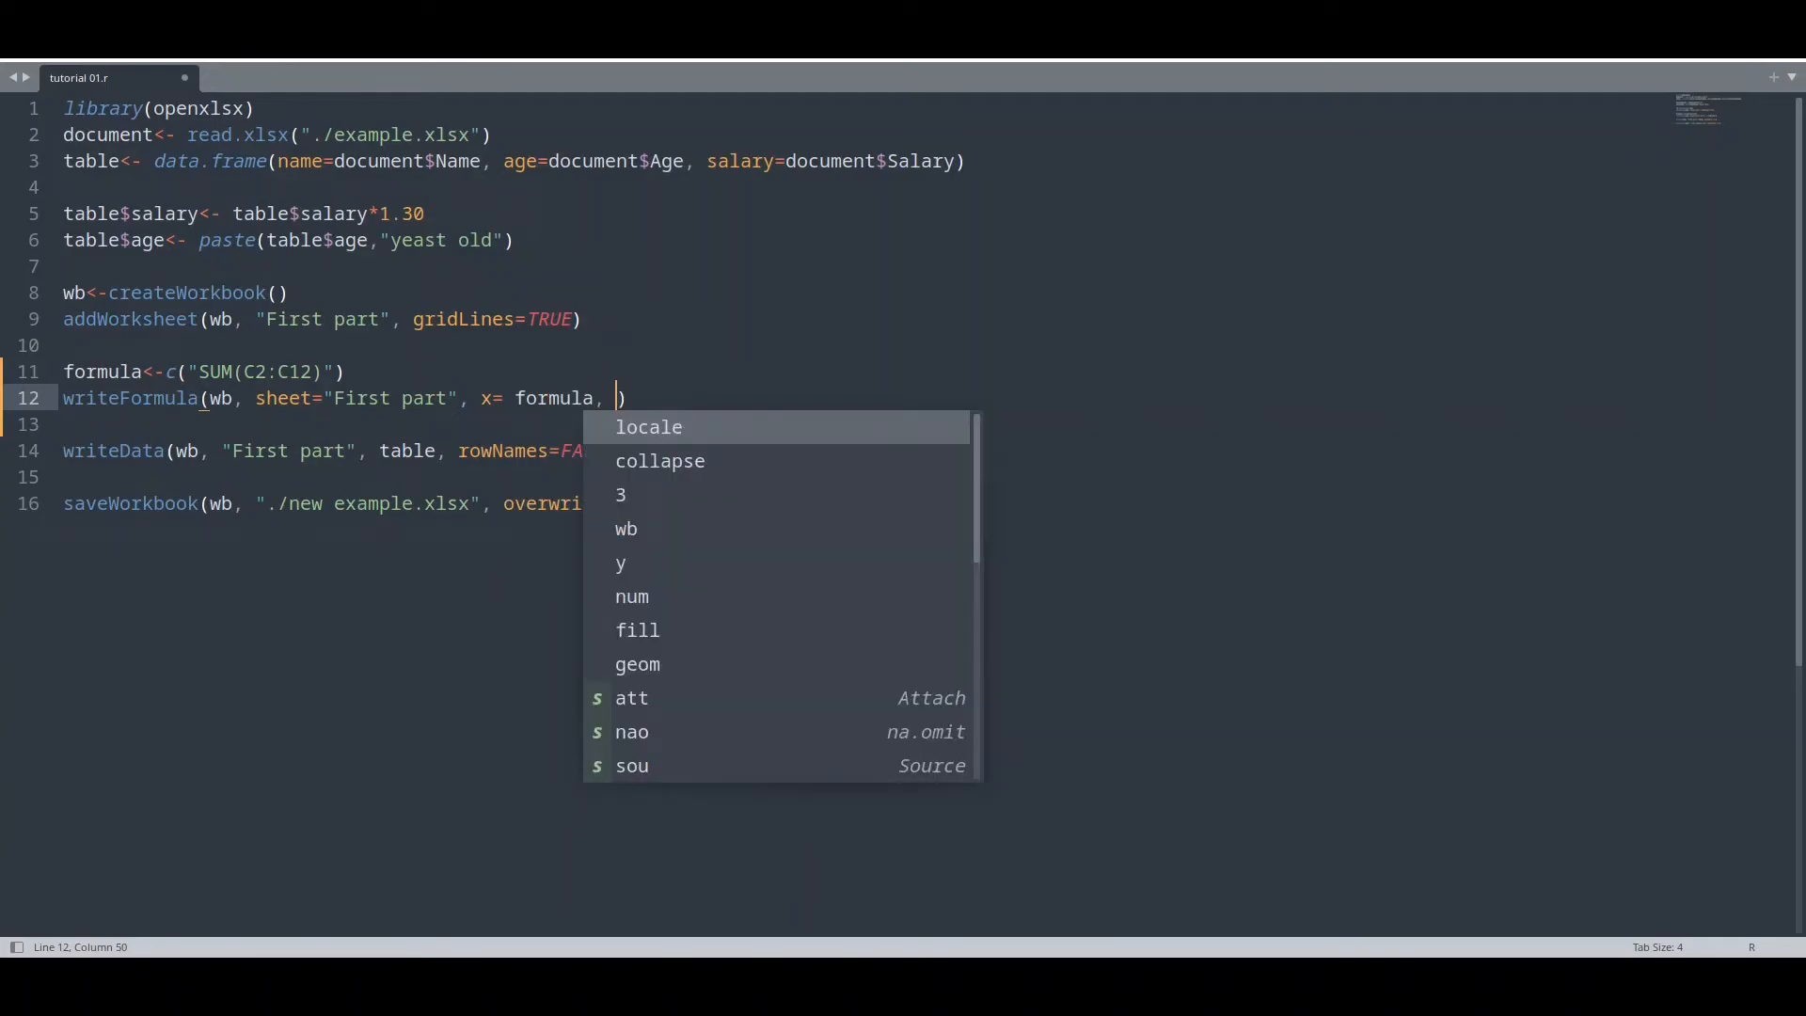
text(startCol)
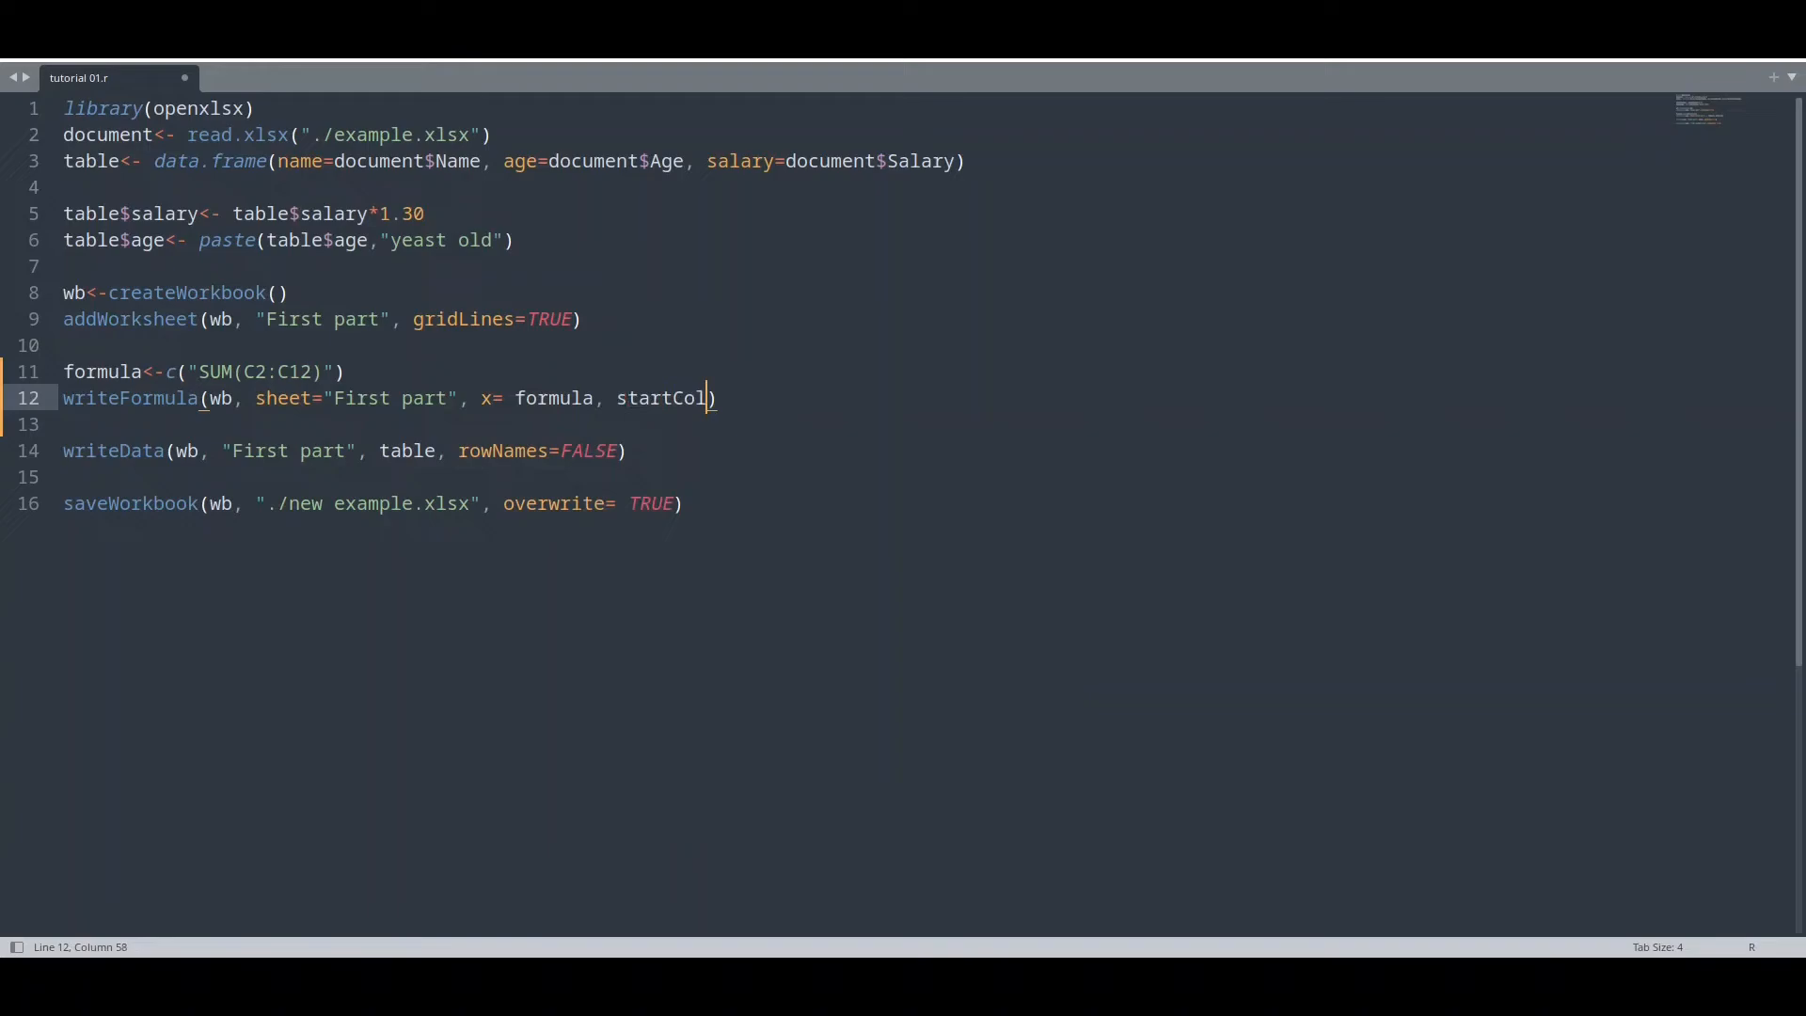
text(=)
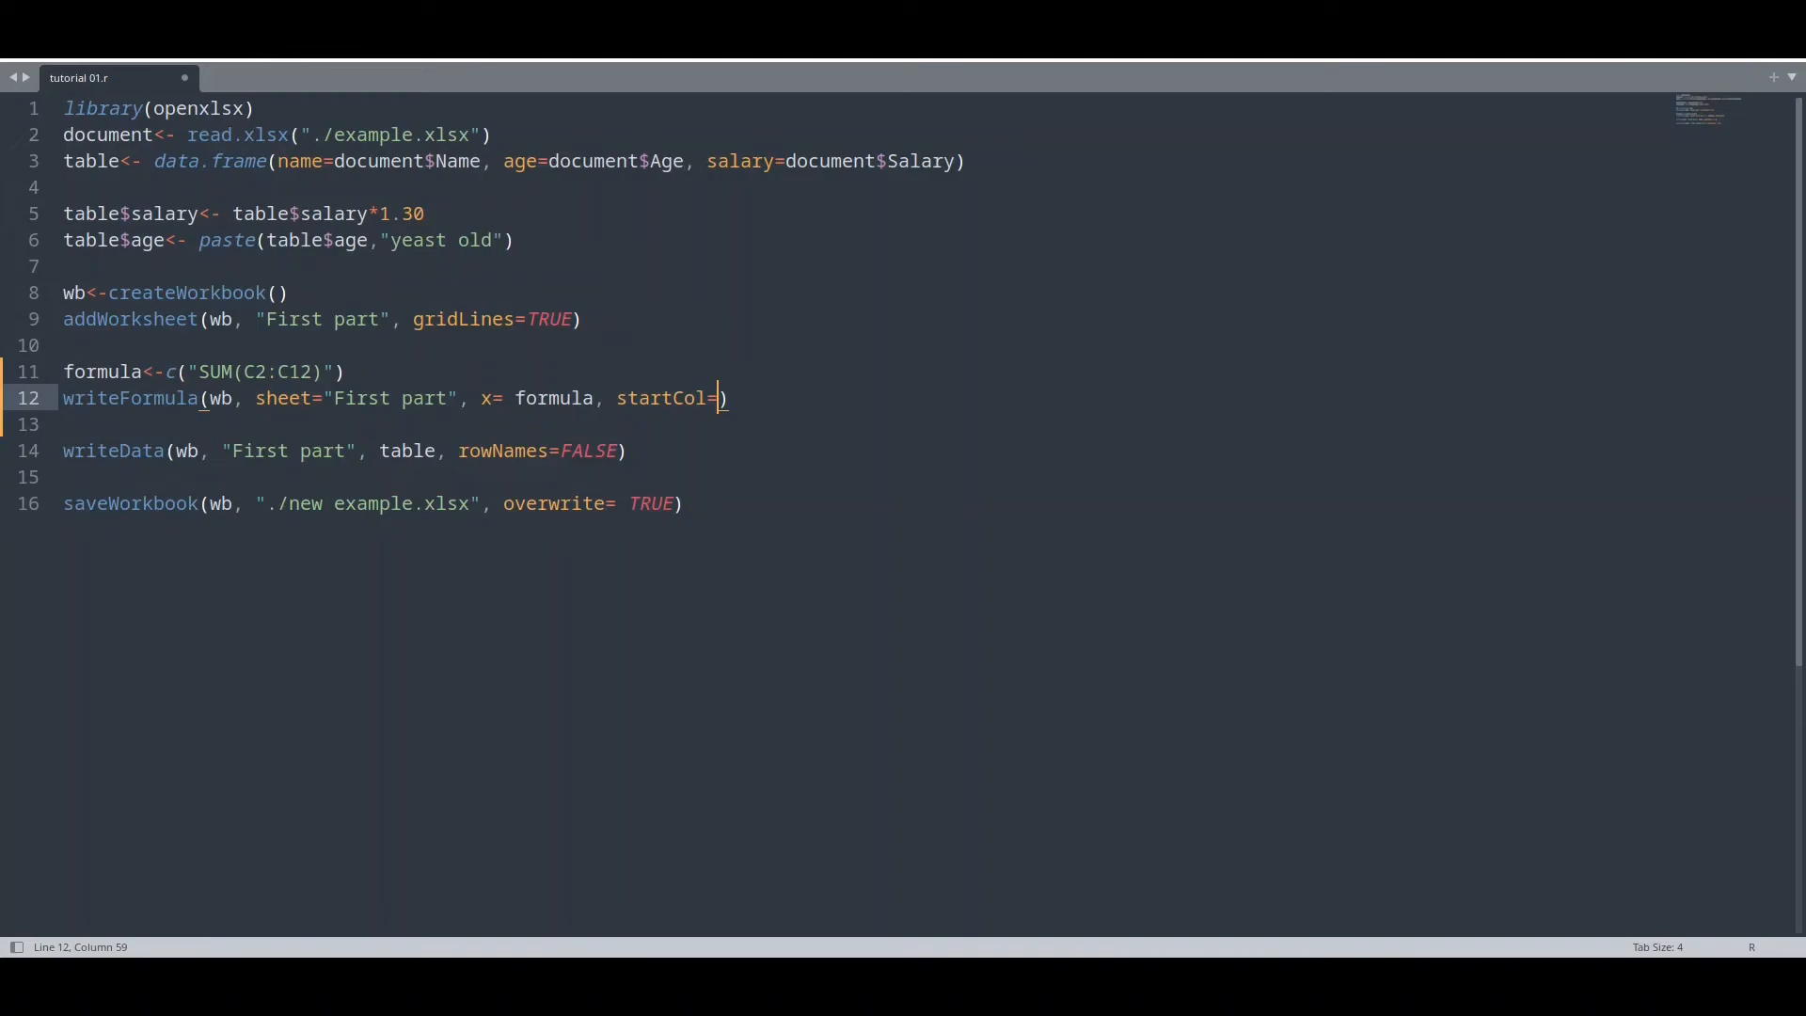
text(" ")
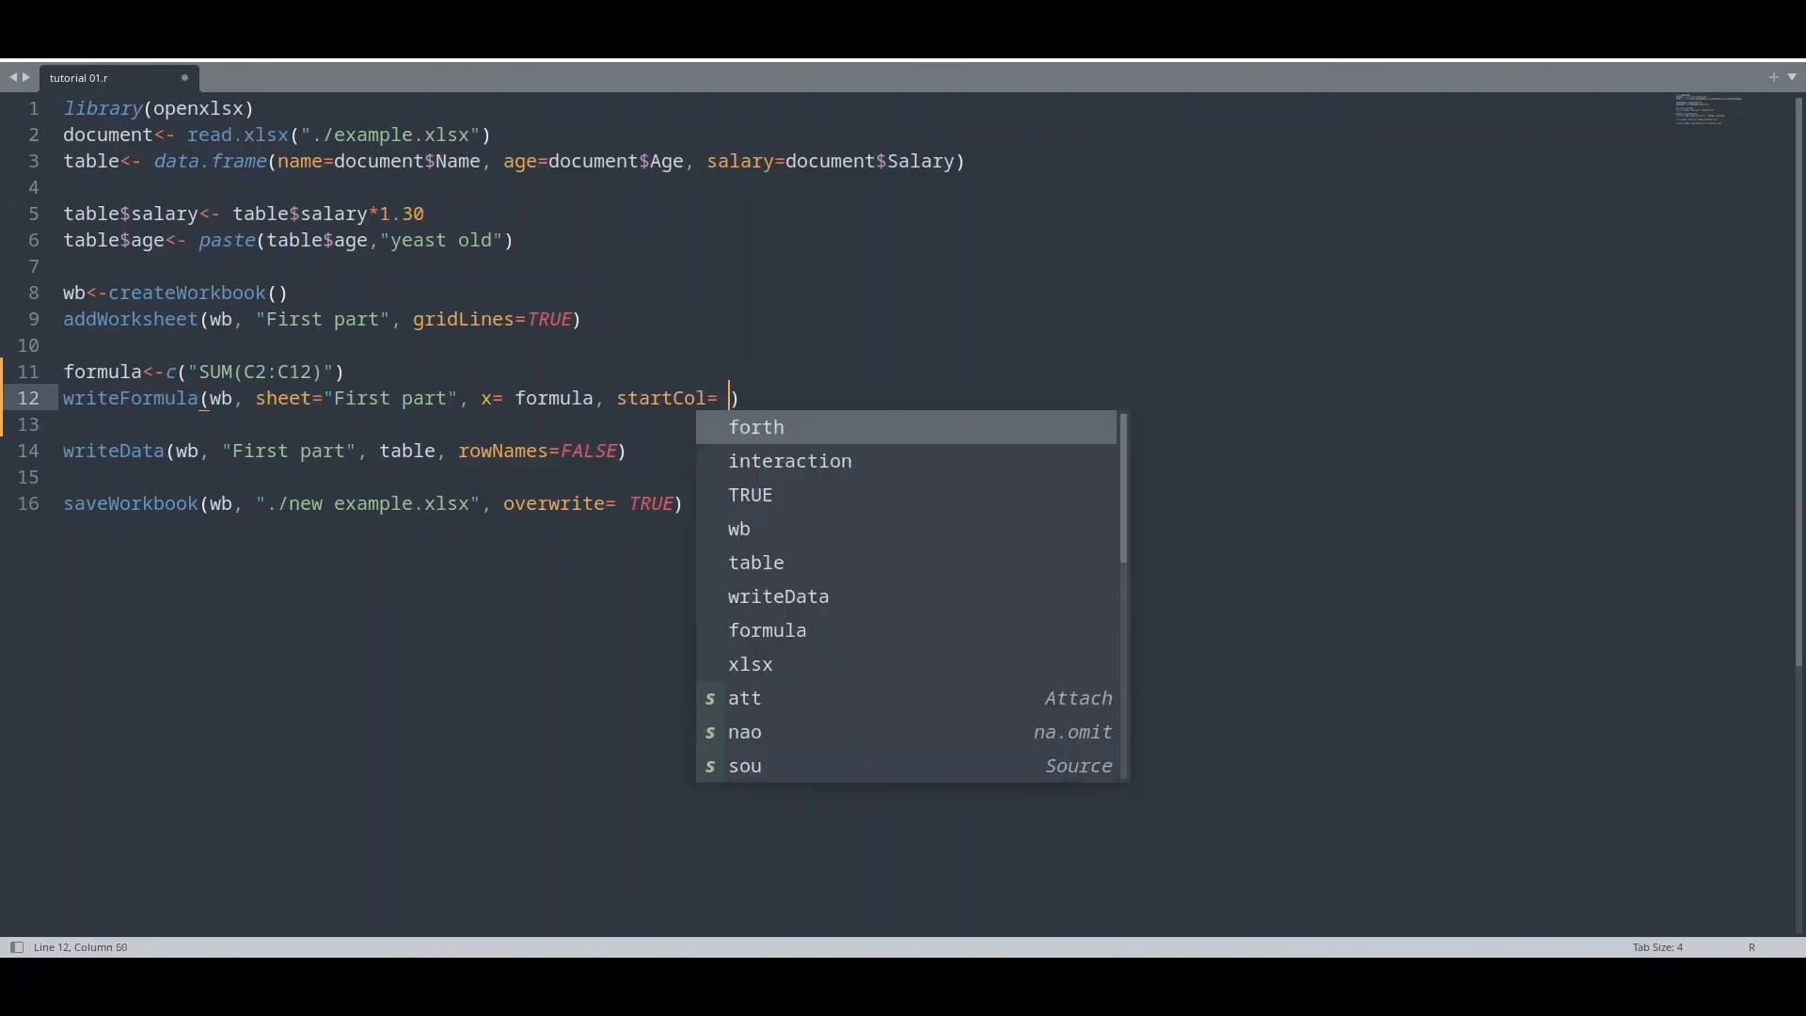
text(5,)
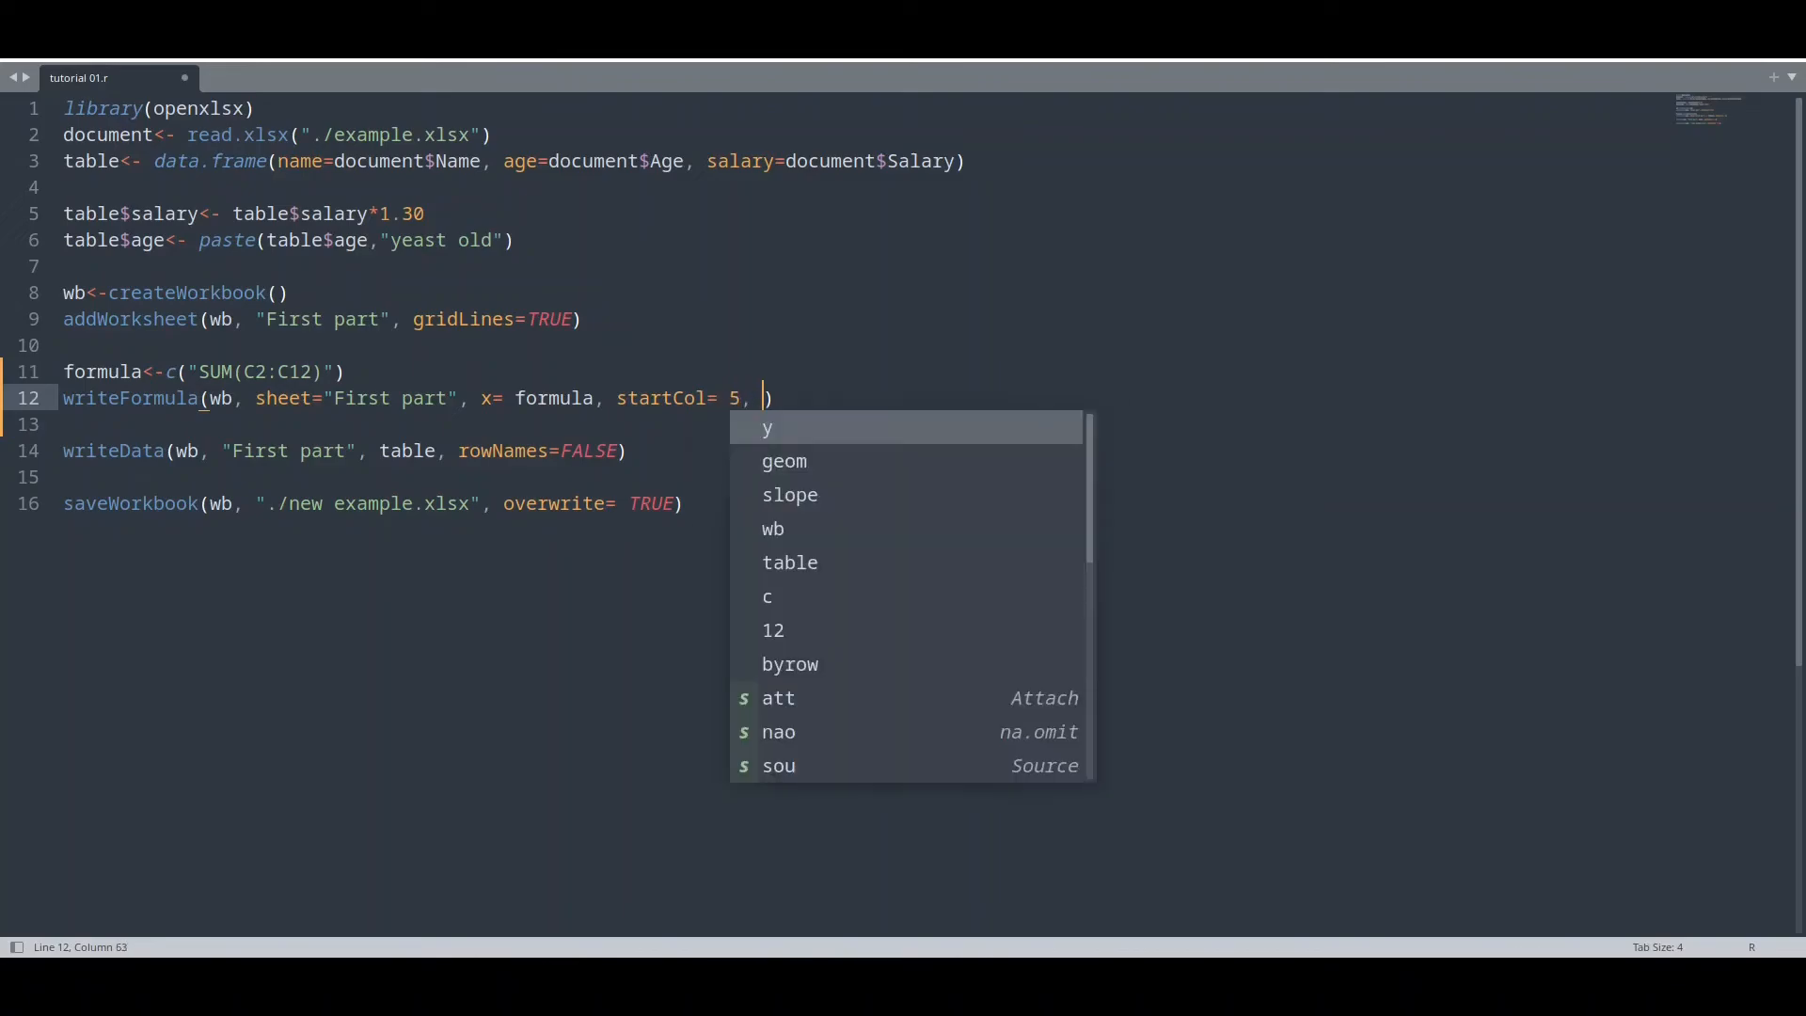
text(startR)
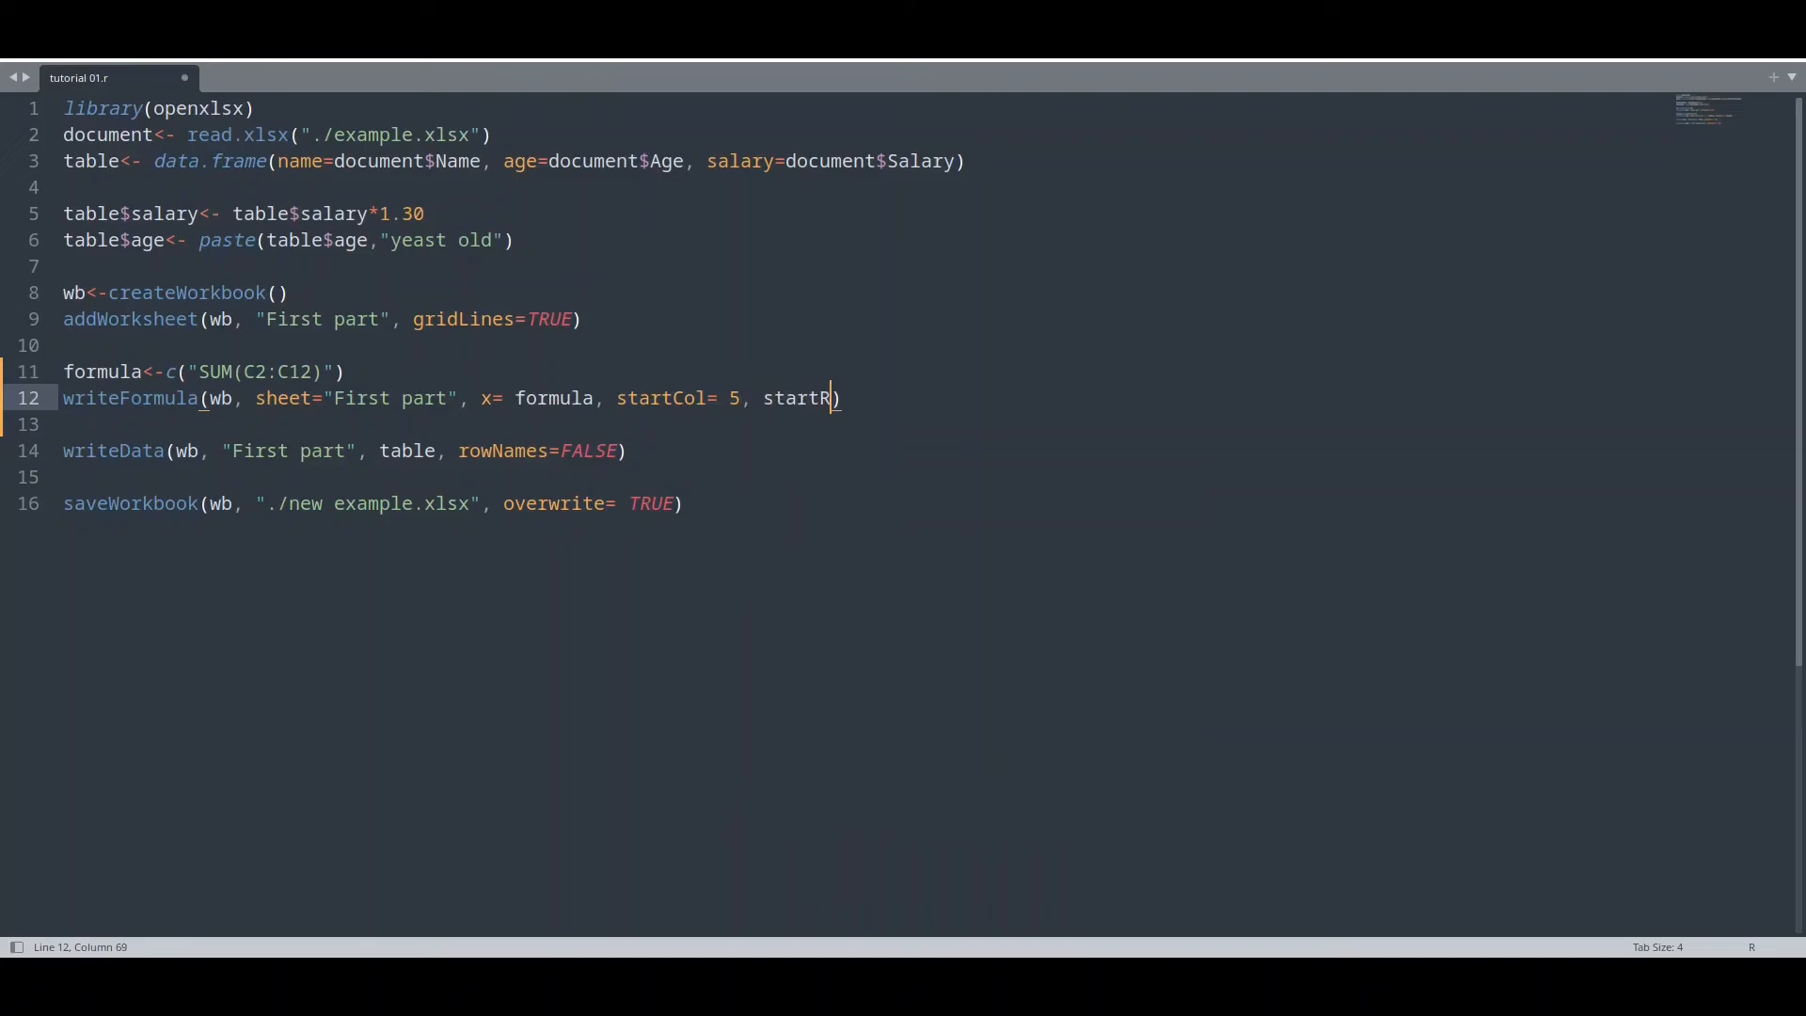
text(ow= 13)
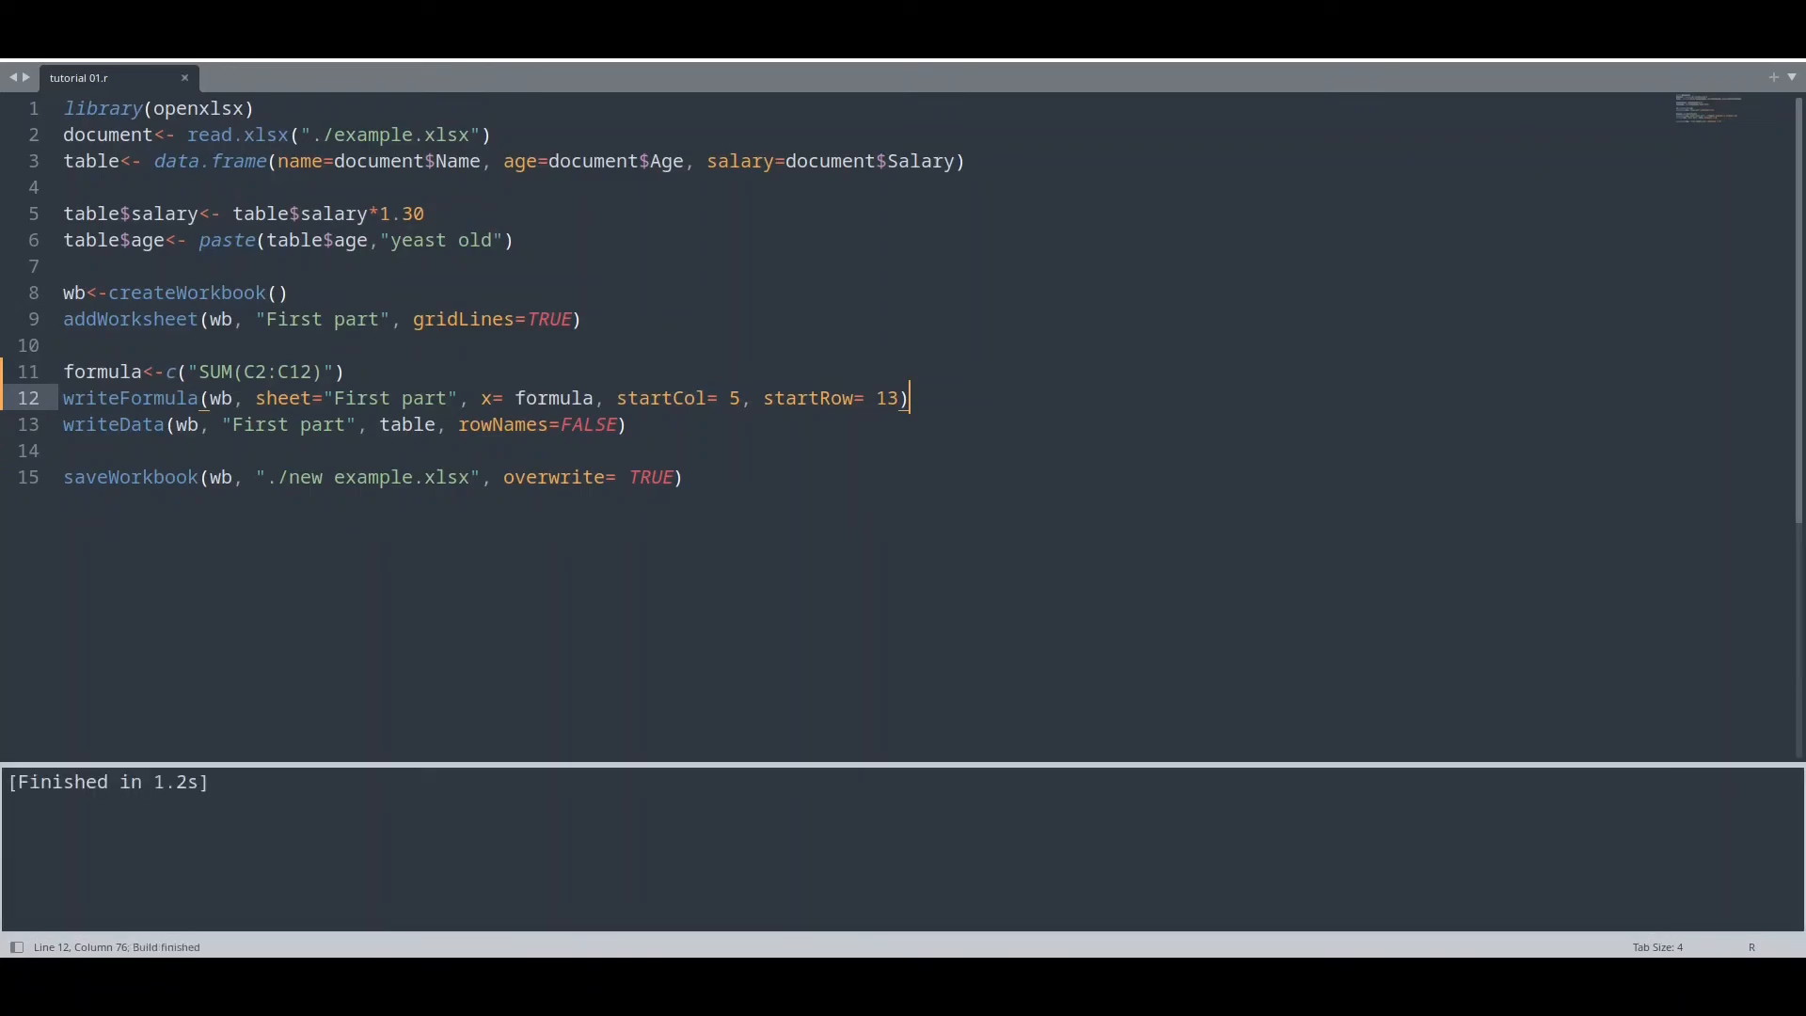
Open the generated new example.xlsx from the tutorials folder in LibreOffice Calc.
click(39, 320)
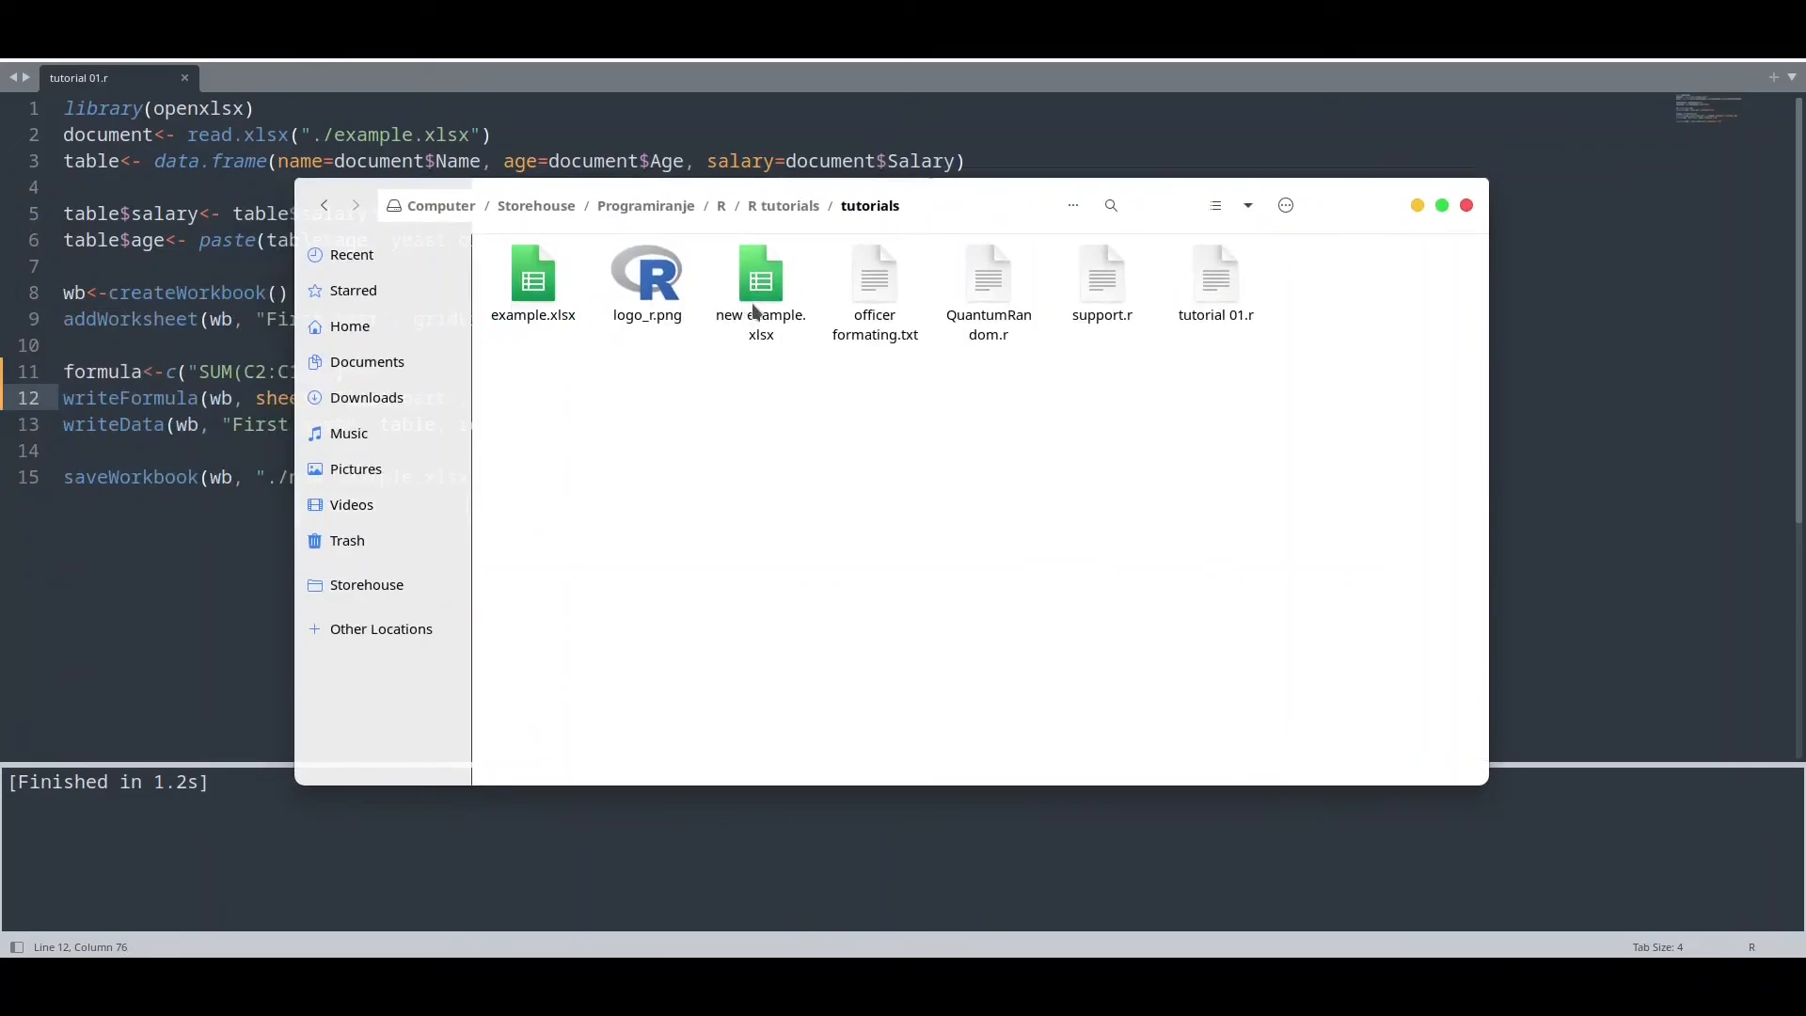
click(760, 282)
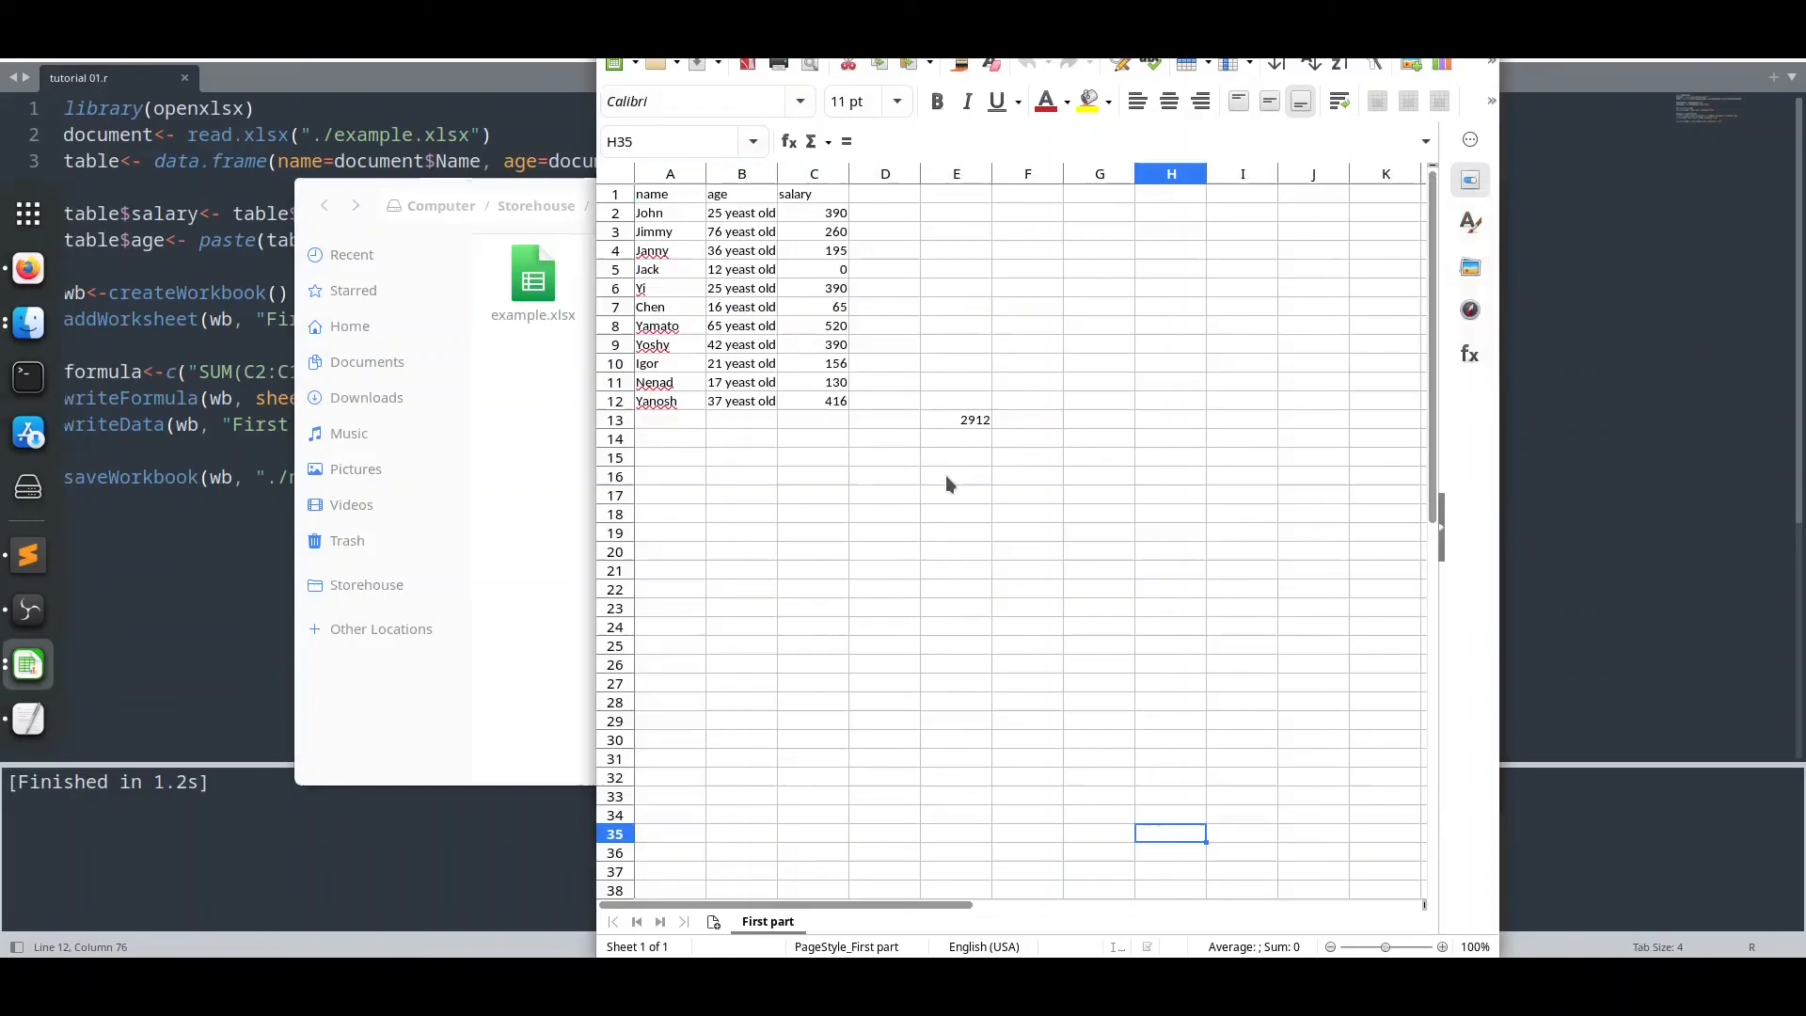
click(956, 419)
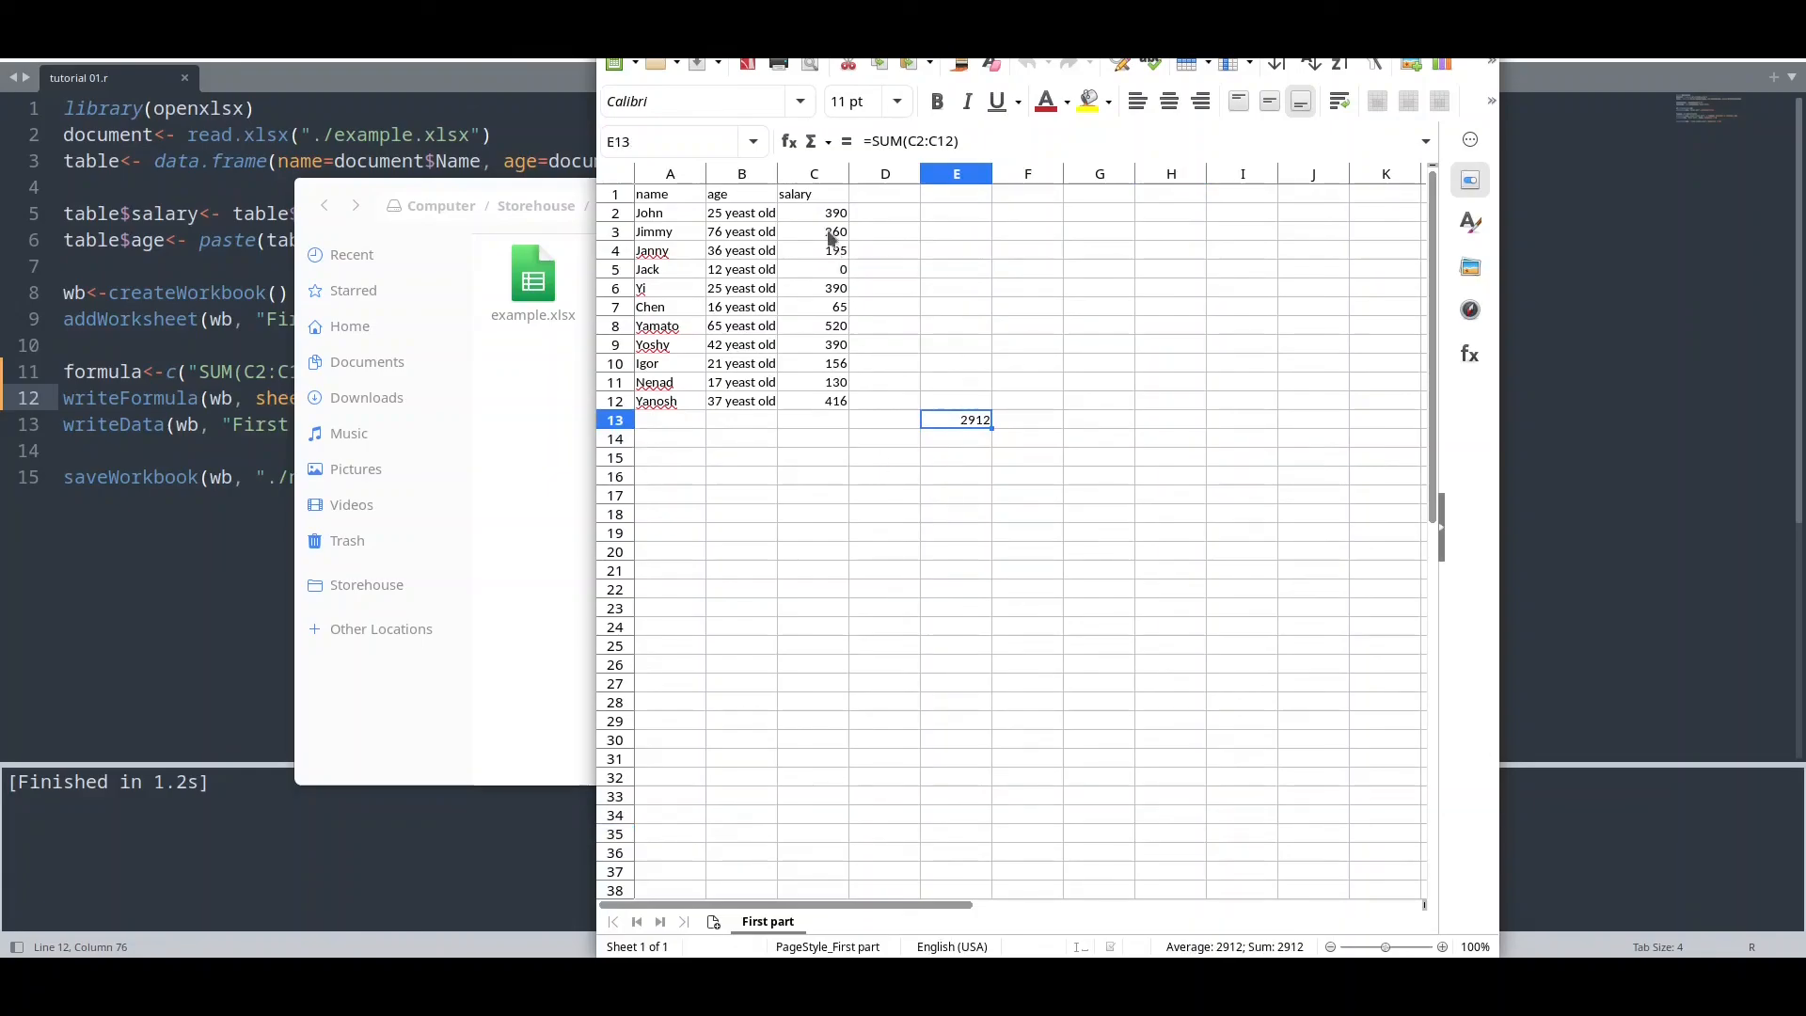
drag(813, 212, 813, 401)
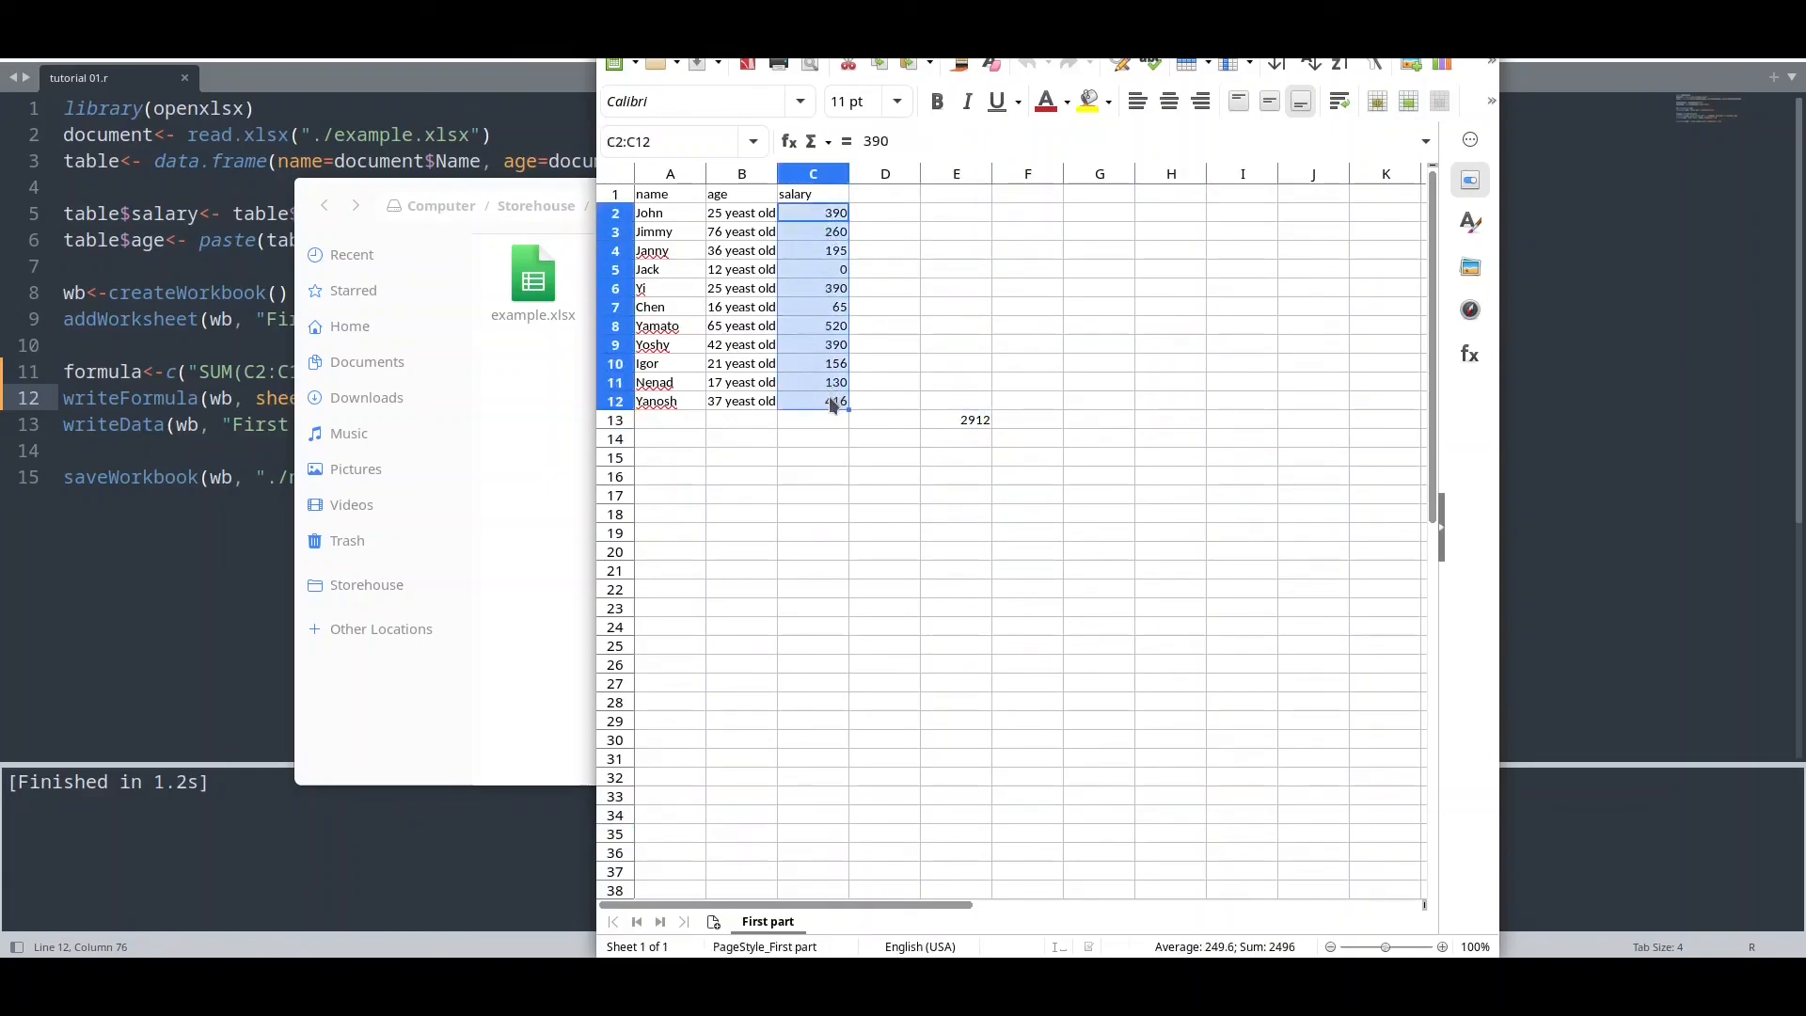
click(974, 419)
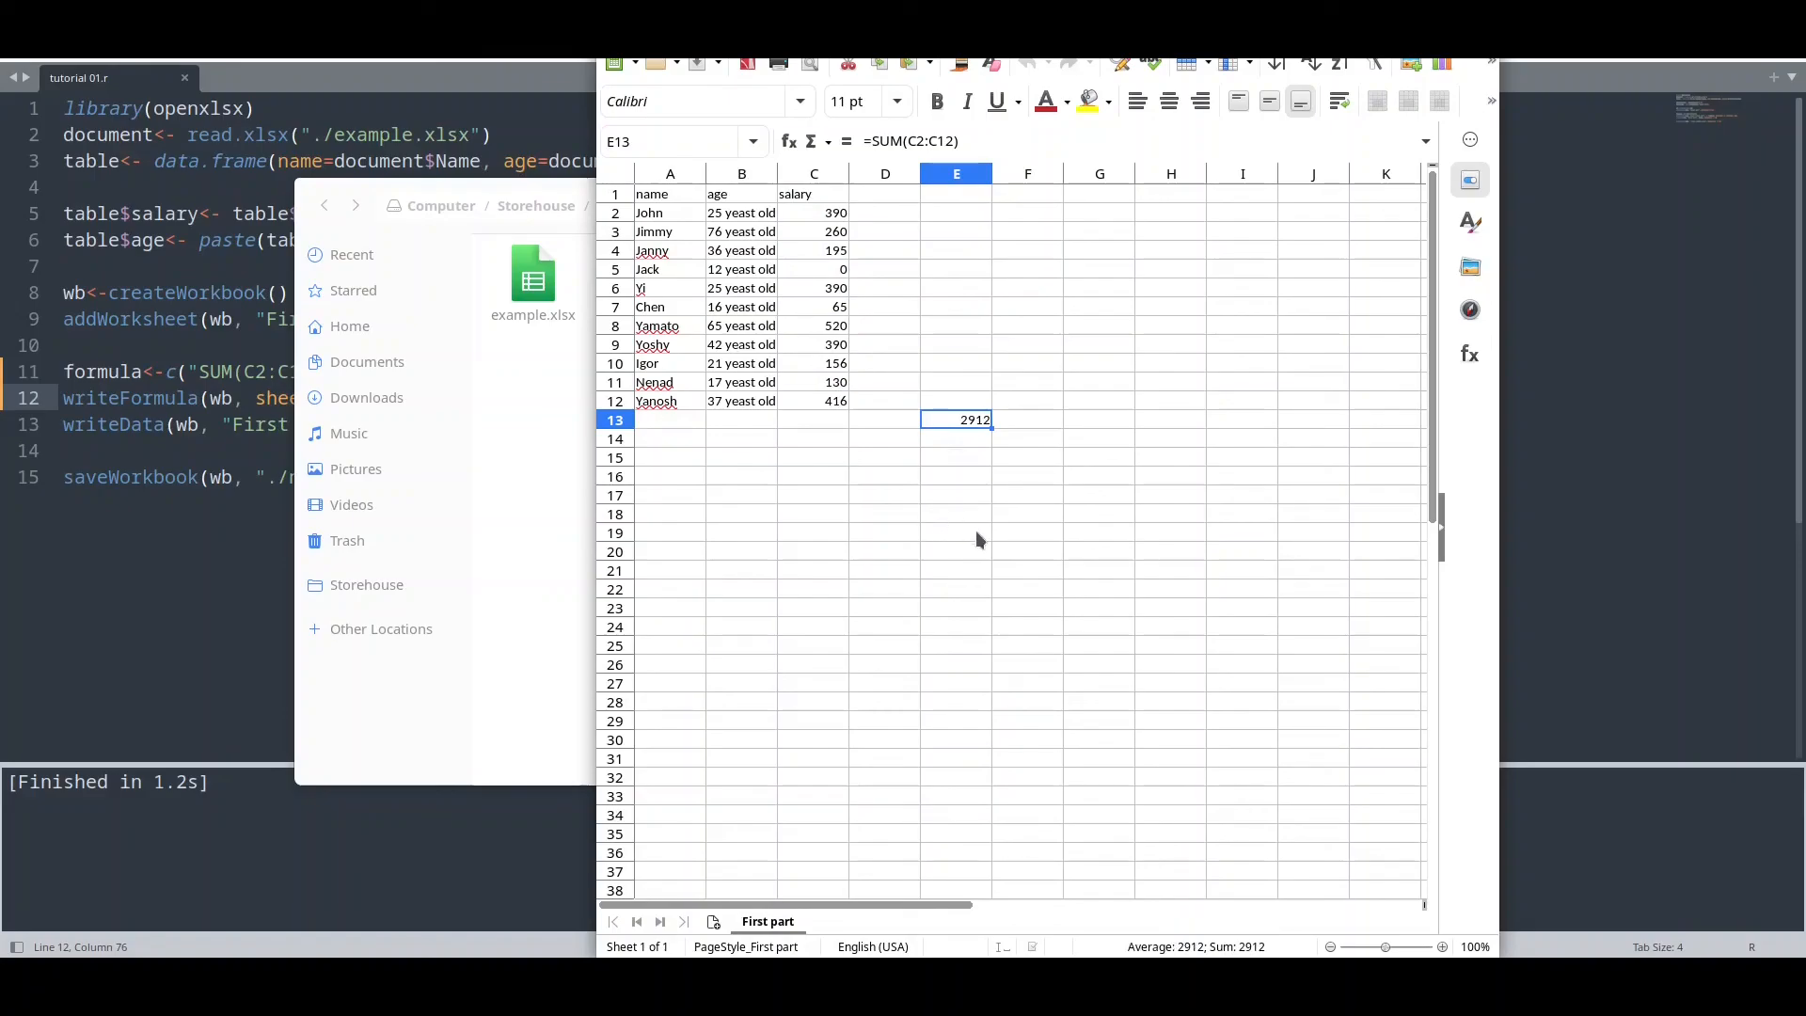
mouse_move(1017, 542)
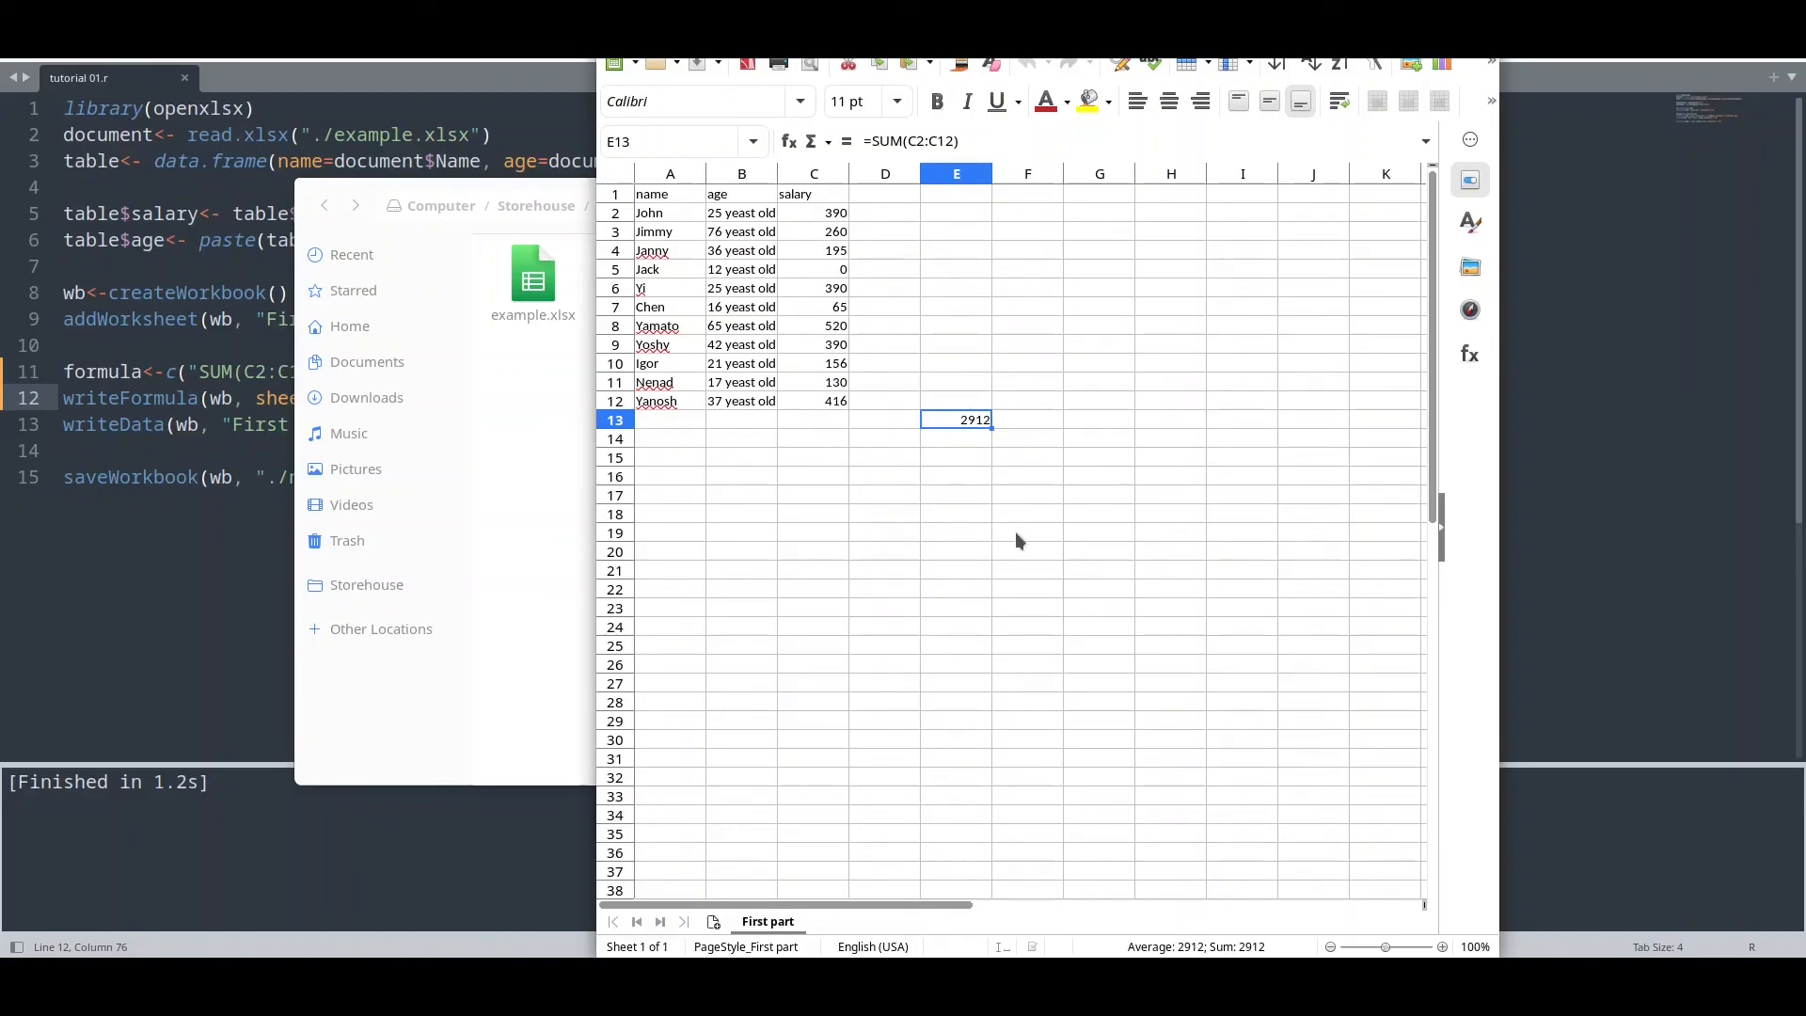